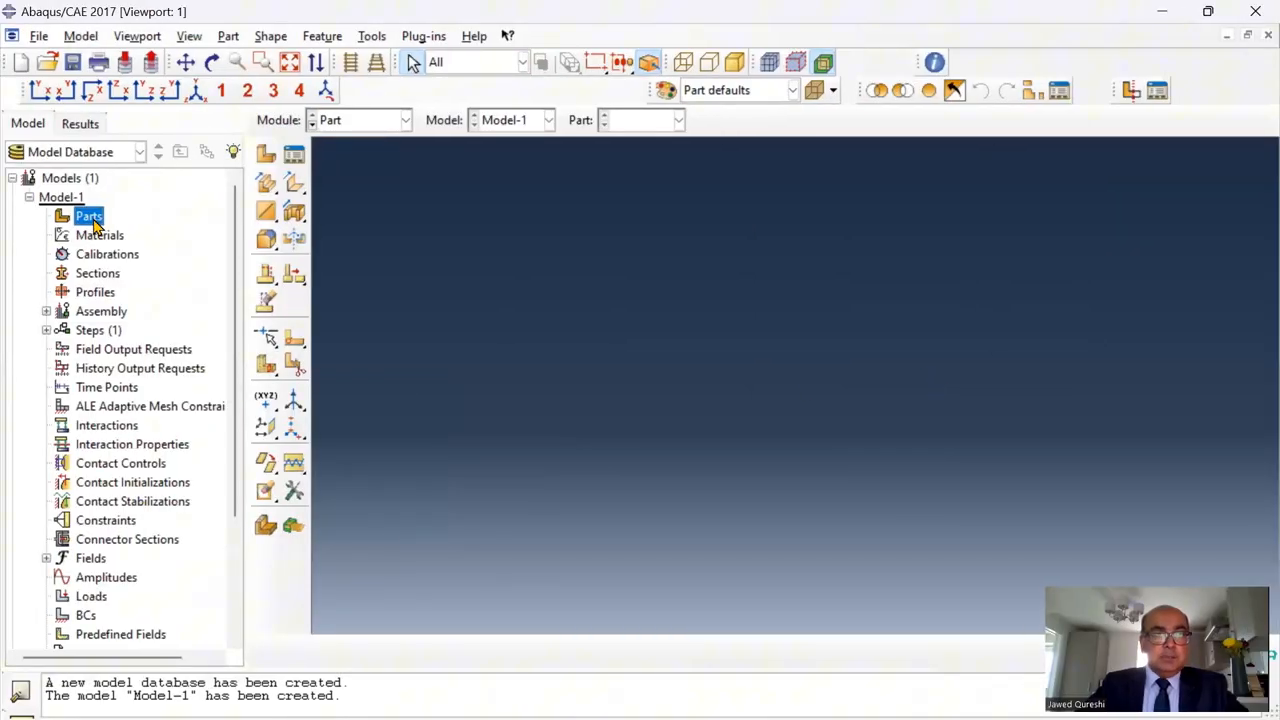
Create a 2D planar deformable wire part named 'Frame' with approximate size 4
{"action": "double_click", "coordinate": [88, 216]}
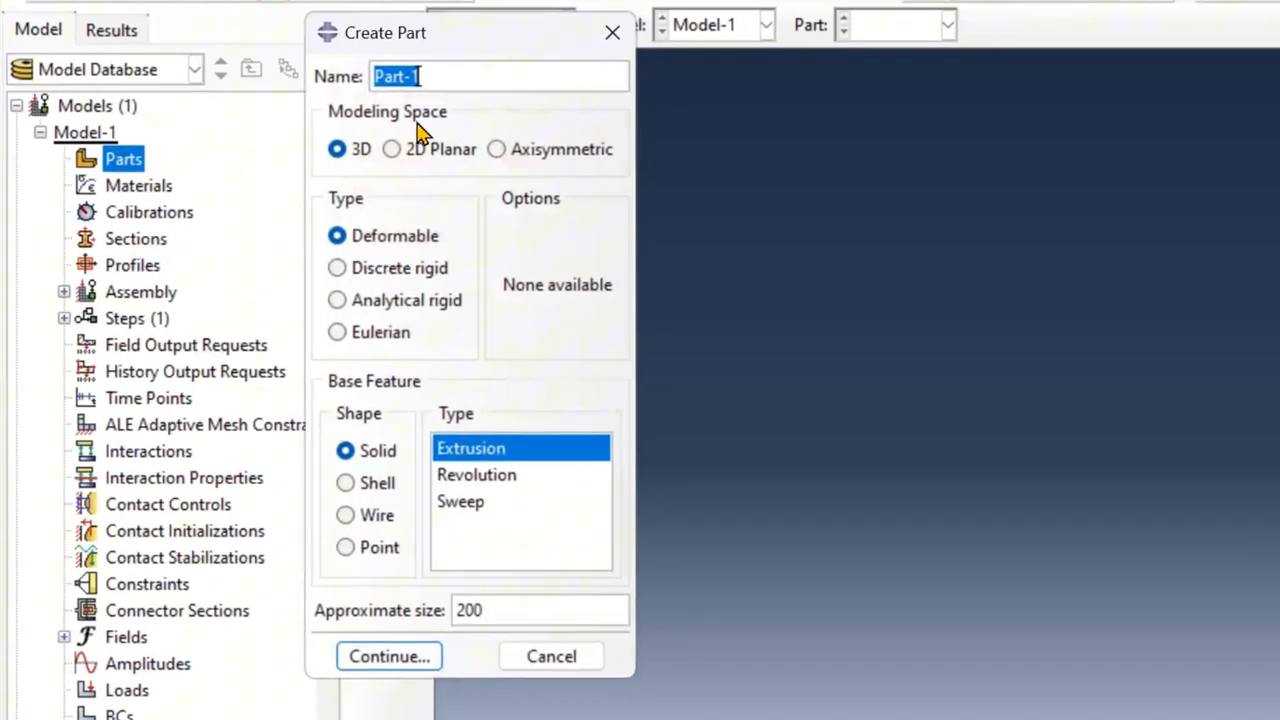
{"action": "type", "text": "f"}
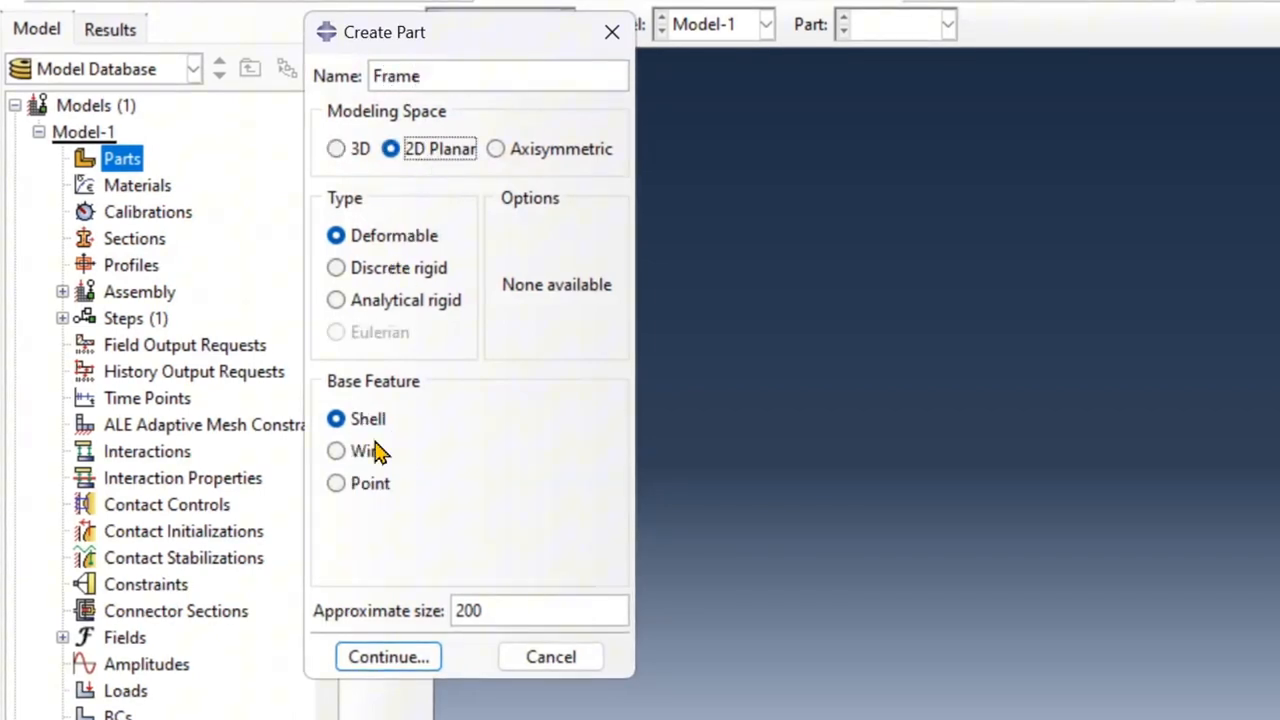
{"action": "left_click", "coordinate": [336, 451]}
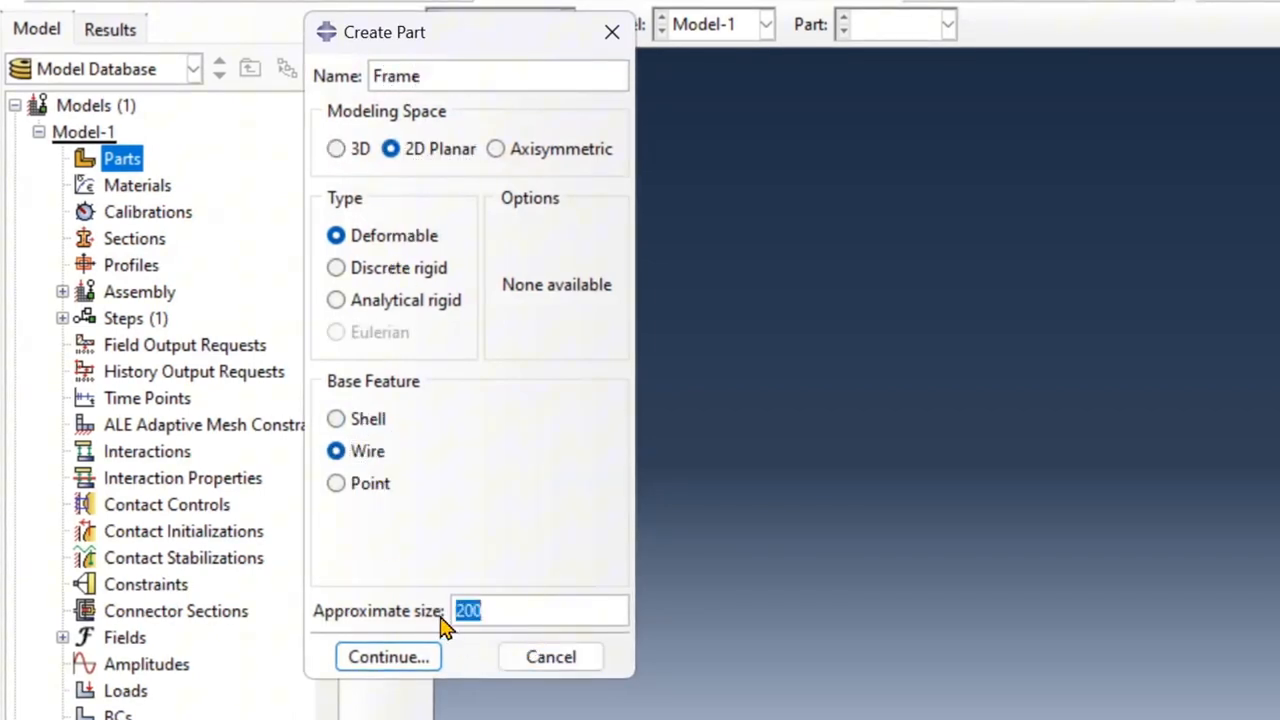
{"action": "type", "text": "4"}
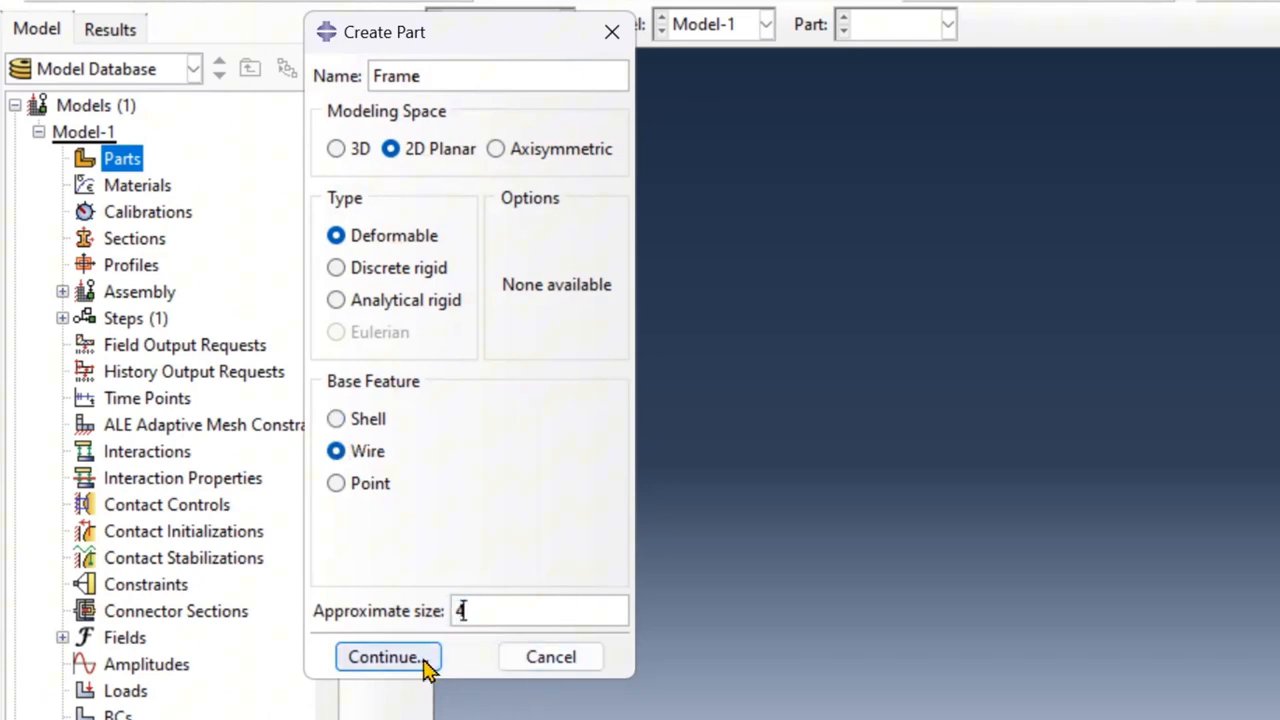
{"action": "left_click", "coordinate": [386, 656]}
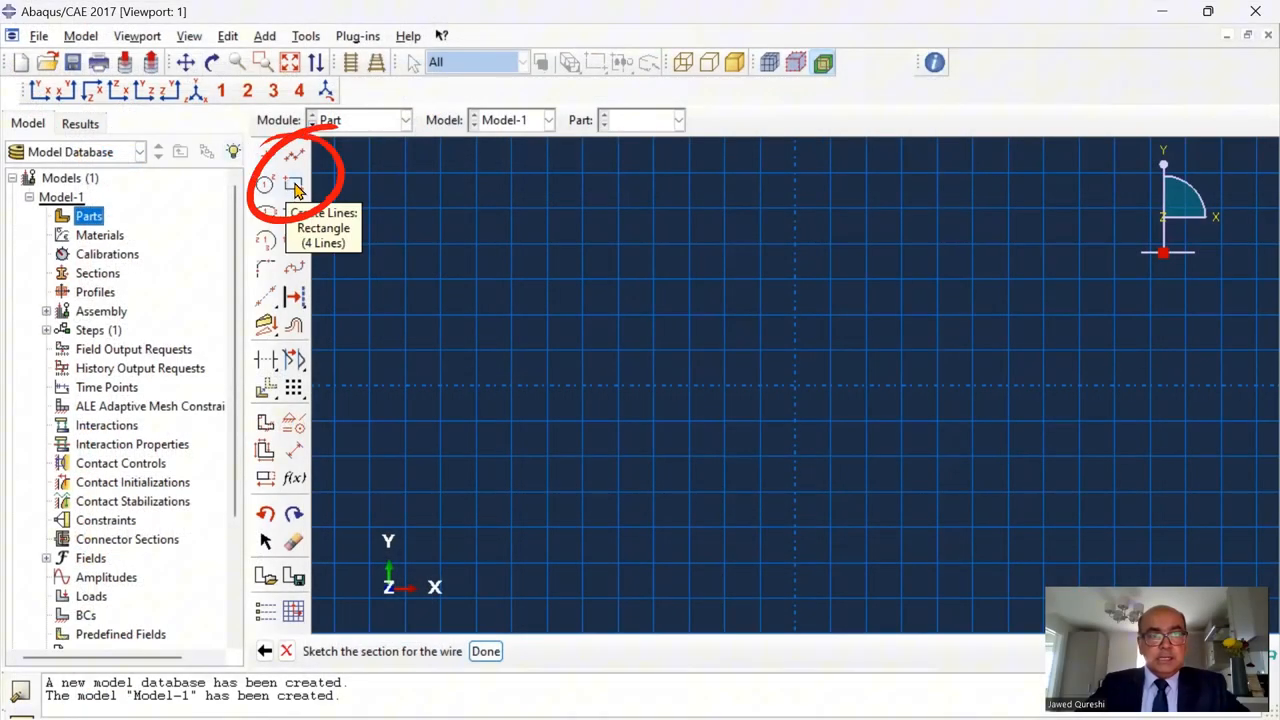
Draw a rectangle, delete its constraints, and constrain its top and bottom lines parallel
{"action": "left_click", "coordinate": [294, 184]}
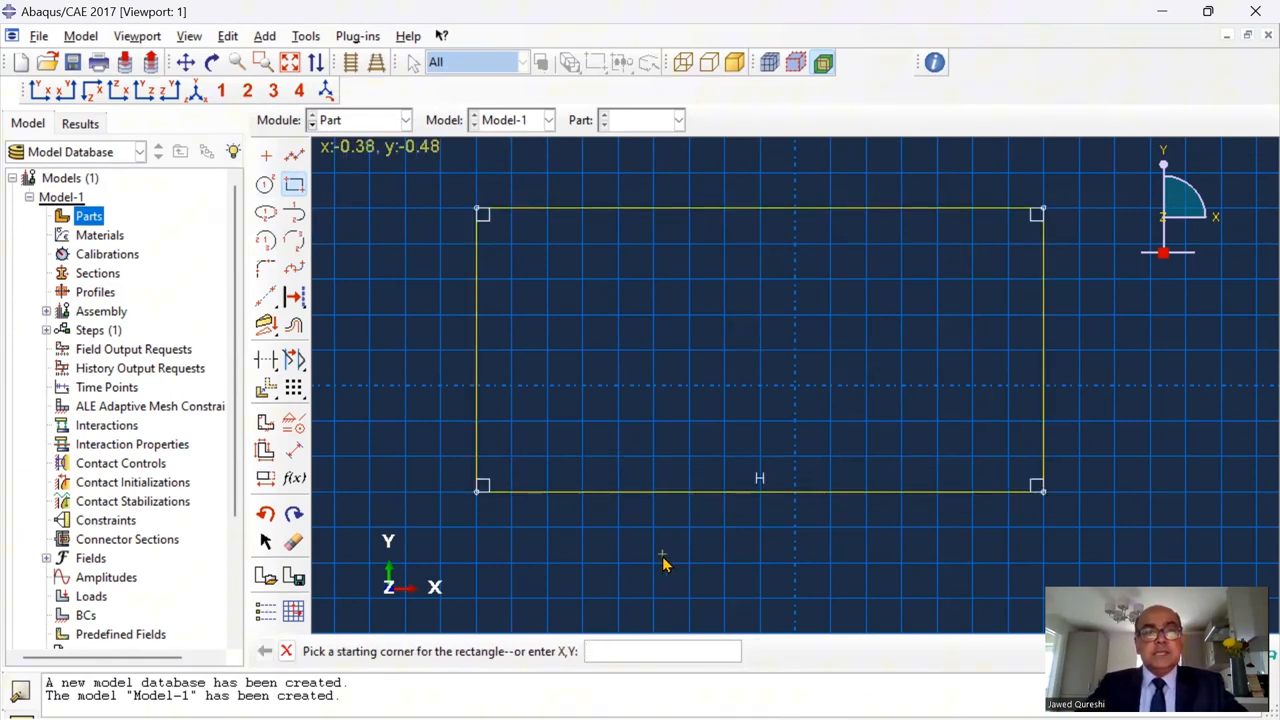
{"action": "mouse_move", "coordinate": [479, 490]}
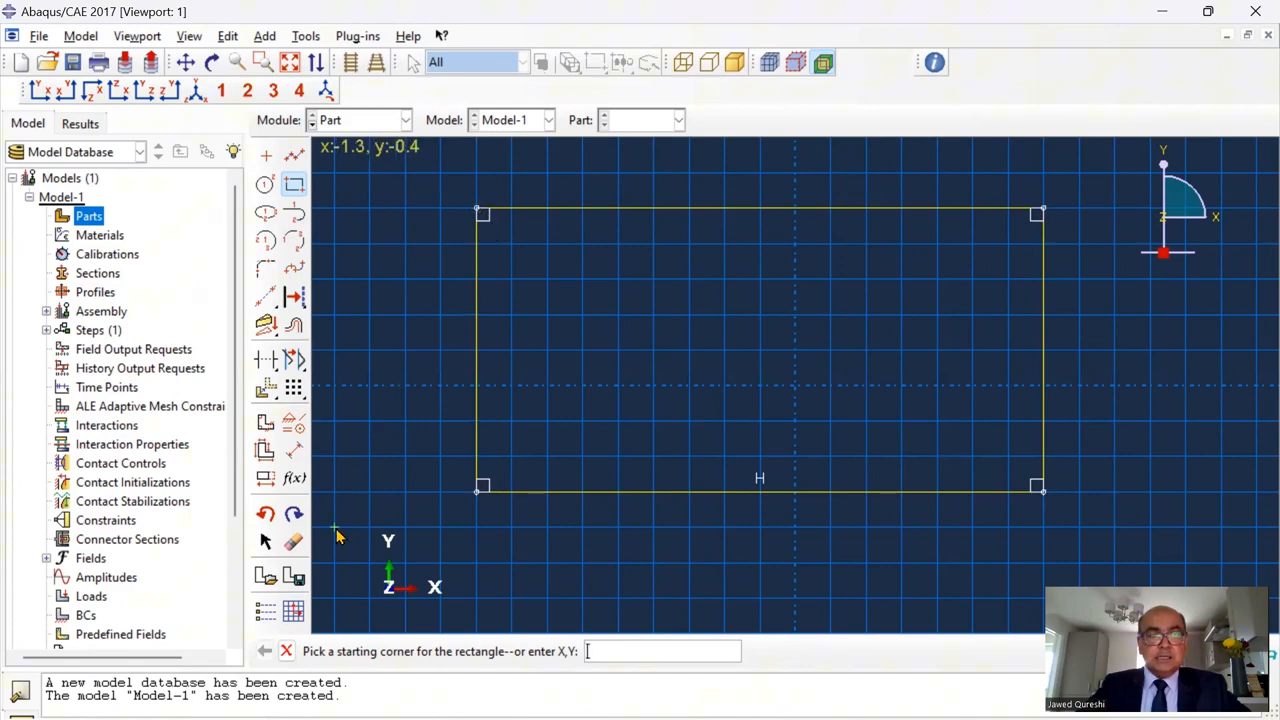
{"action": "left_click", "coordinate": [294, 542]}
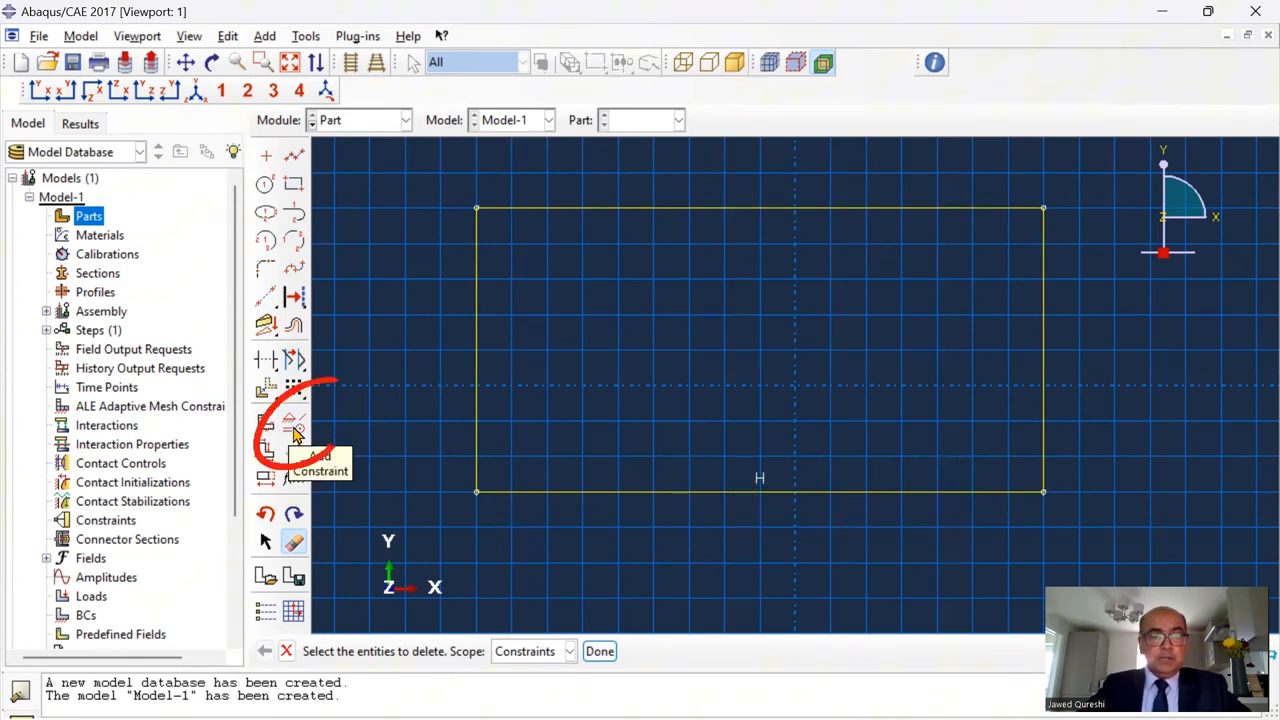
{"action": "left_click", "coordinate": [294, 422]}
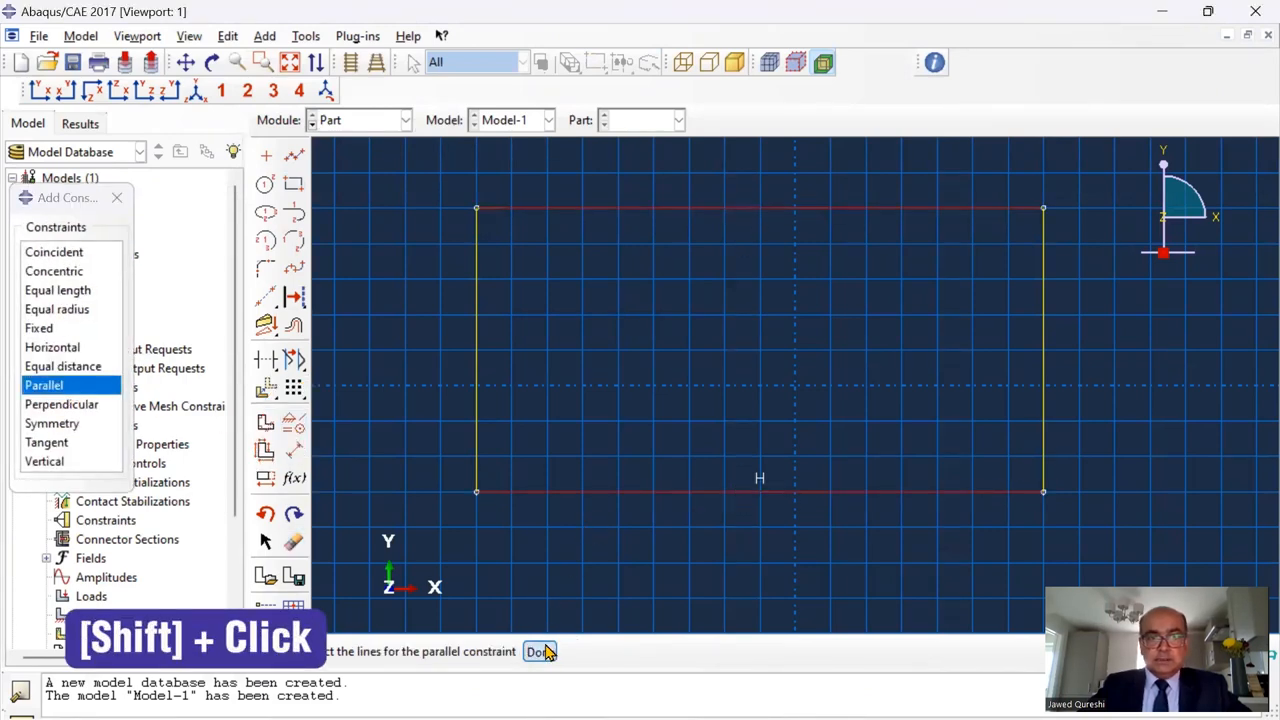
{"action": "left_click", "coordinate": [538, 652]}
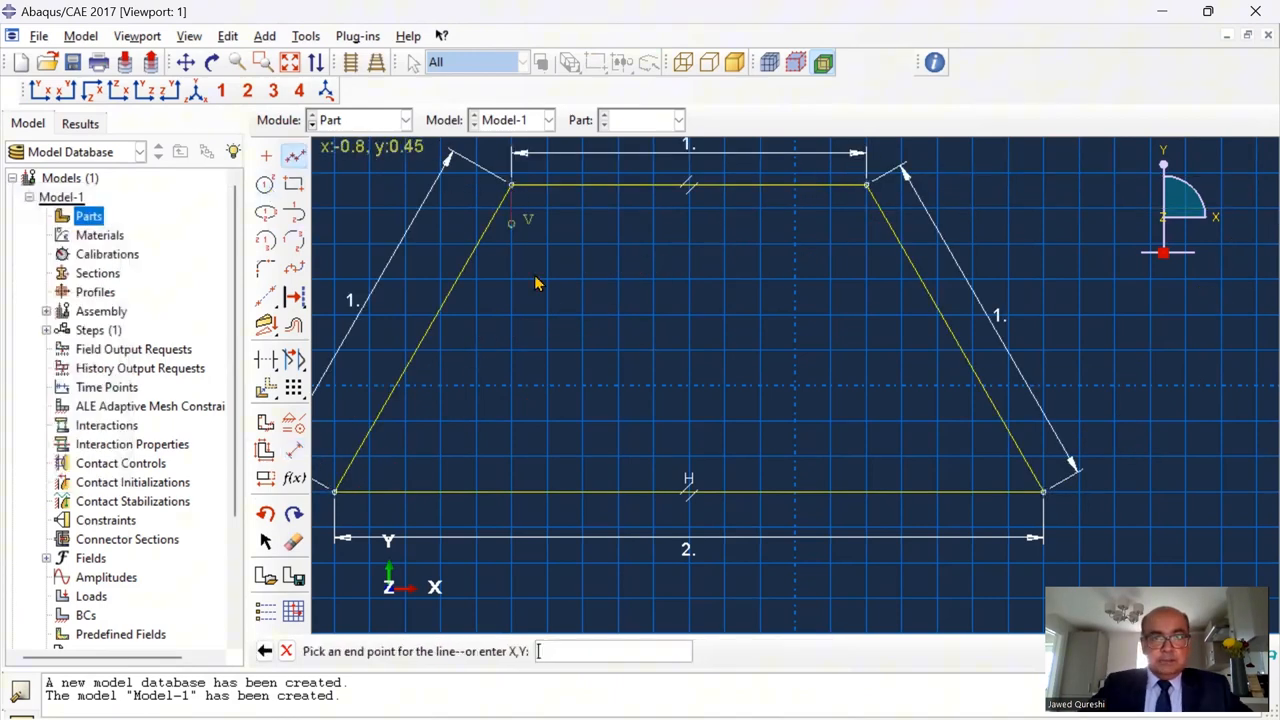
Draw two inner diagonals meeting at the bottom midpoint and make the members equal length
{"action": "left_click", "coordinate": [687, 493]}
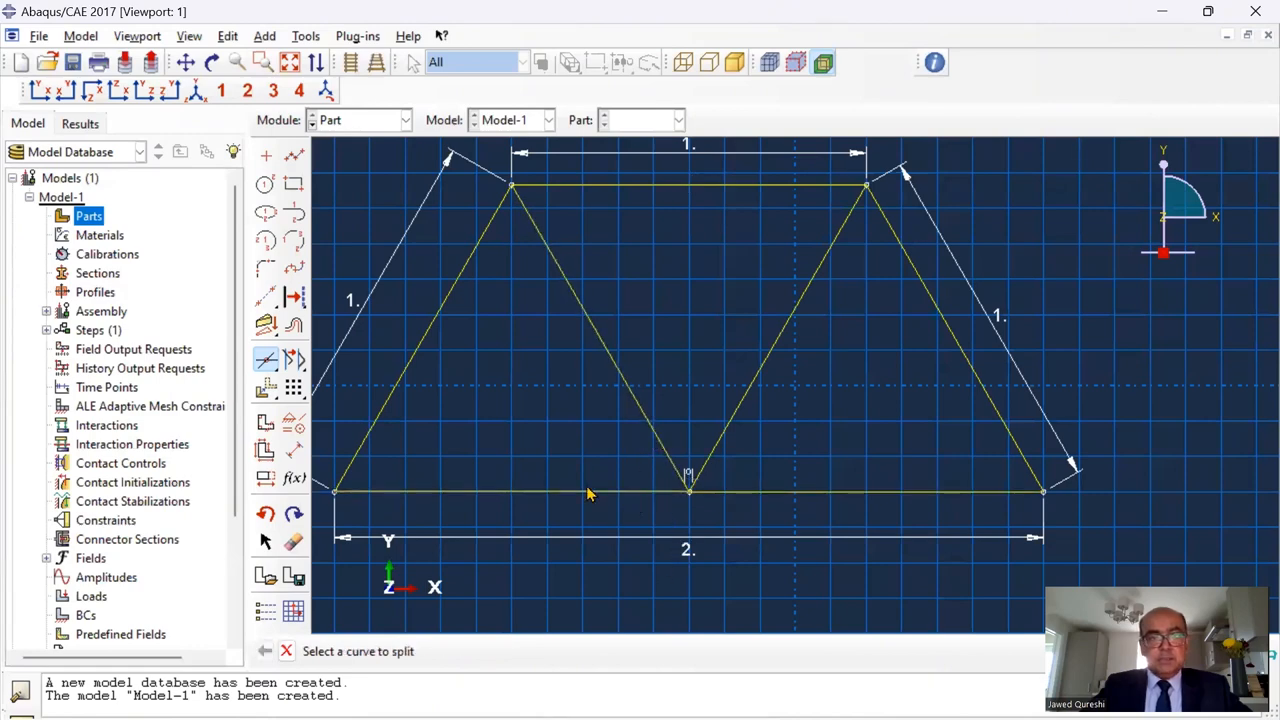
{"action": "mouse_move", "coordinate": [786, 499]}
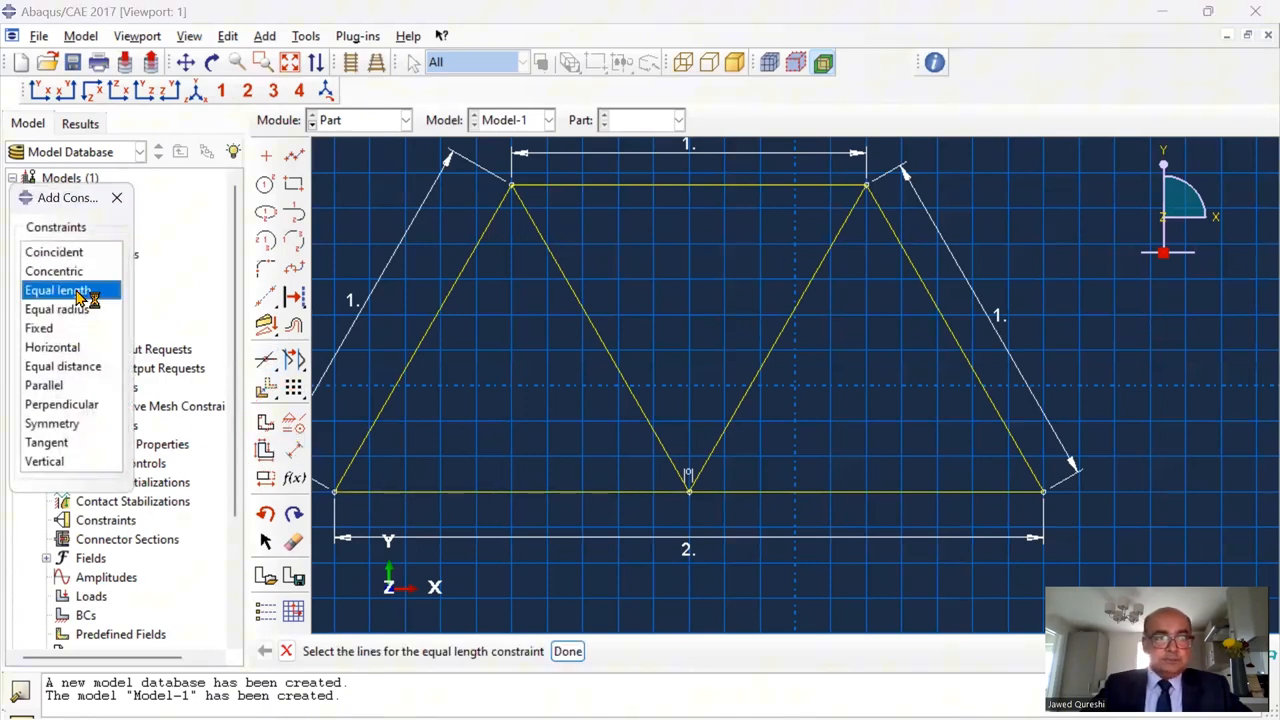
{"action": "left_click", "coordinate": [553, 492]}
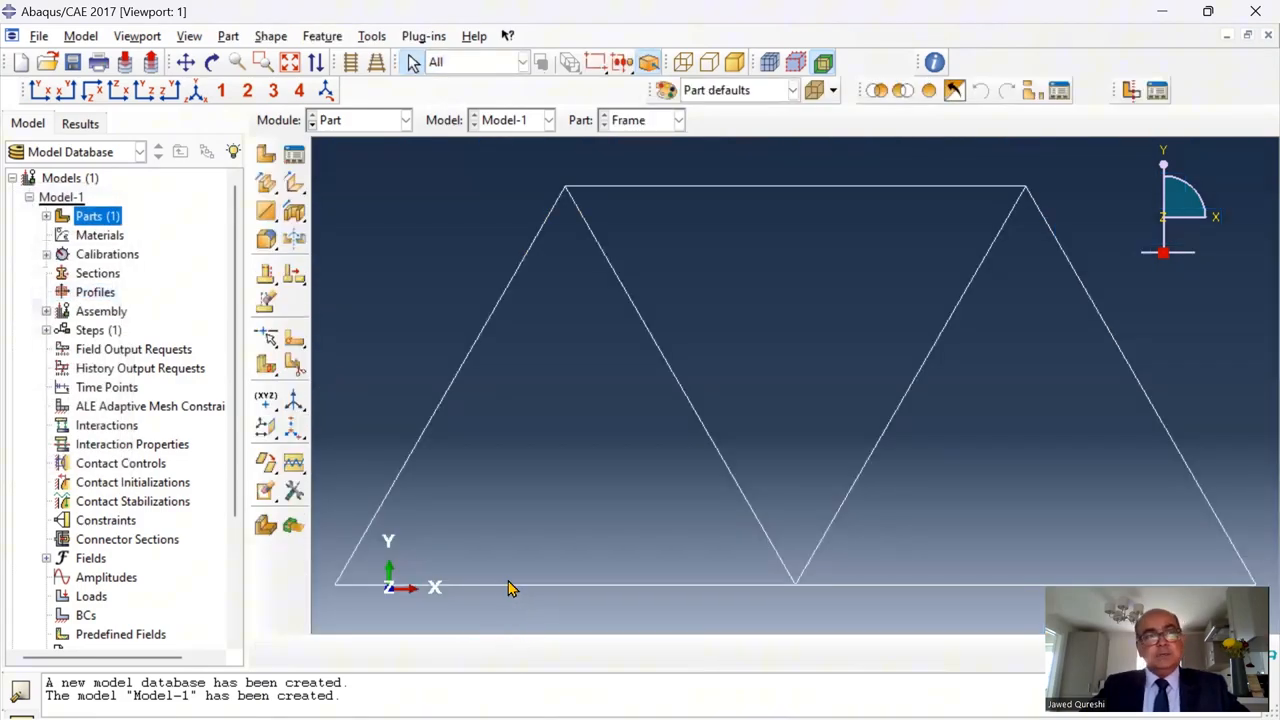
Create material STEEL with elastic Young's modulus 200e9 and Poisson's ratio 0.3
{"action": "double_click", "coordinate": [99, 234]}
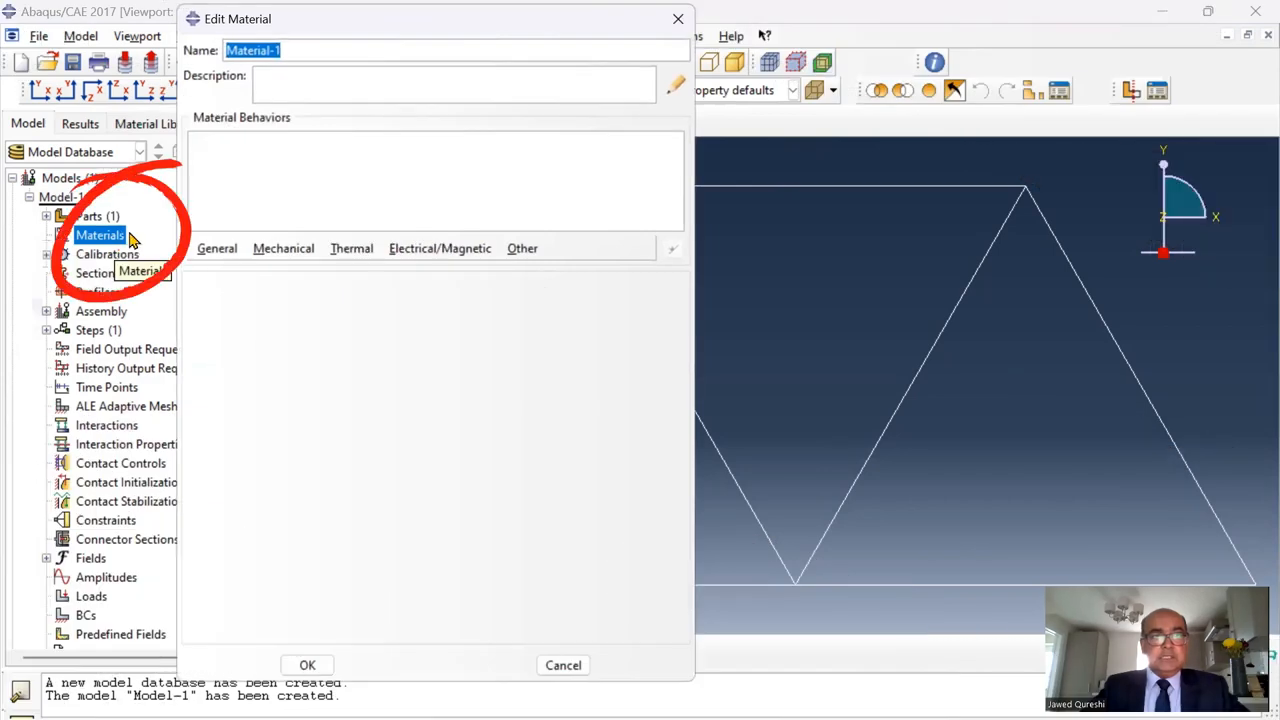
{"action": "left_click", "coordinate": [283, 248]}
{"action": "type", "text": "2"}
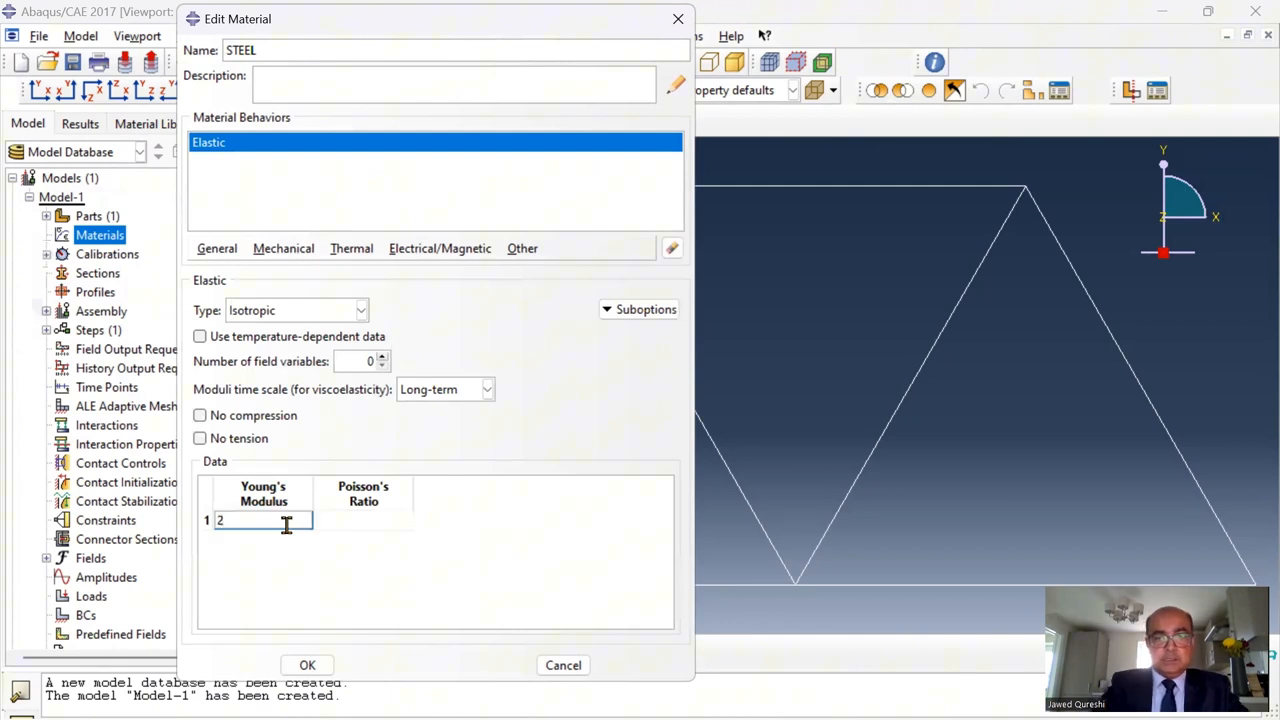
{"action": "type", "text": "00e"}
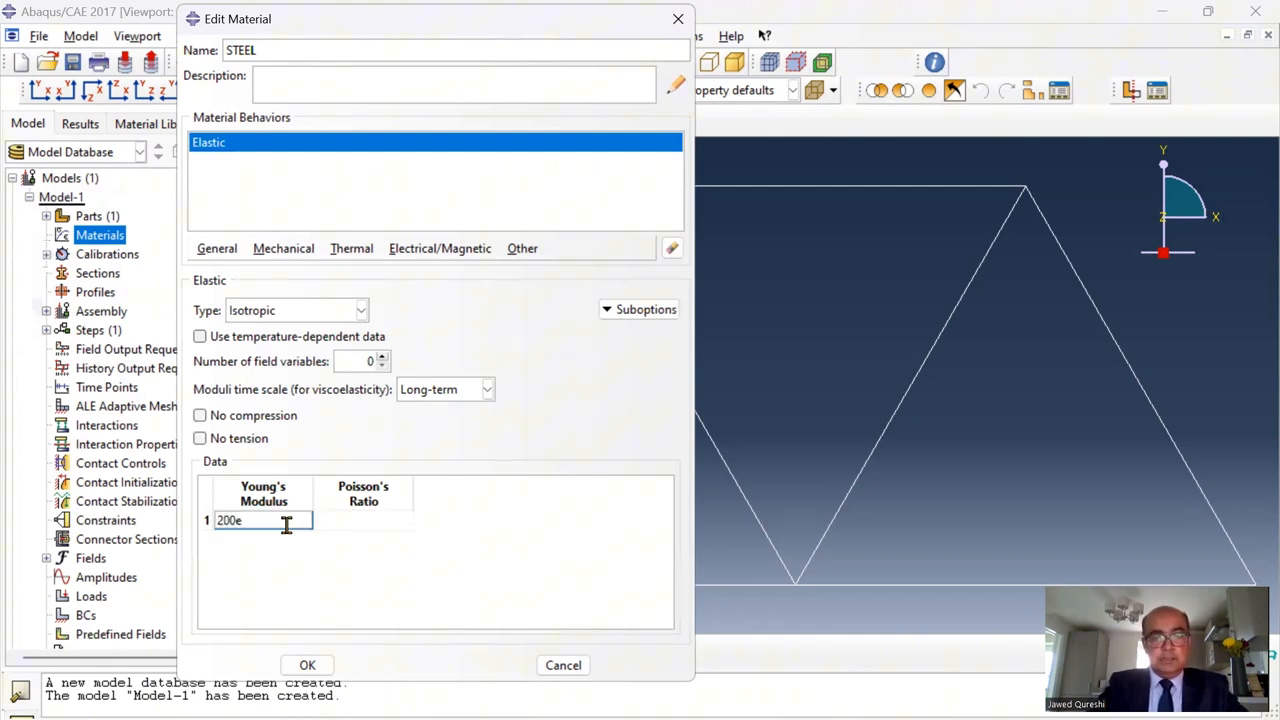
{"action": "left_click", "coordinate": [363, 520]}
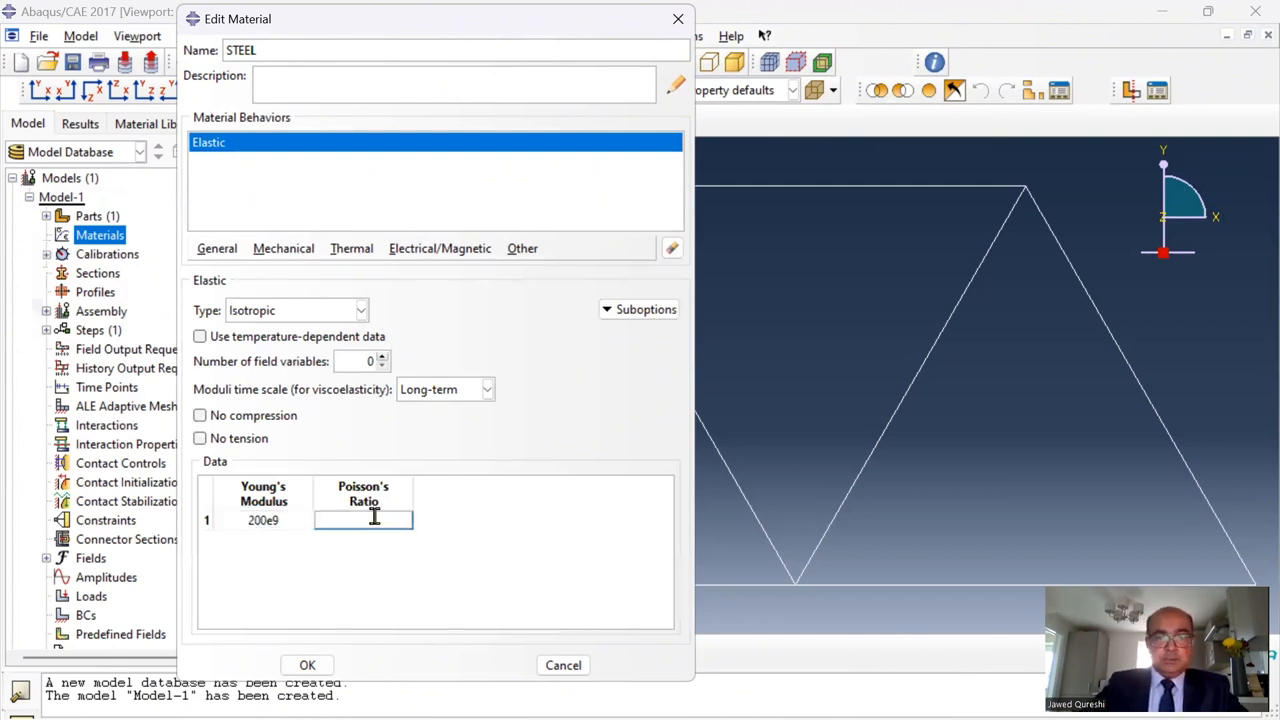
{"action": "type", "text": "0.3"}
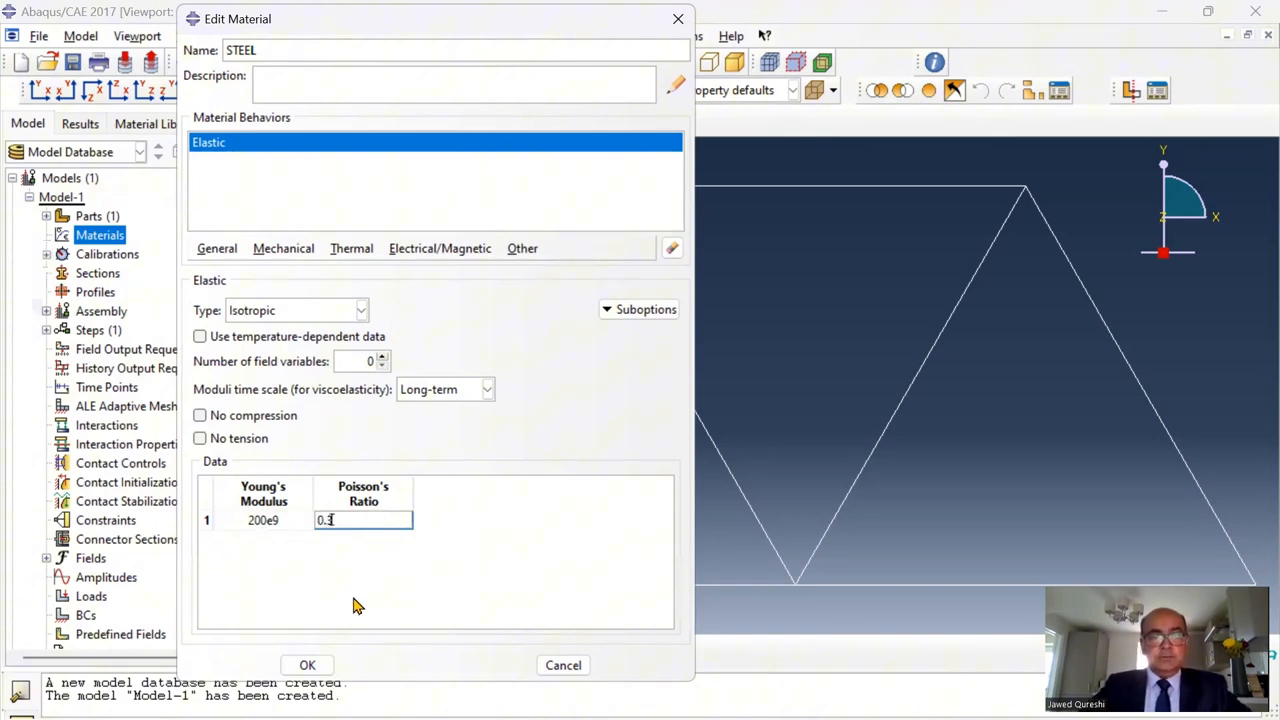
{"action": "left_click", "coordinate": [307, 664]}
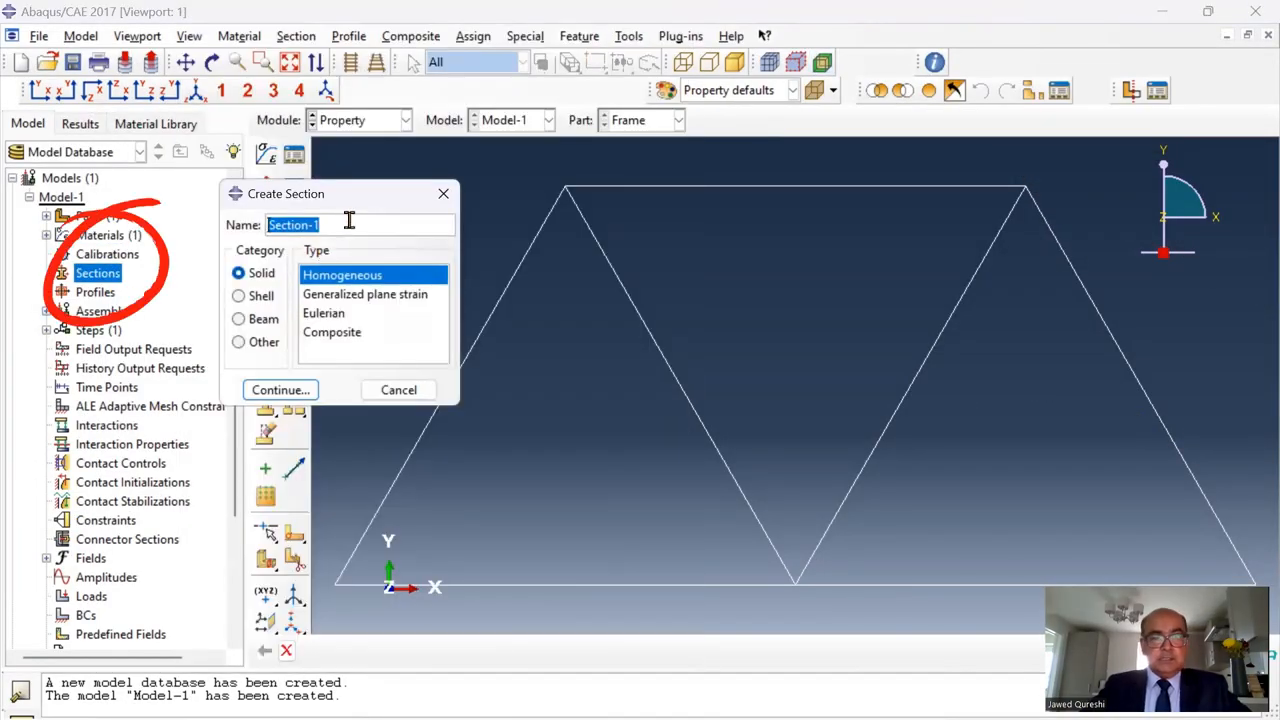
Create truss section FrameSection of STEEL with area (pi/4)*0.005**2, then recheck the area
{"action": "type", "text": "FrameSection"}
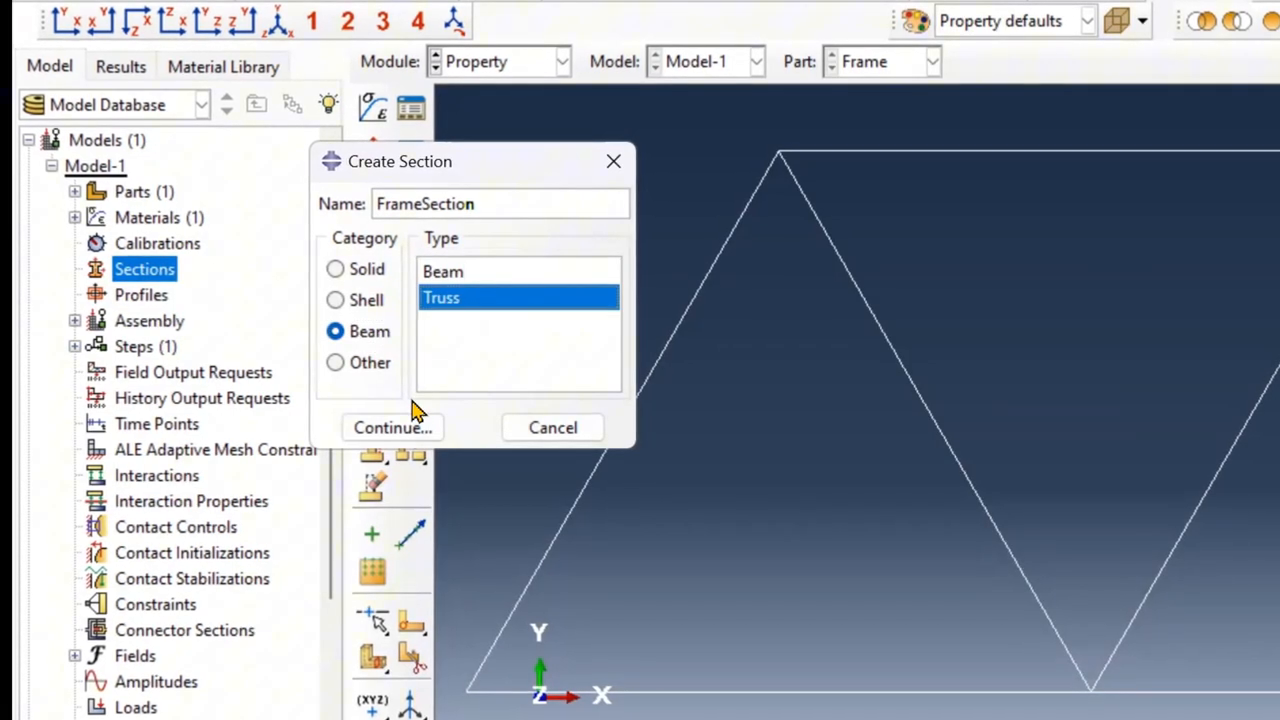
{"action": "left_click", "coordinate": [392, 427]}
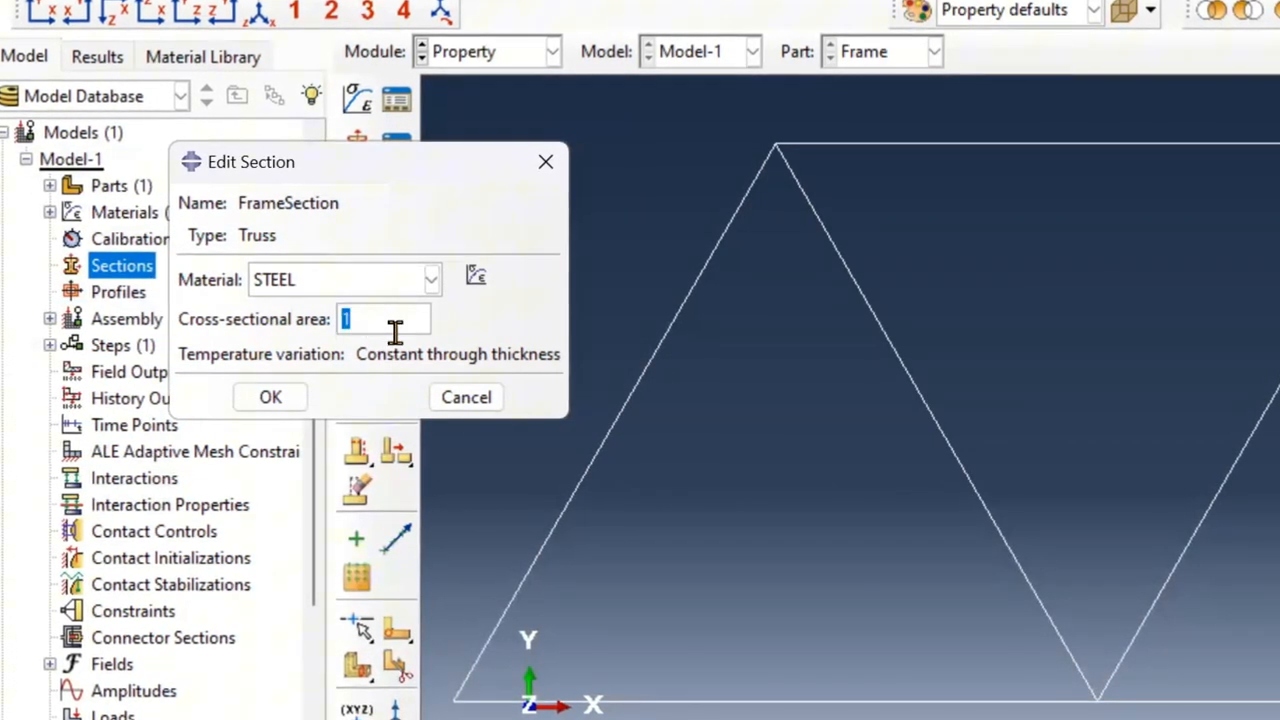
{"action": "type", "text": "(pi/4"}
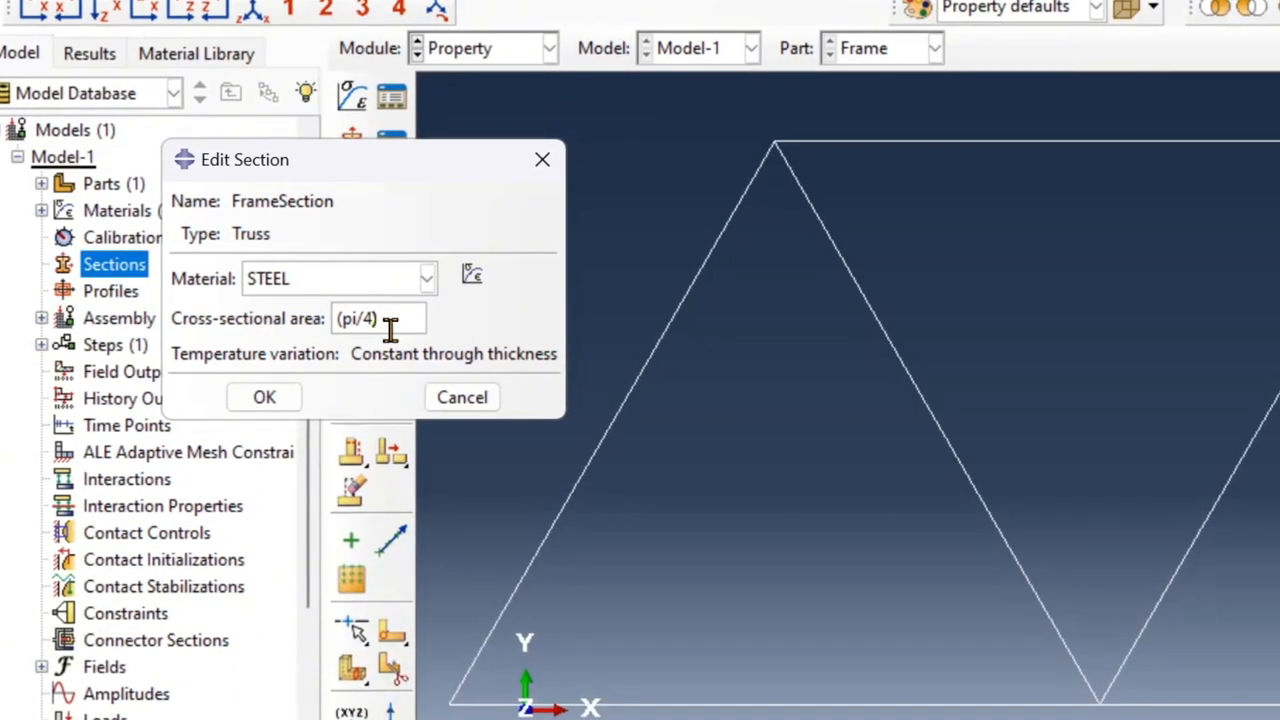
{"action": "type", "text": "*0.005**2"}
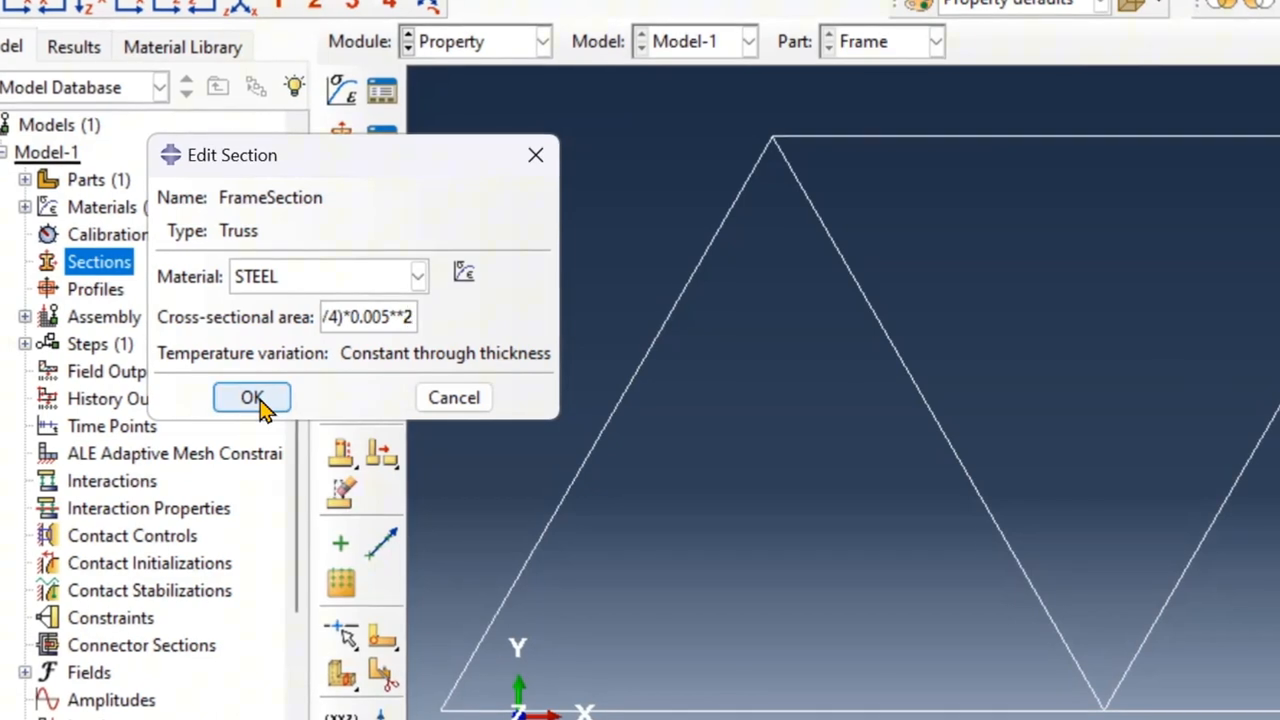
{"action": "left_click", "coordinate": [251, 397]}
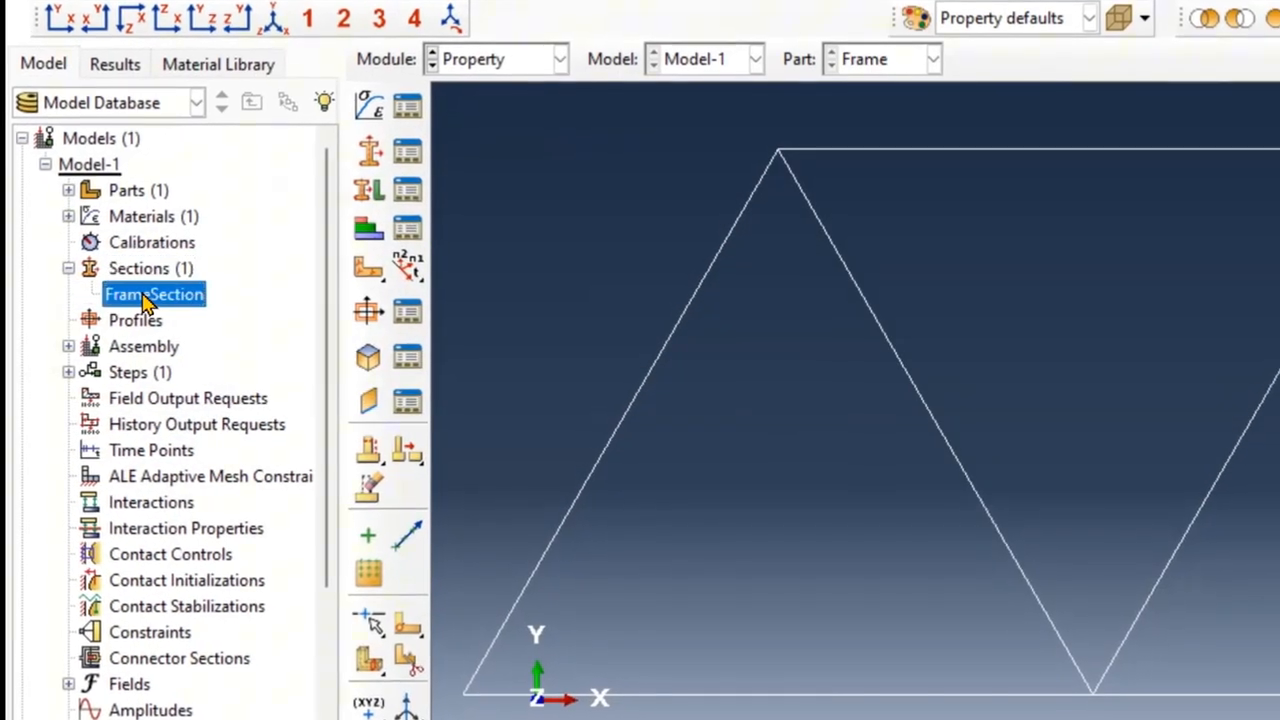
{"action": "double_click", "coordinate": [153, 294]}
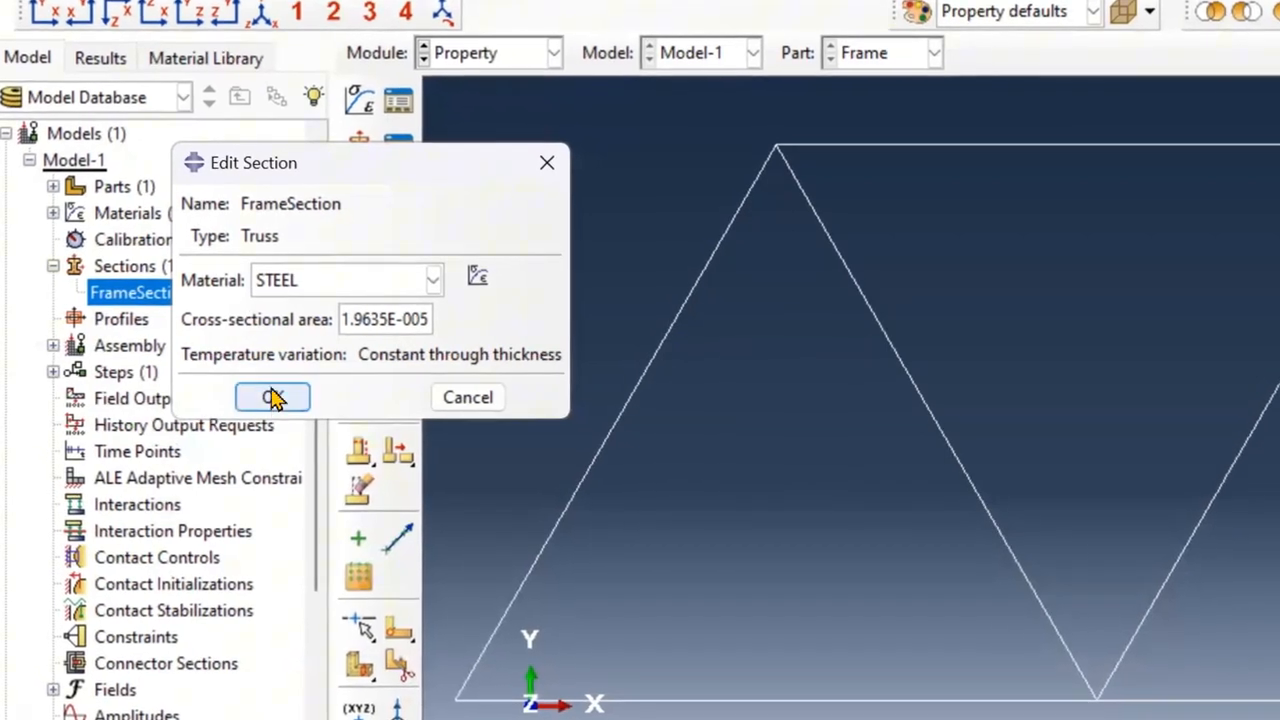
{"action": "left_click", "coordinate": [272, 397]}
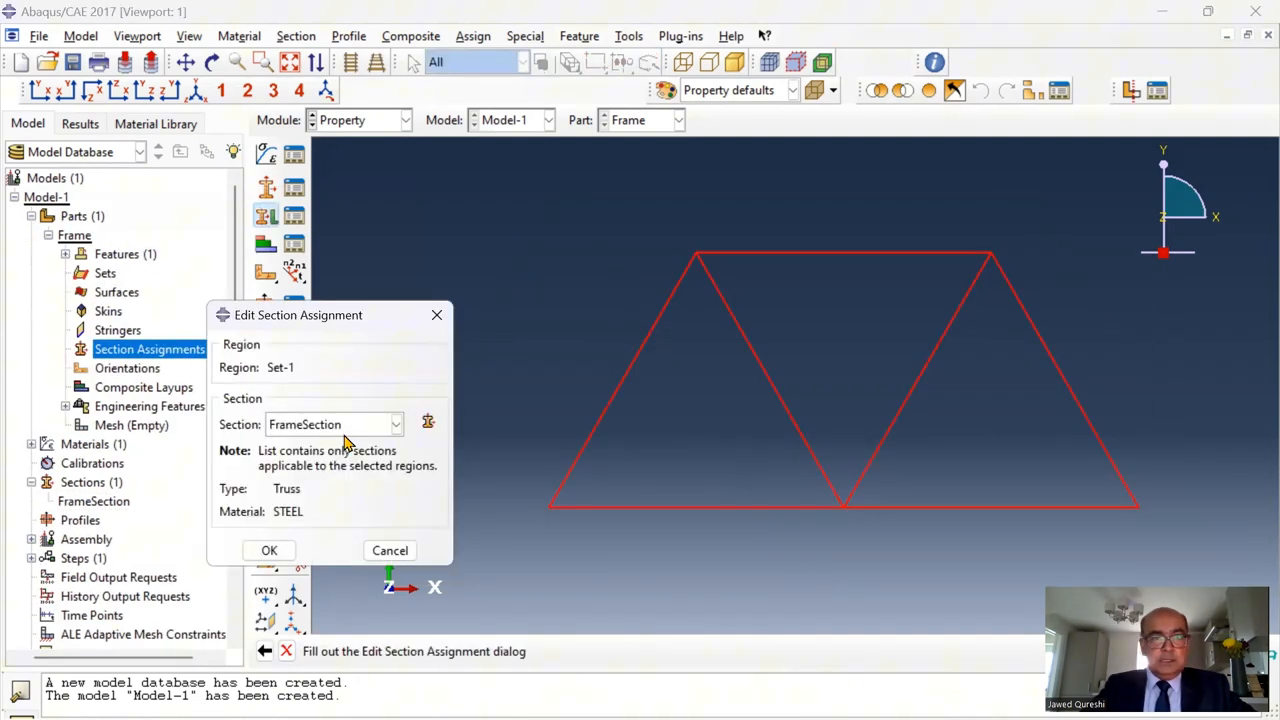
Assign FrameSection to the whole Frame part and create a Frame instance in the assembly
{"action": "left_click", "coordinate": [269, 550]}
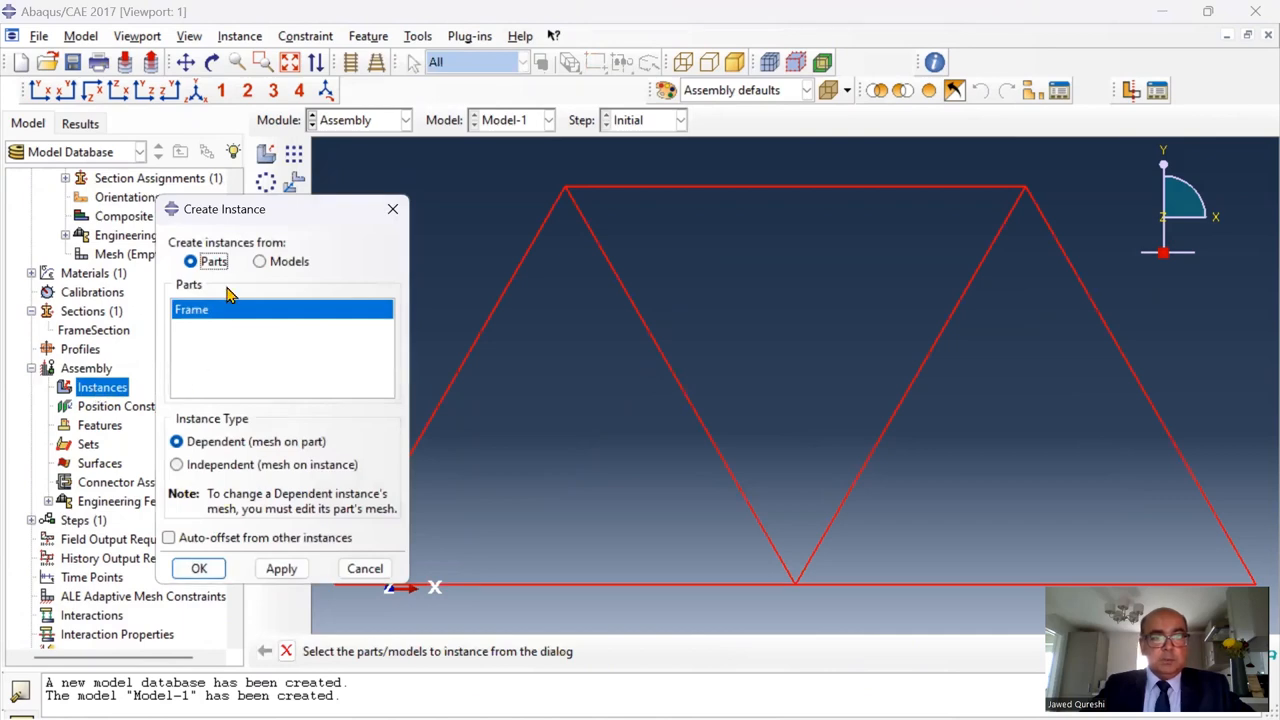
{"action": "left_click", "coordinate": [198, 568]}
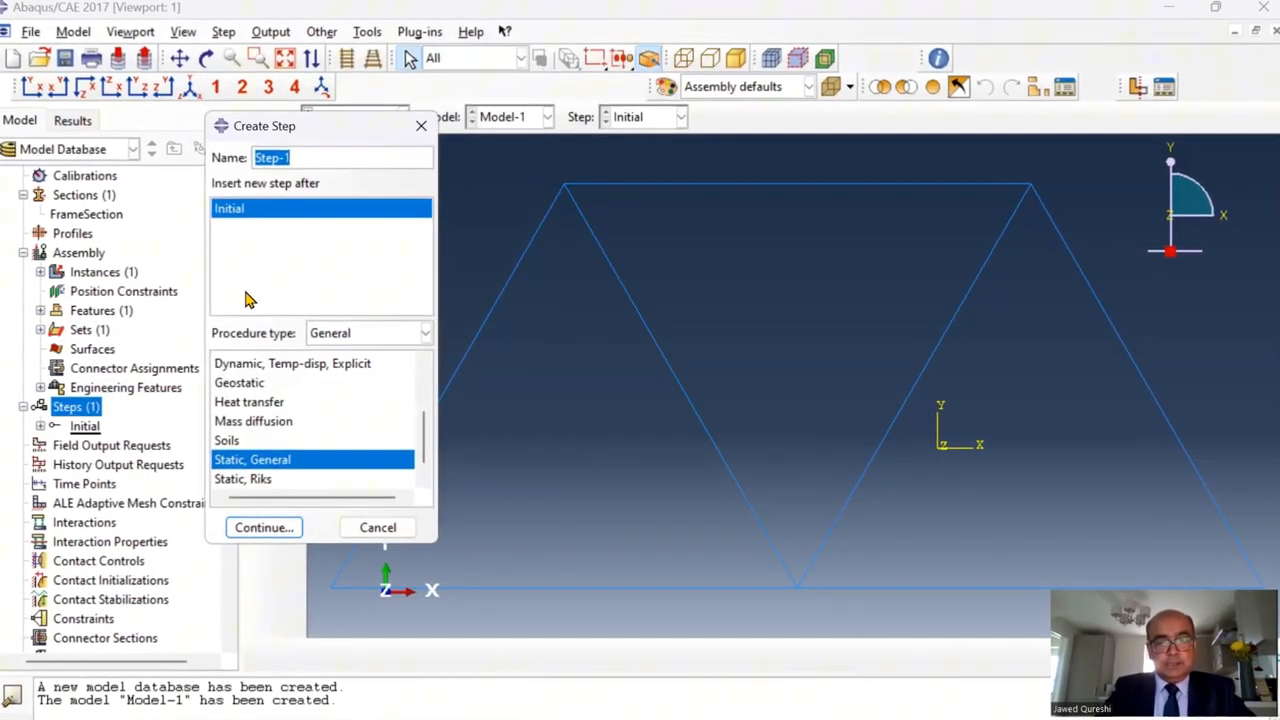
Create the Static, Linear perturbation step 'Apply Load' described as '10 kN central load'
{"action": "type", "text": "Apply Load"}
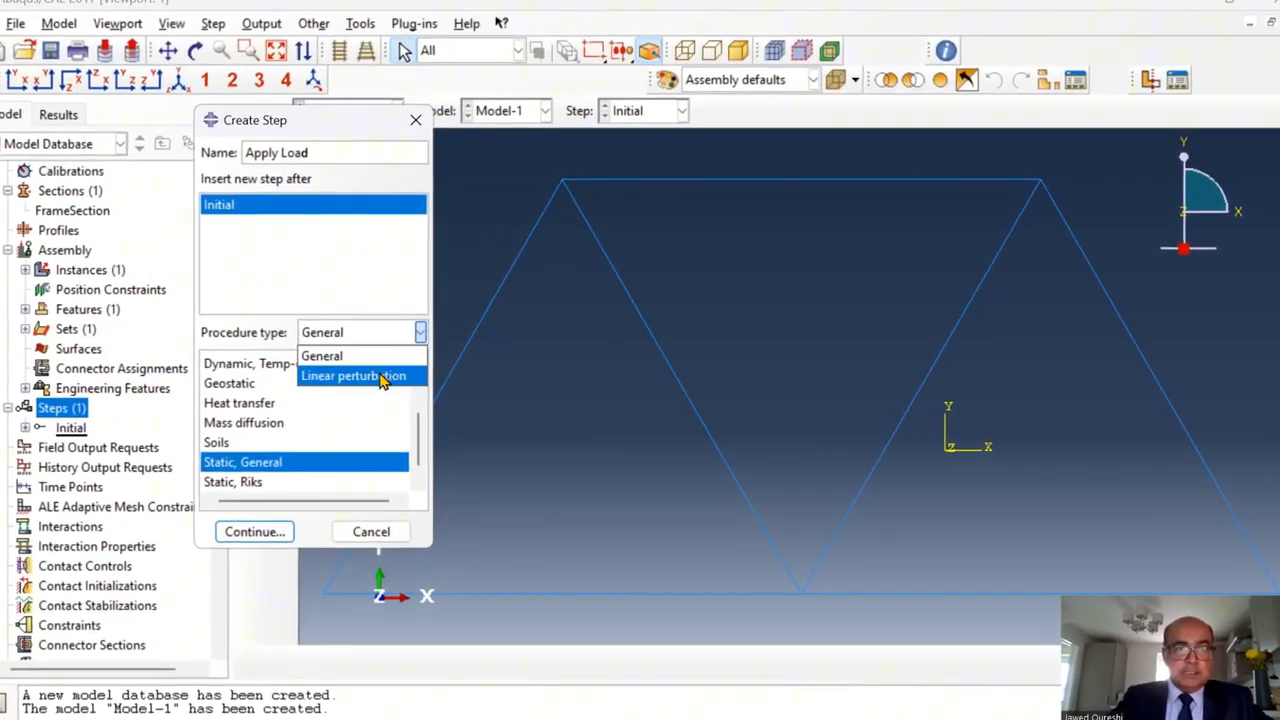
{"action": "left_click", "coordinate": [353, 375]}
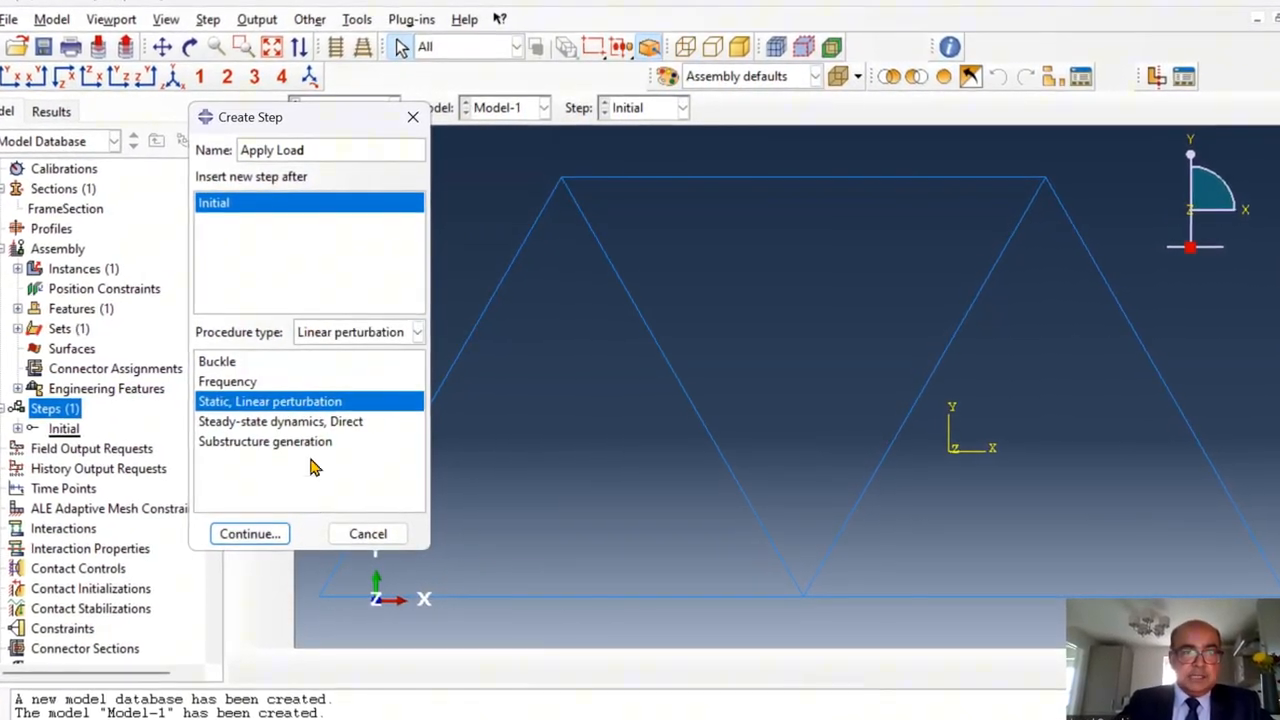
{"action": "left_click", "coordinate": [249, 534]}
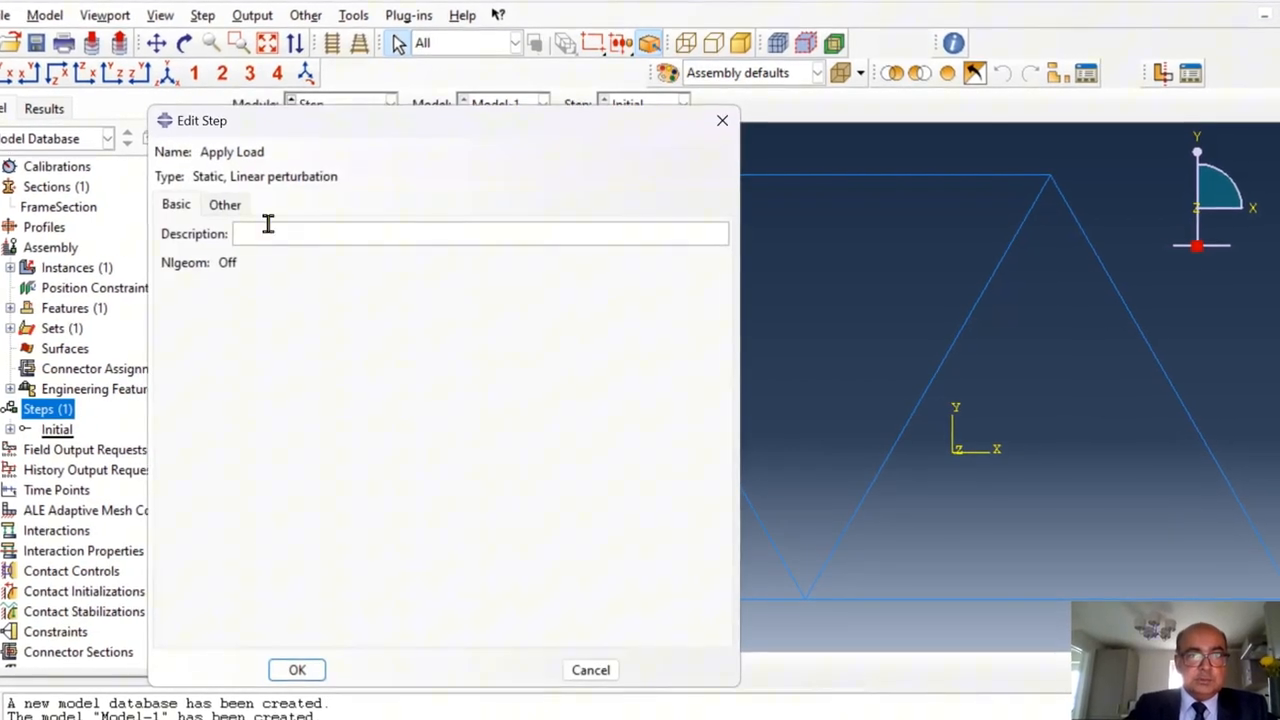
{"action": "type", "text": "10 kN central load"}
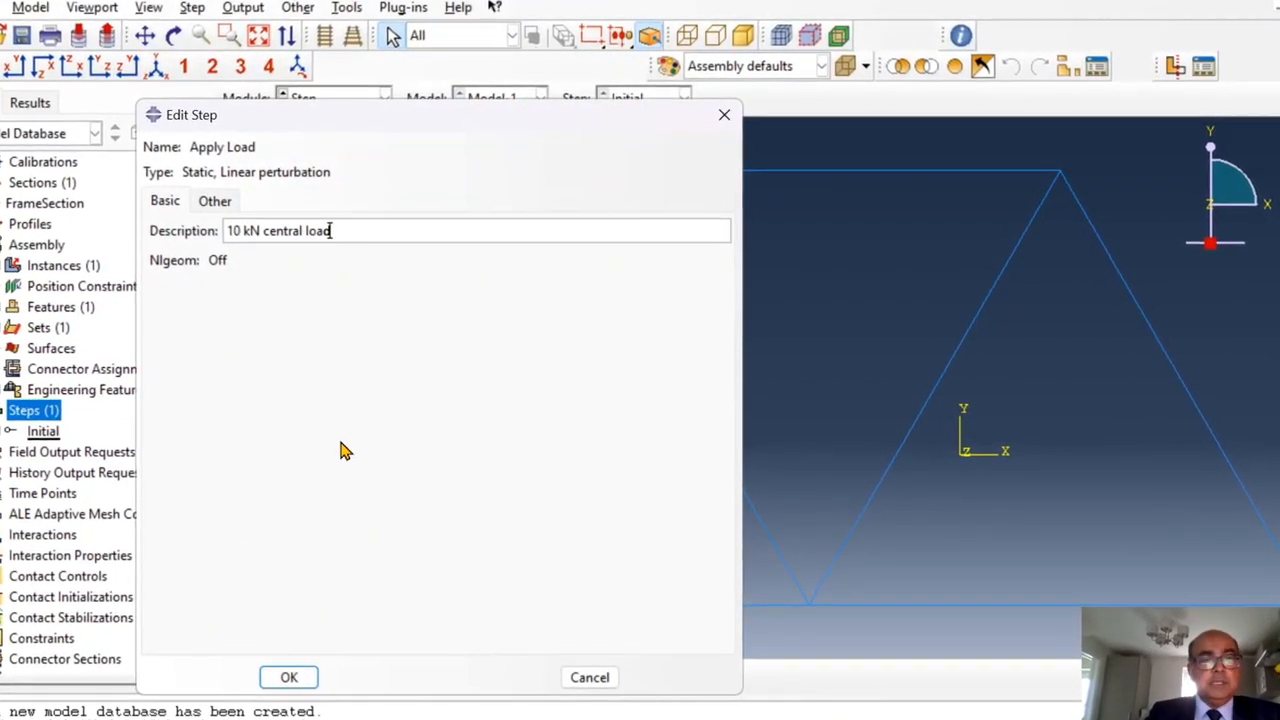
{"action": "left_click", "coordinate": [288, 677]}
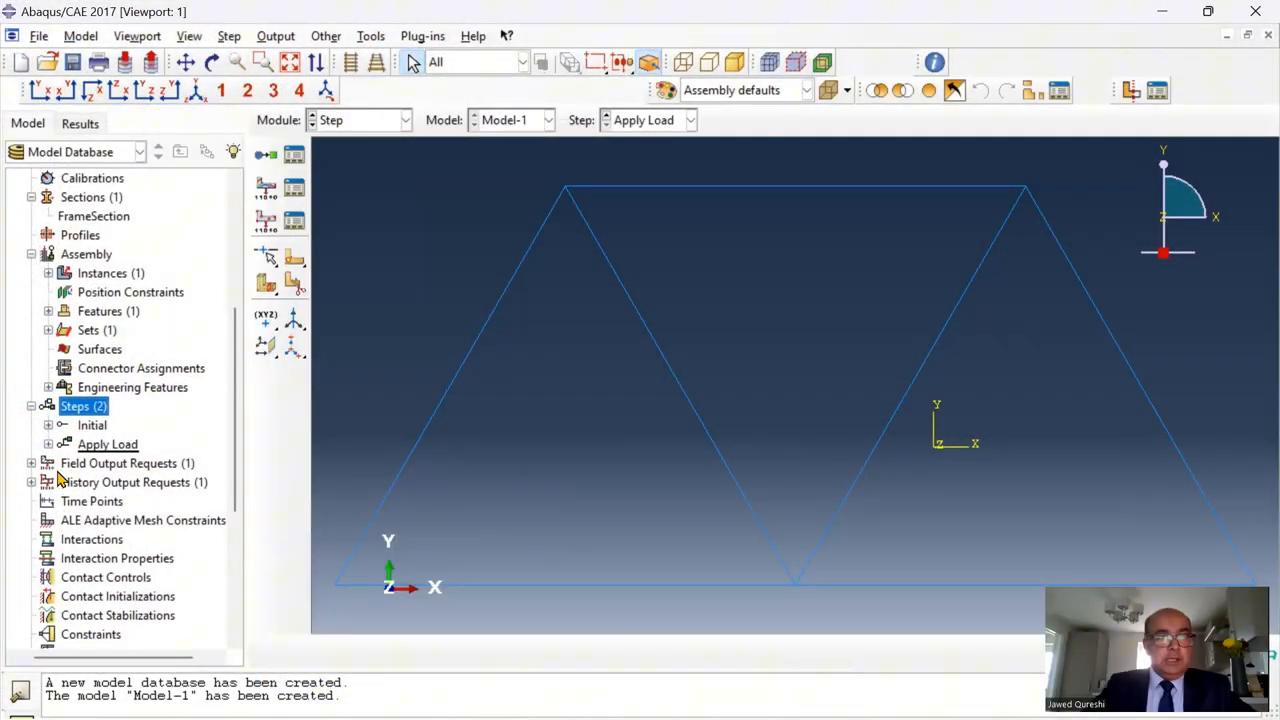
{"action": "mouse_move", "coordinate": [58, 477]}
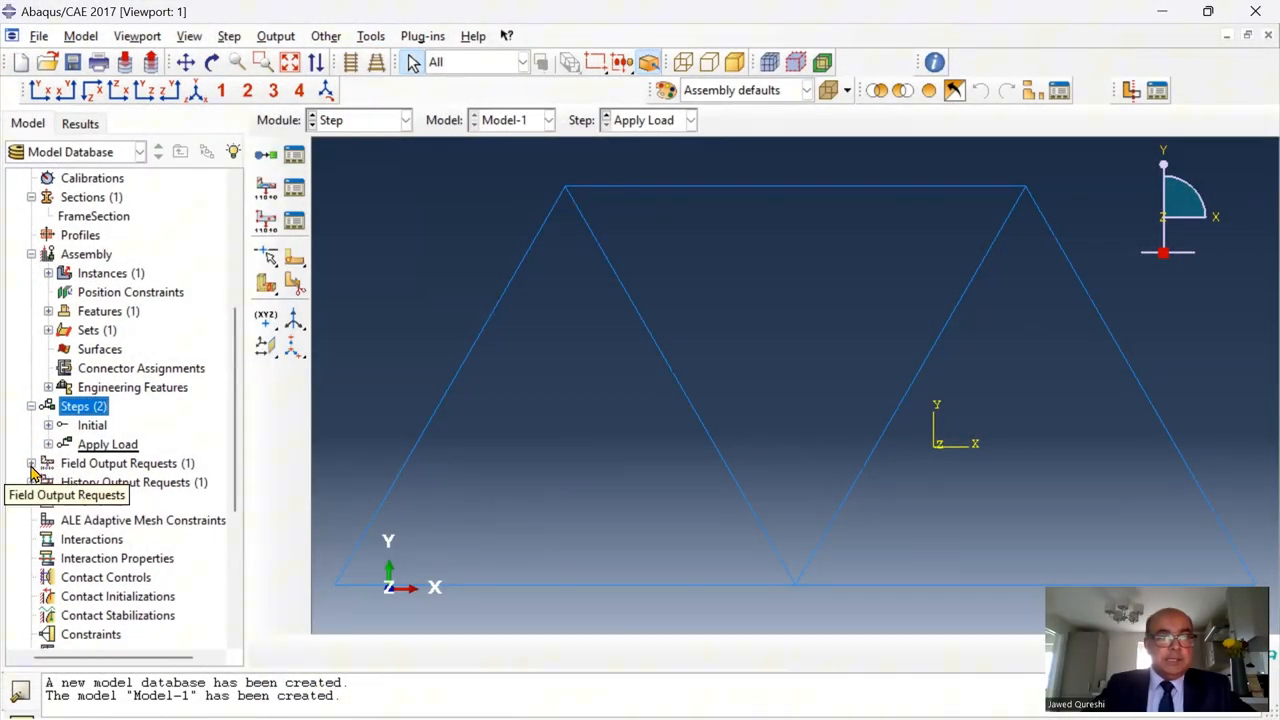
{"action": "left_click", "coordinate": [31, 482]}
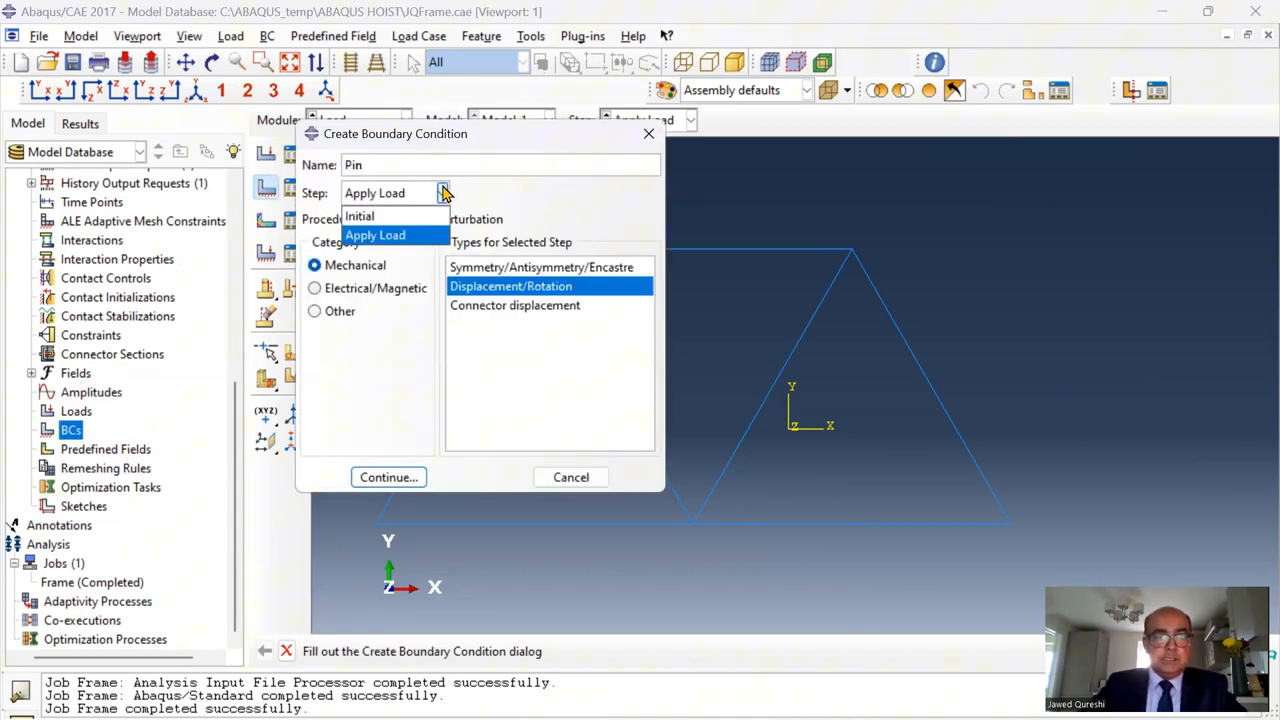
Create a Pin boundary condition in the Initial step fixing U1 and U2 at the bottom-left node
{"action": "left_click", "coordinate": [358, 216]}
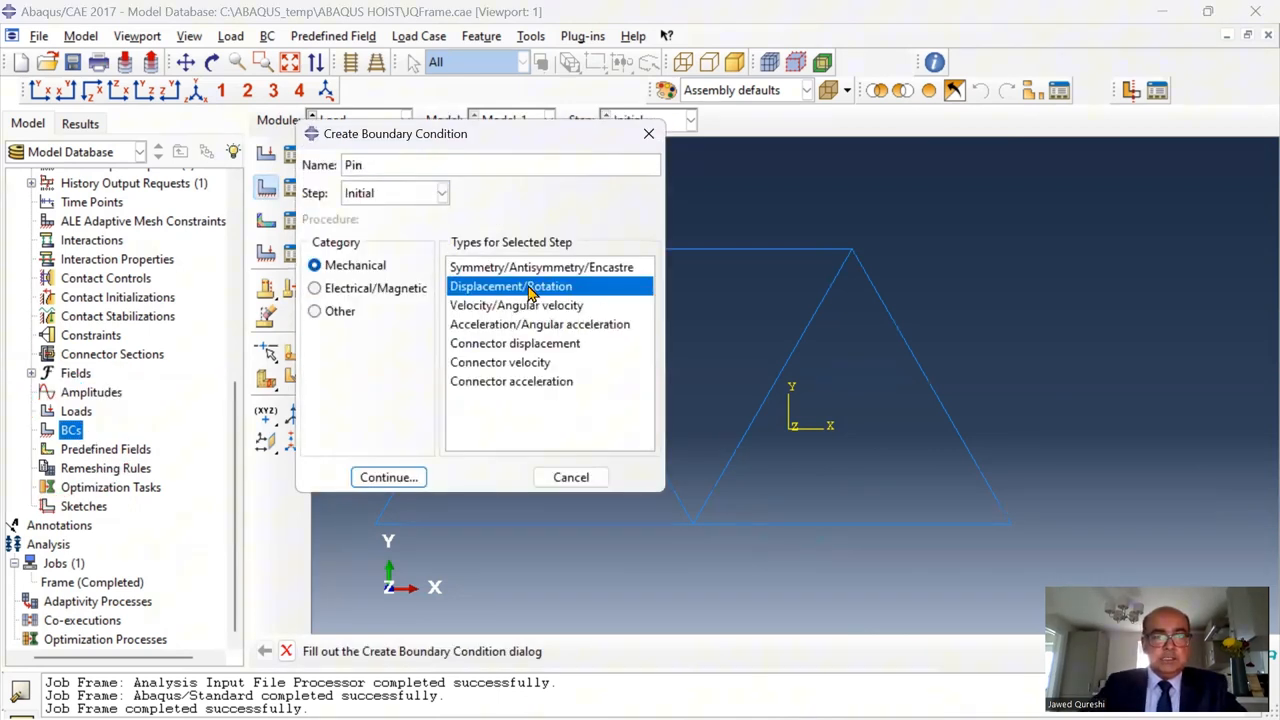
{"action": "left_click", "coordinate": [387, 477]}
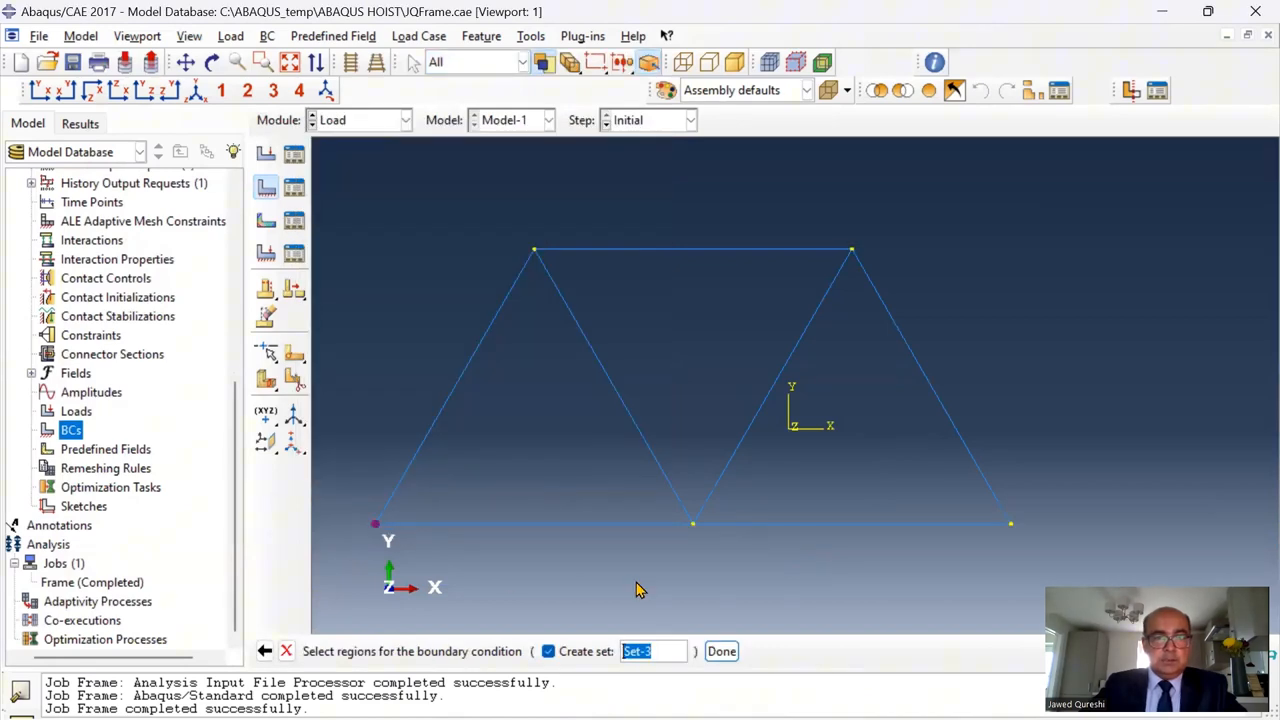
{"action": "left_click", "coordinate": [721, 651]}
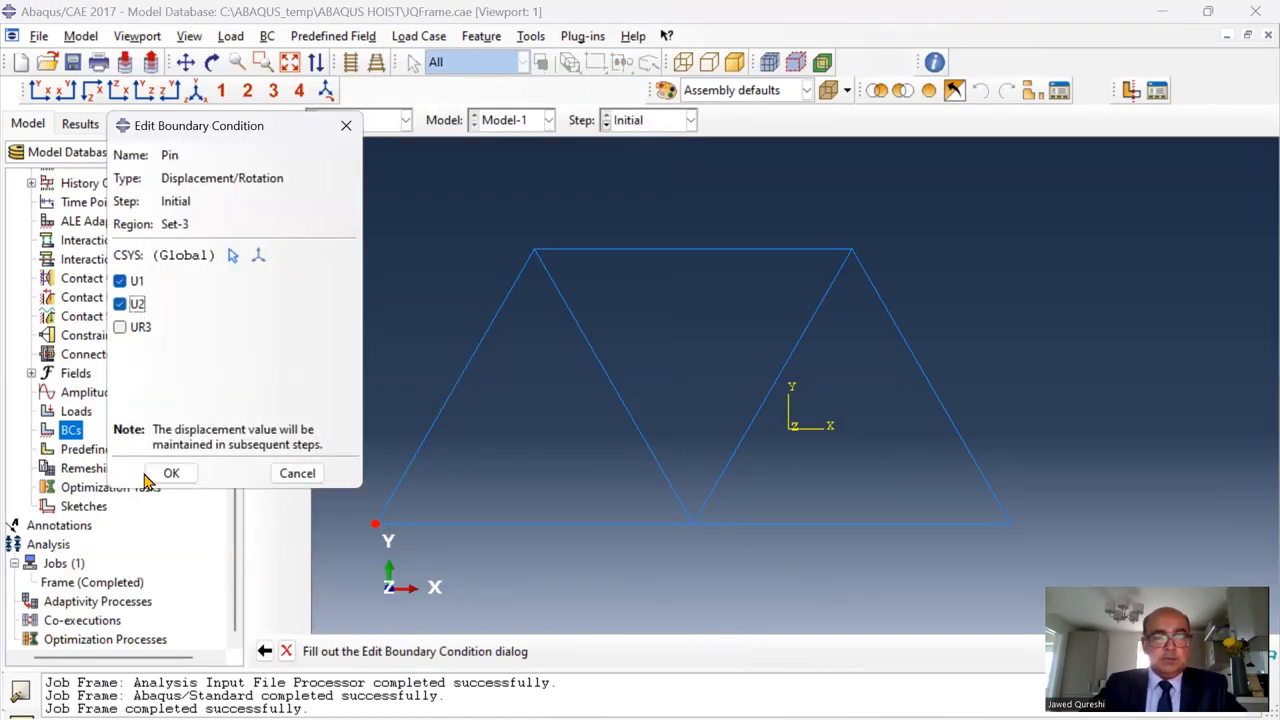
{"action": "left_click", "coordinate": [170, 473]}
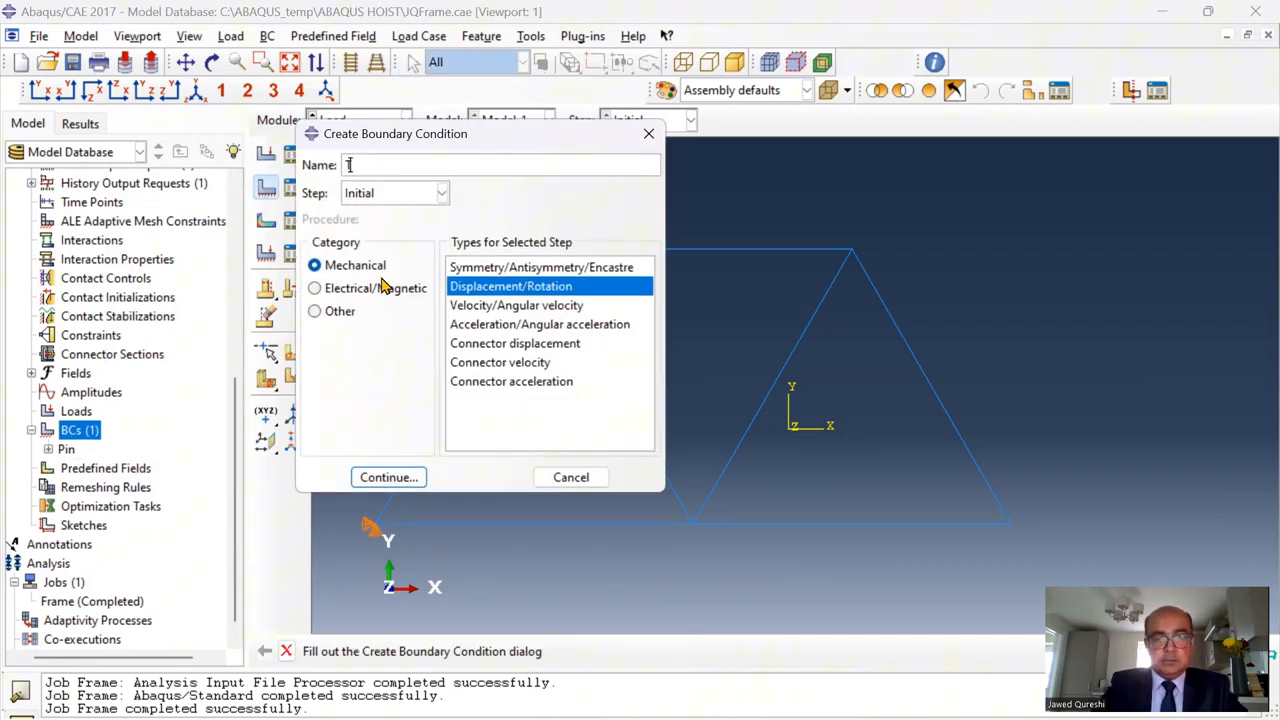
Add a Roller boundary condition restraining U2 at the bottom-right node
{"action": "left_click", "coordinate": [388, 477]}
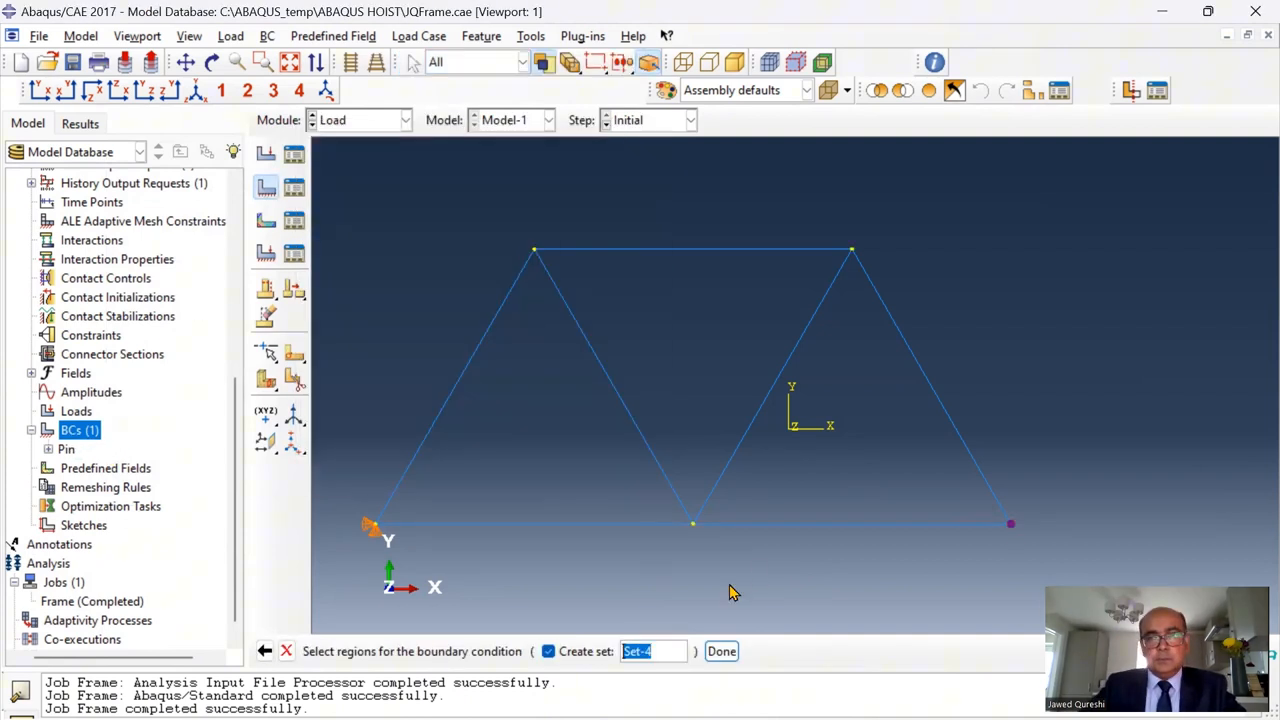
{"action": "left_click", "coordinate": [721, 651]}
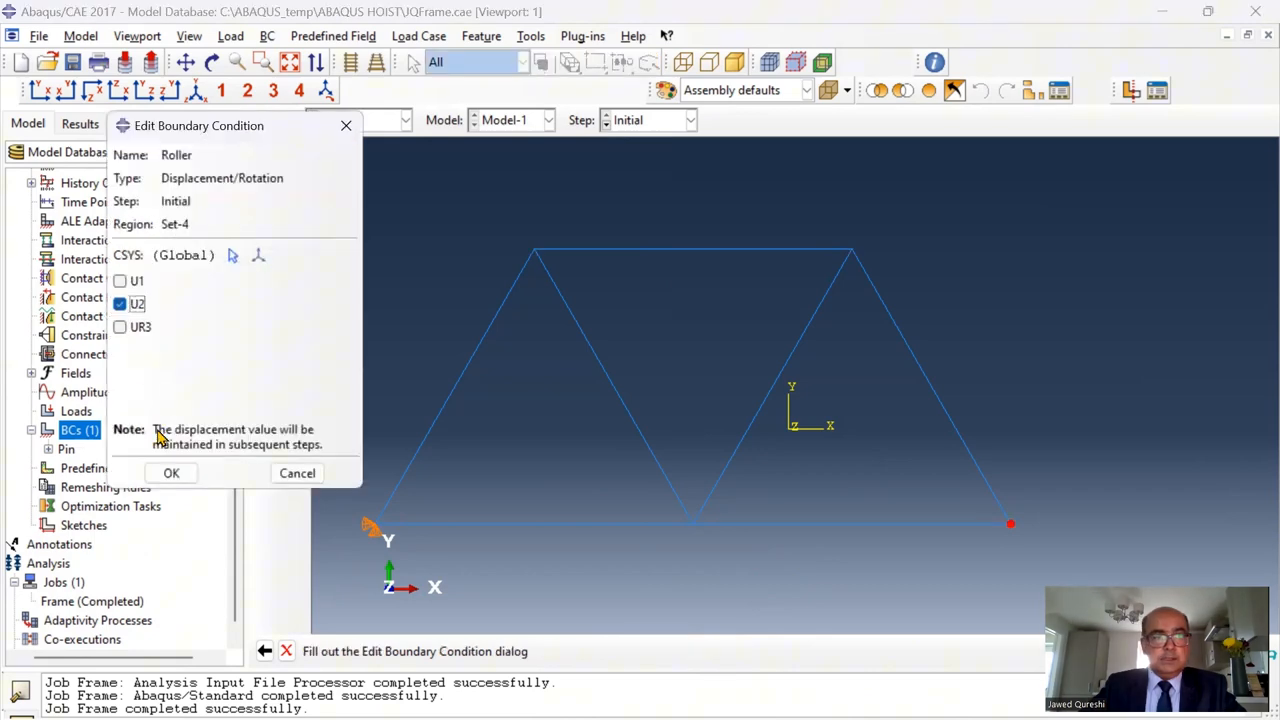
{"action": "left_click", "coordinate": [171, 473]}
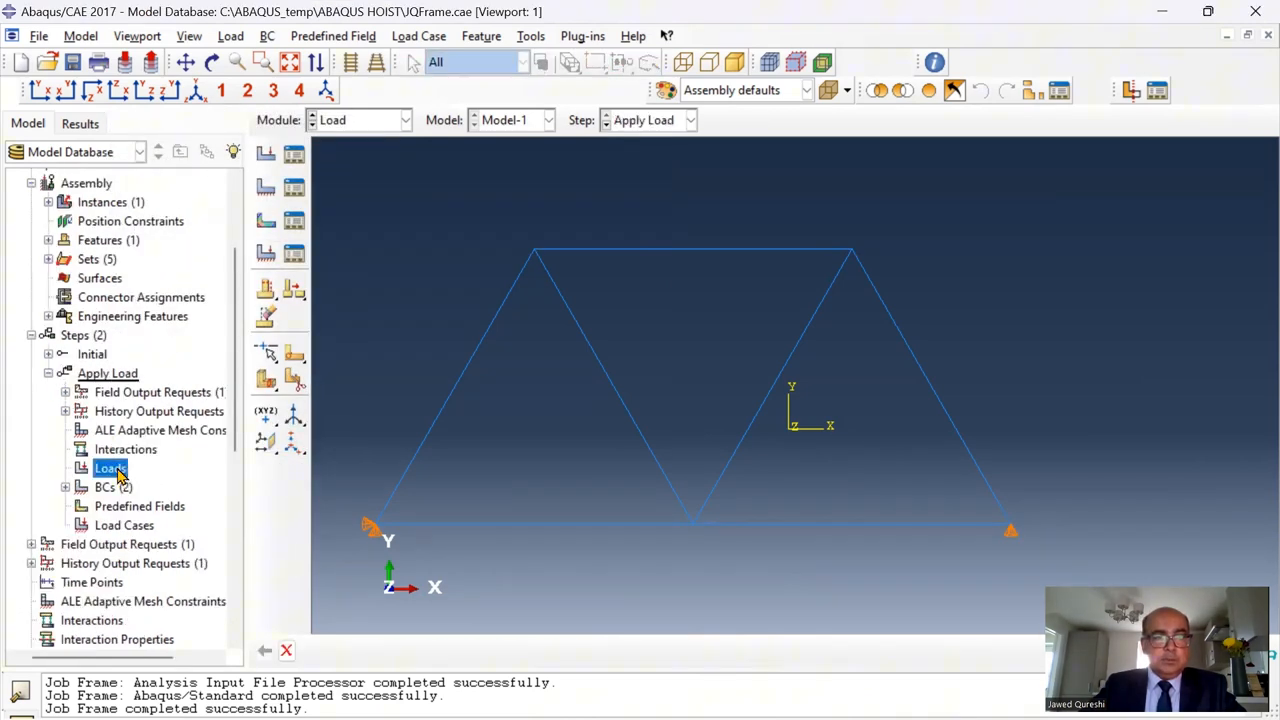
Apply the concentrated force 'Central point load' with CF2 = -10 at the bottom-centre node
{"action": "double_click", "coordinate": [108, 469]}
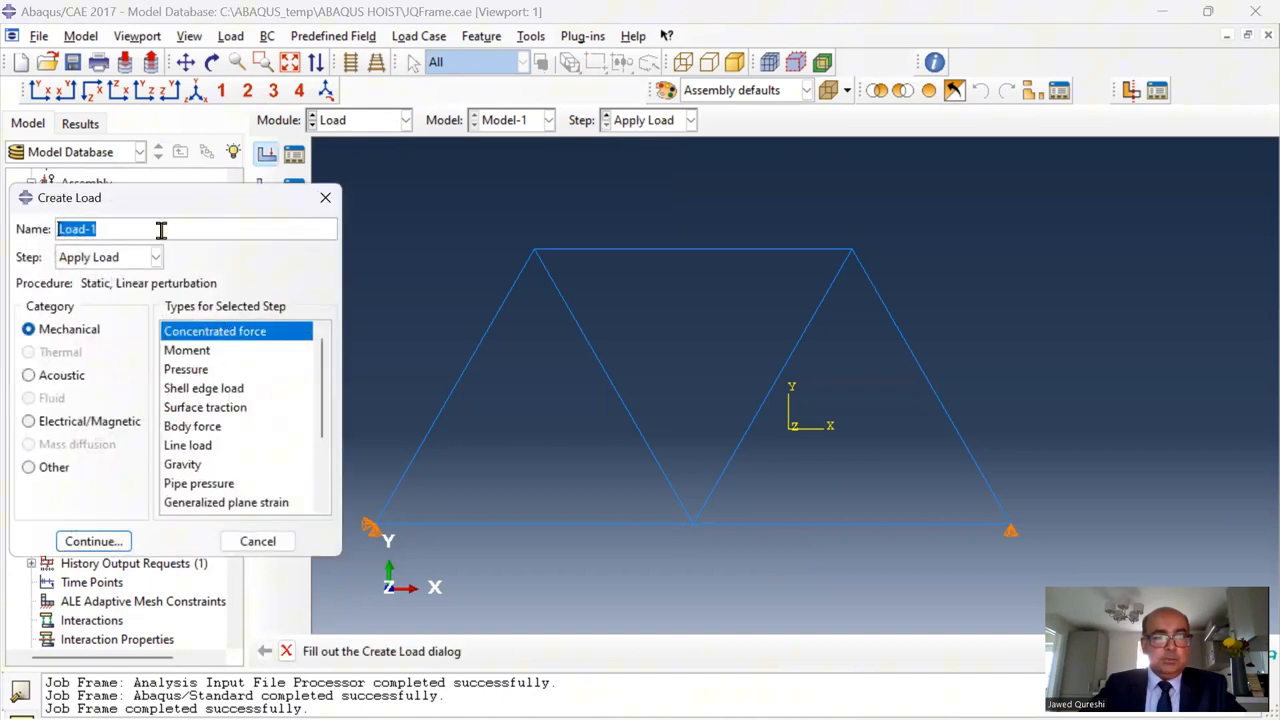
{"action": "type", "text": "Central point"}
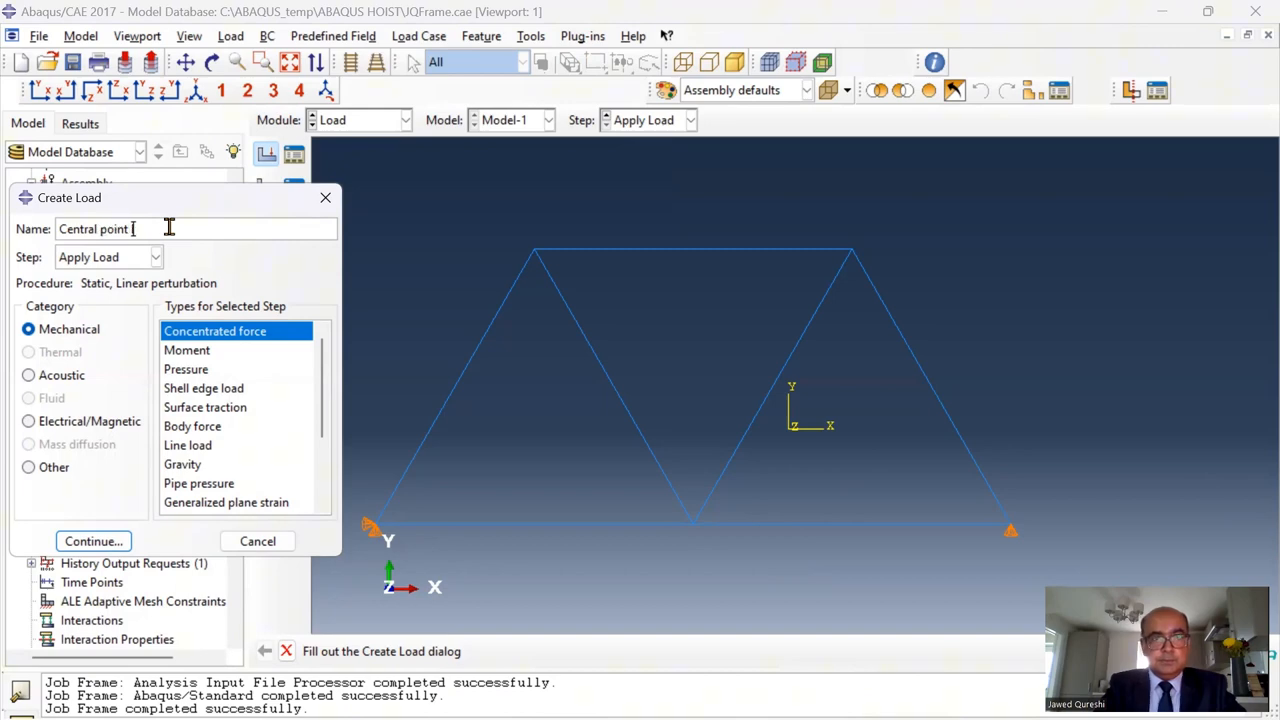
{"action": "left_click", "coordinate": [93, 541]}
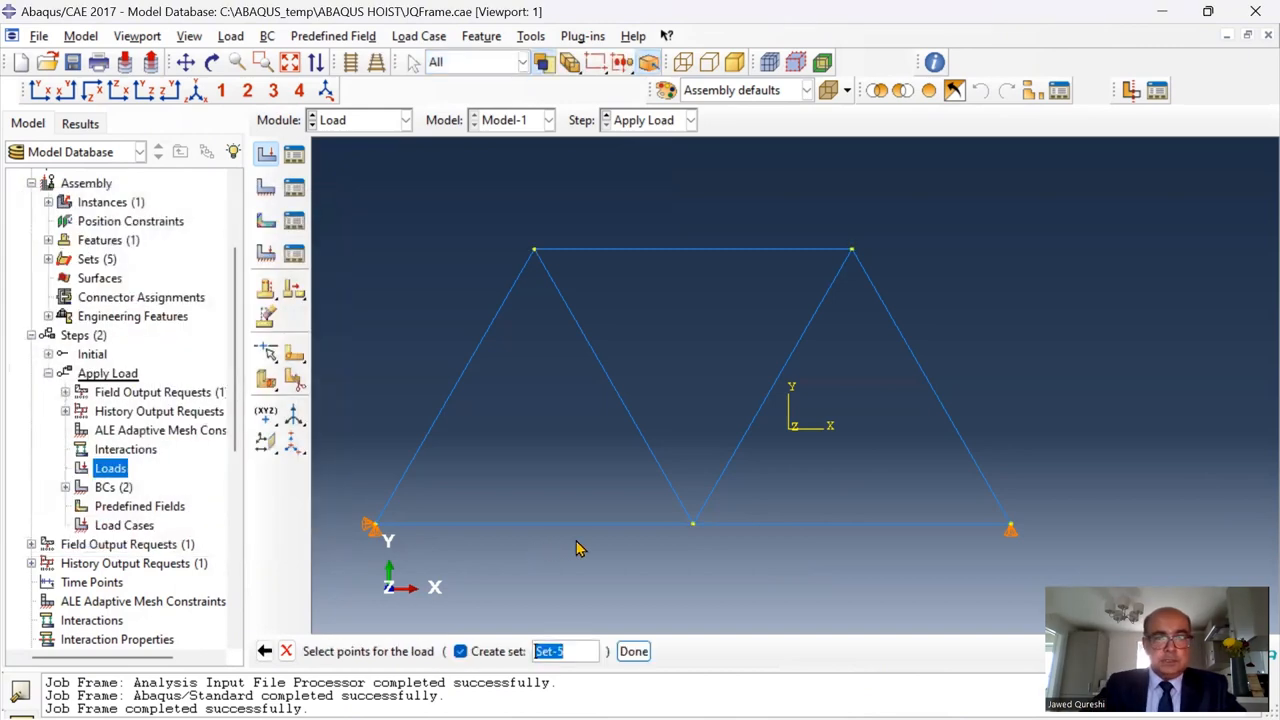
{"action": "left_click", "coordinate": [692, 523]}
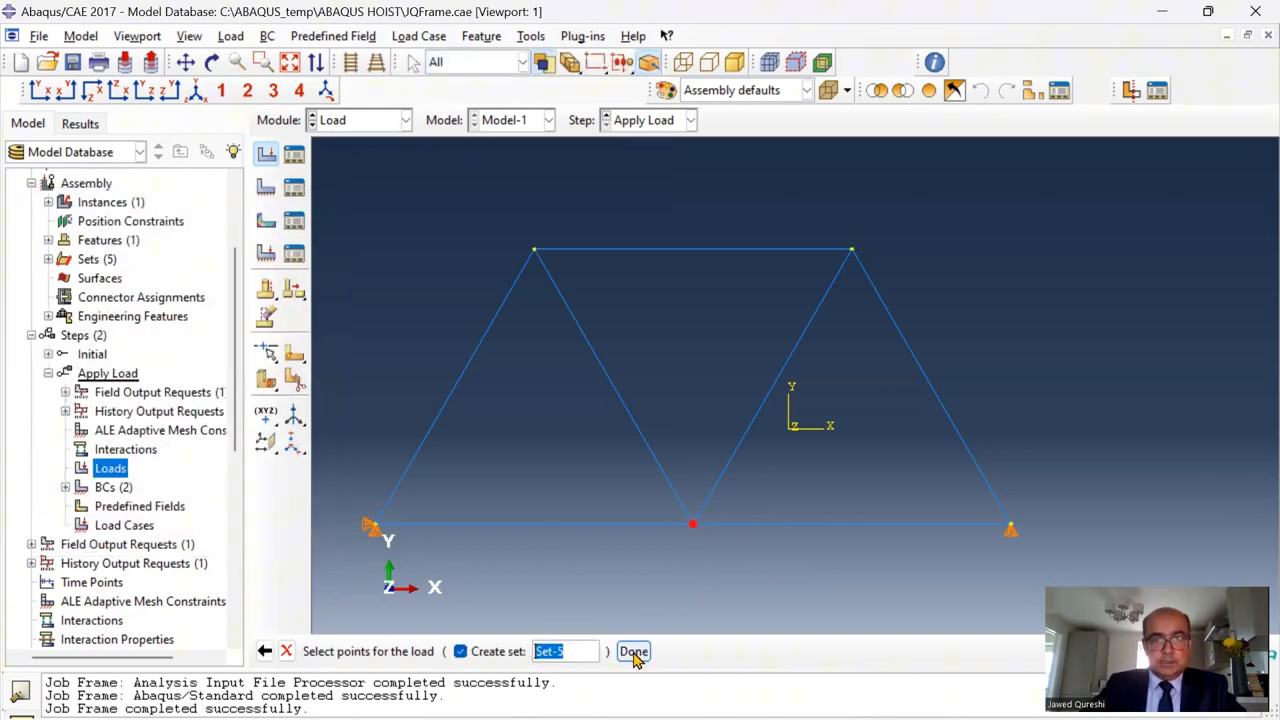
{"action": "left_click", "coordinate": [632, 651]}
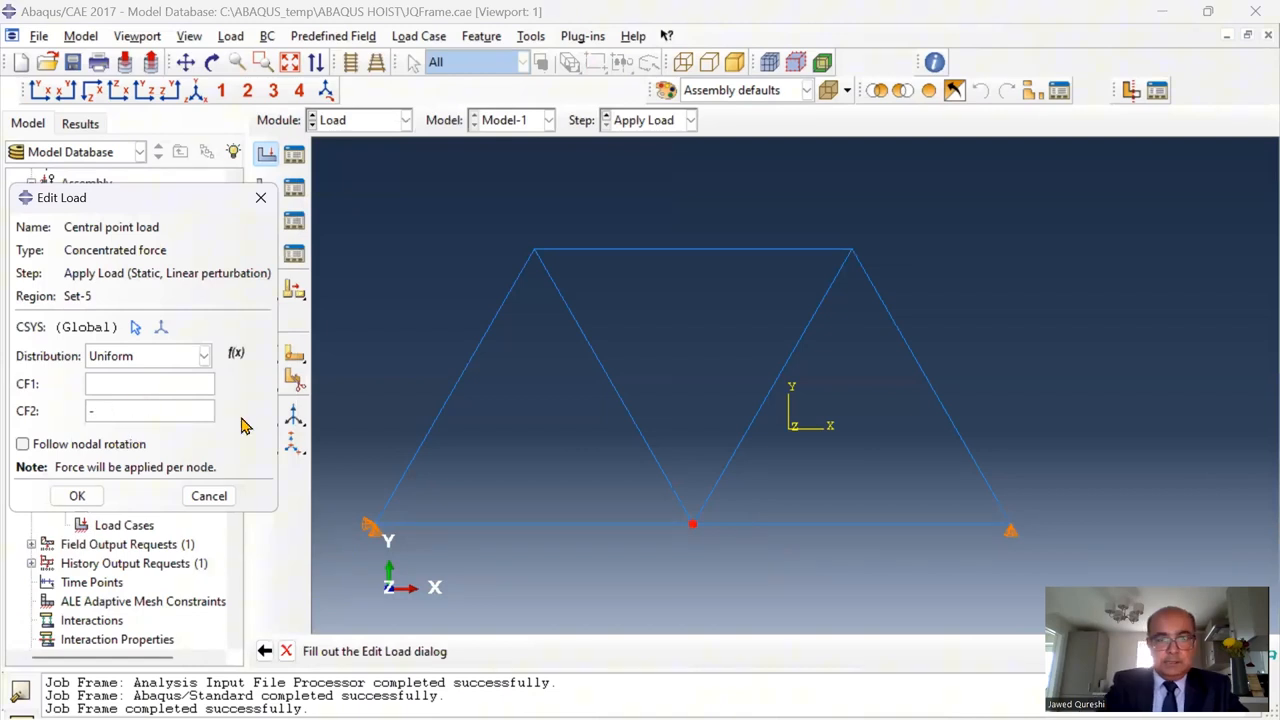
{"action": "type", "text": "-10"}
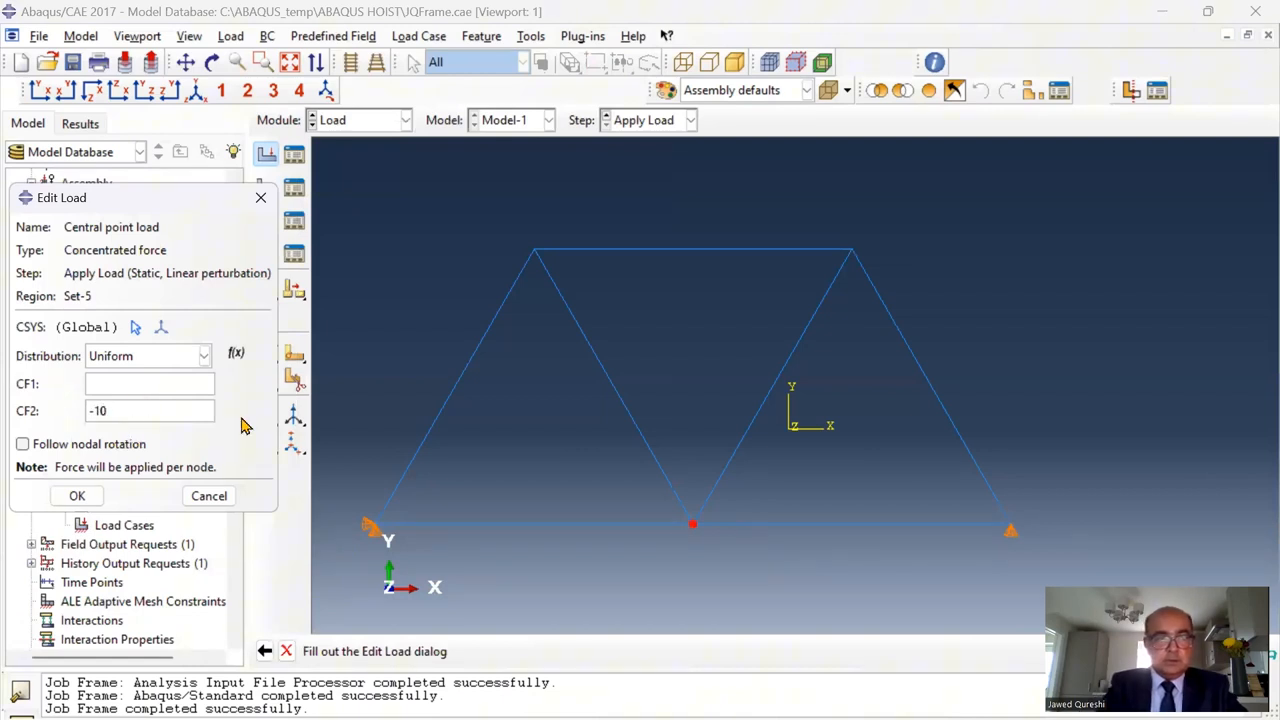
{"action": "left_click", "coordinate": [76, 495]}
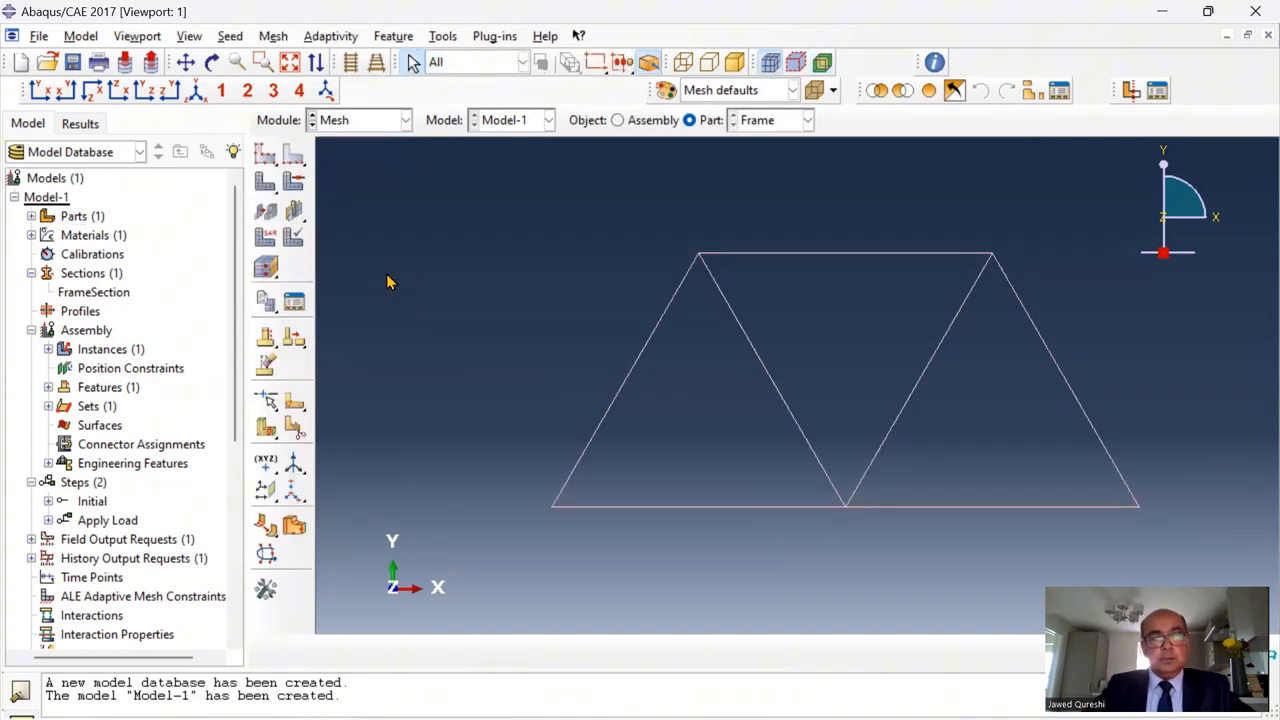
Assign element types to the truss and apply a global seed size to the Frame part
{"action": "left_click", "coordinate": [273, 36]}
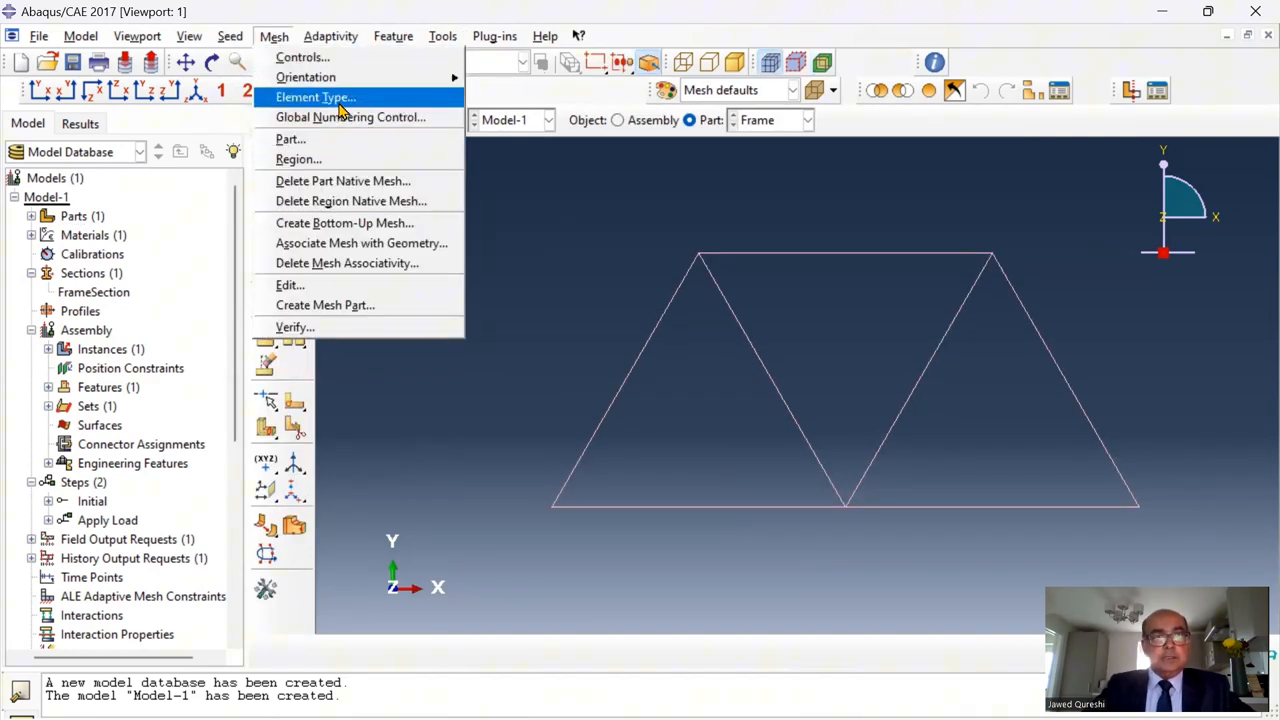
{"action": "left_click", "coordinate": [315, 97]}
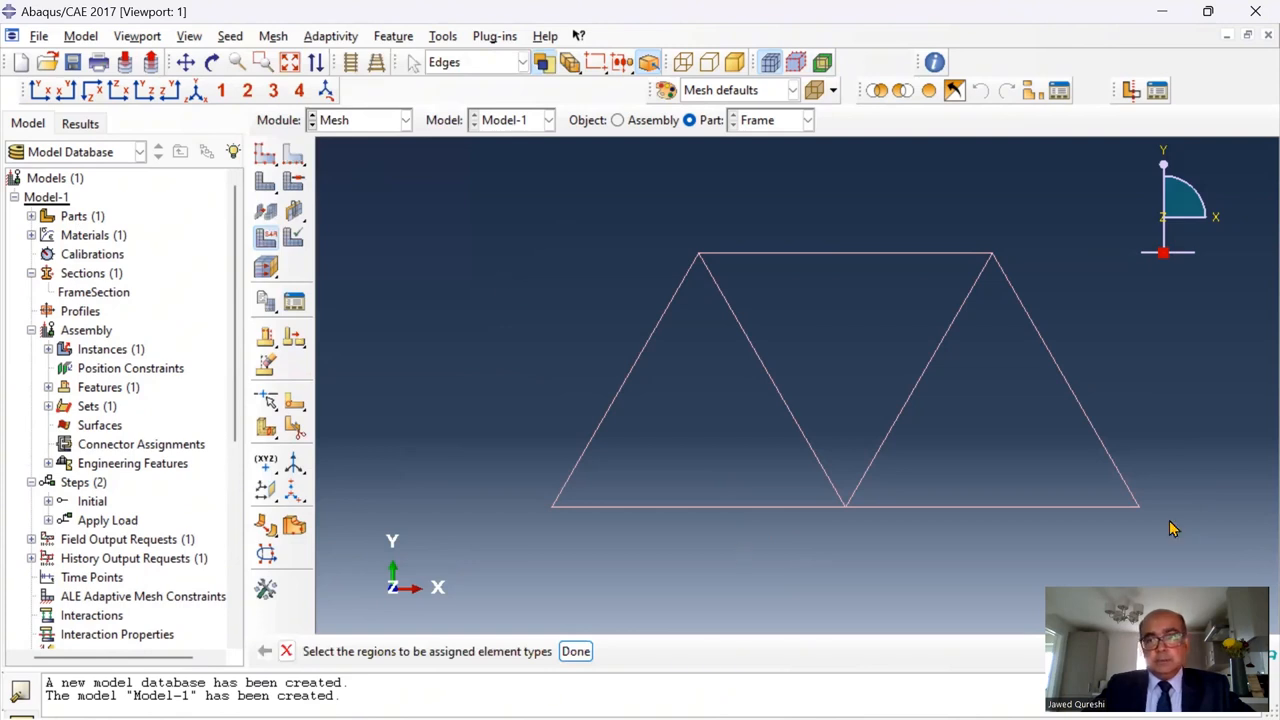
{"action": "left_click", "coordinate": [575, 651]}
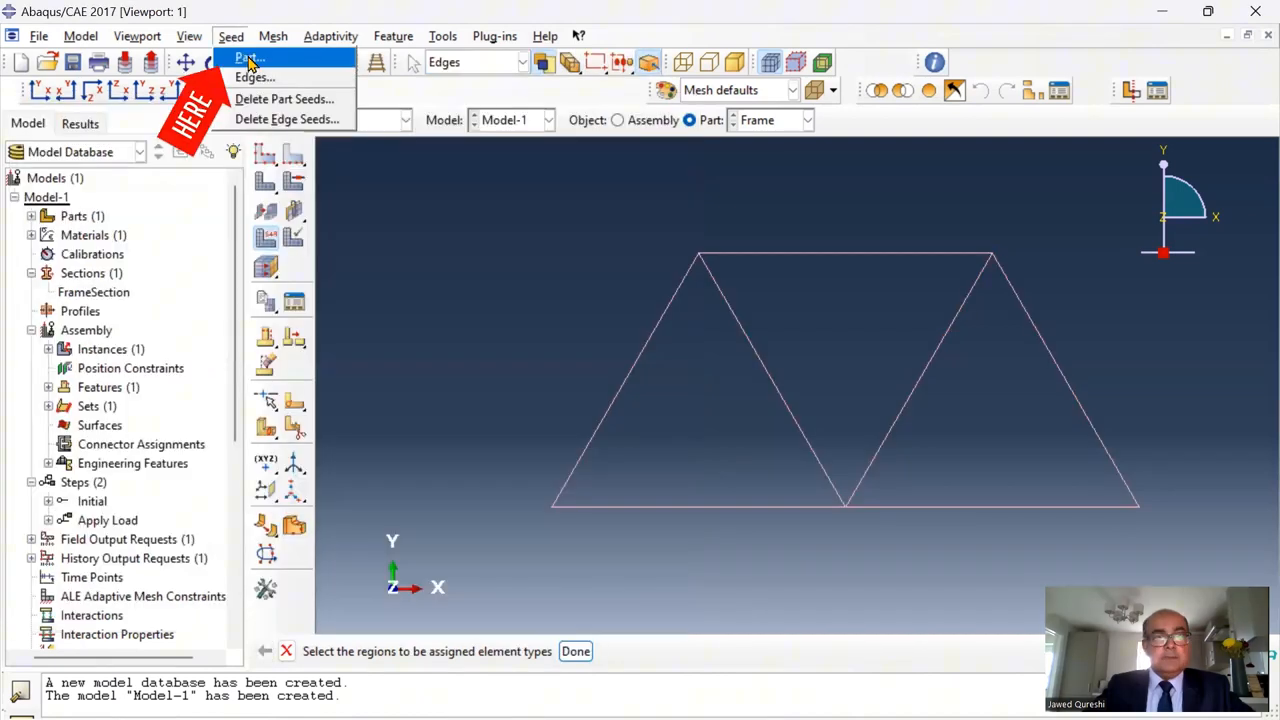
{"action": "left_click", "coordinate": [243, 57]}
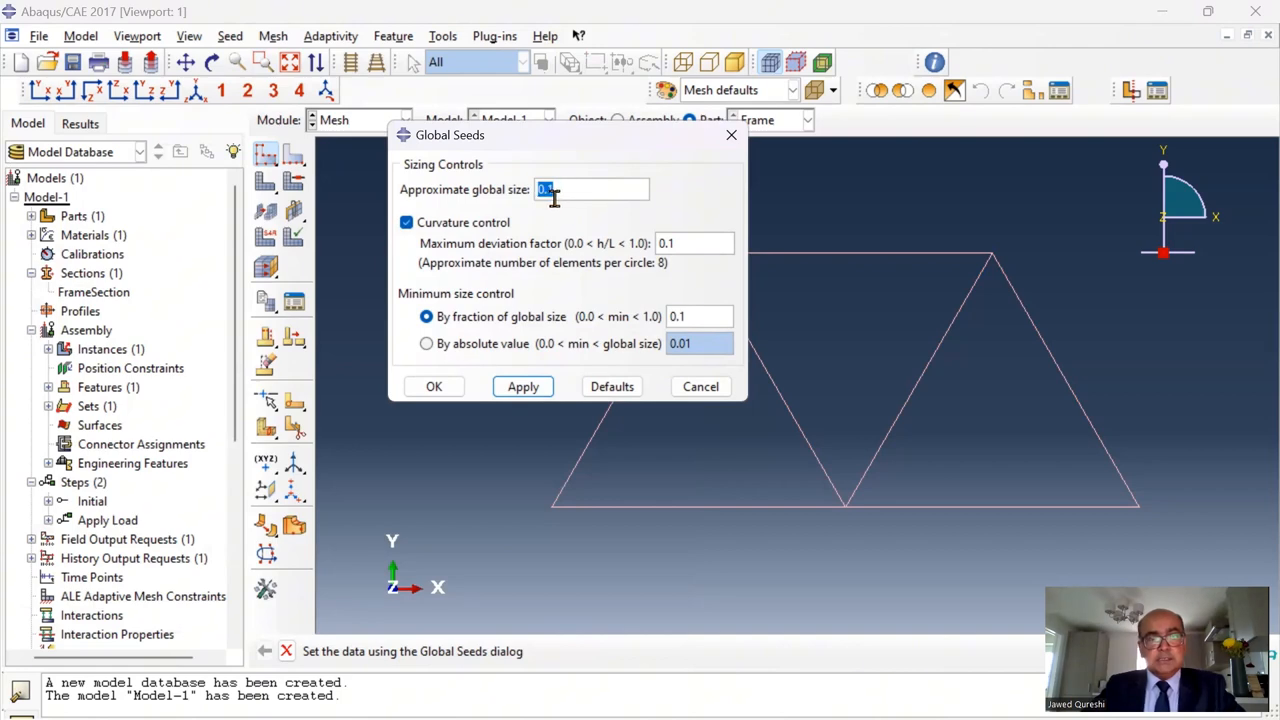
{"action": "left_click", "coordinate": [433, 386]}
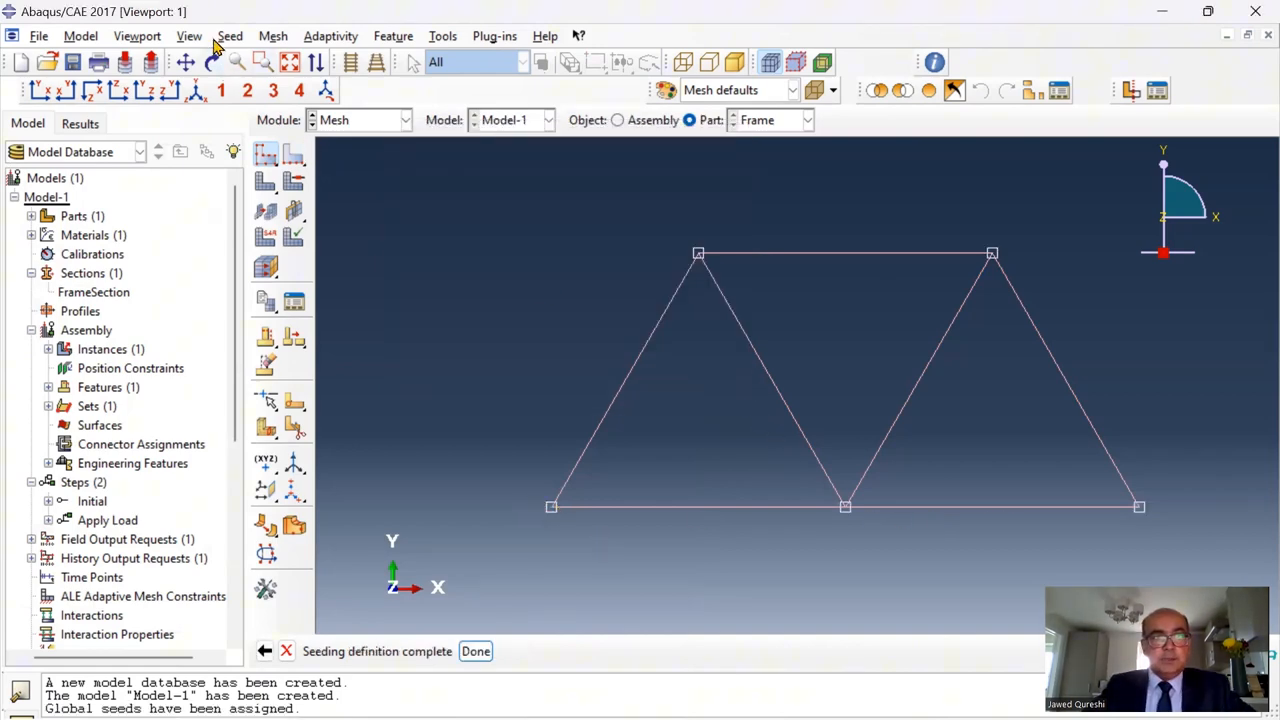
Seed all edges by number of elements, one per edge, and mesh the part into 7 elements
{"action": "left_click", "coordinate": [230, 36]}
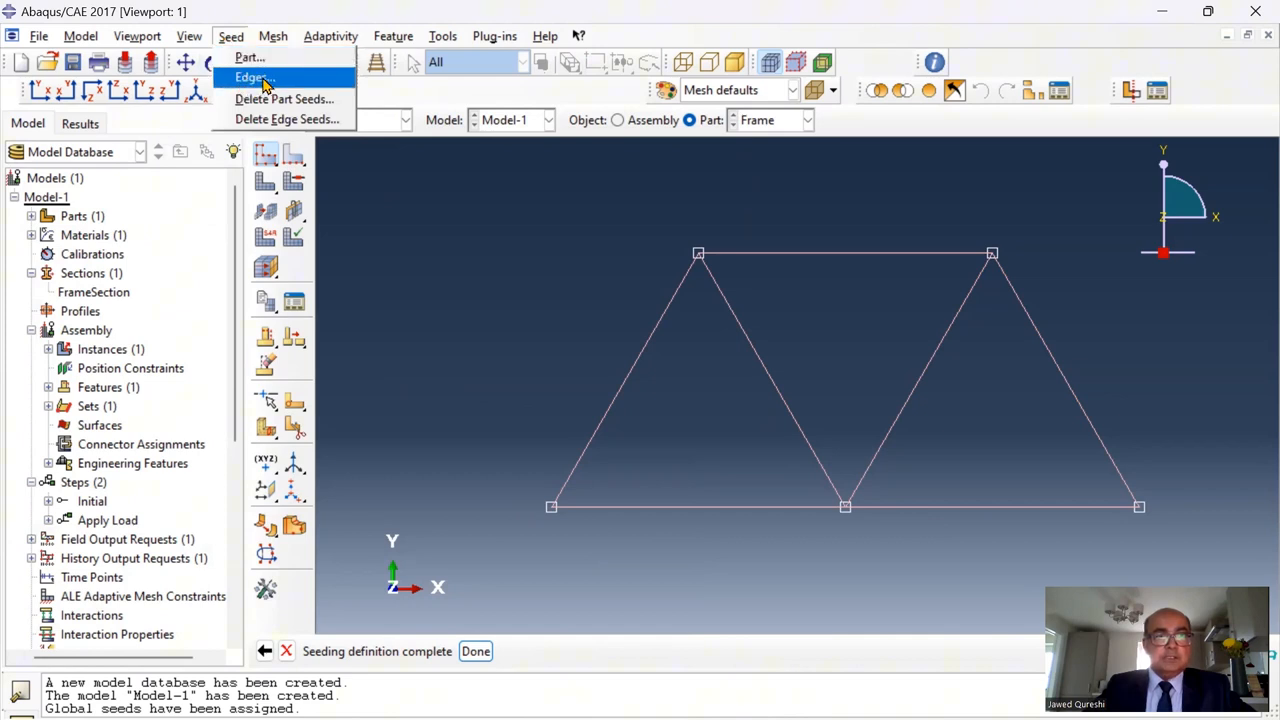
{"action": "left_click", "coordinate": [253, 77]}
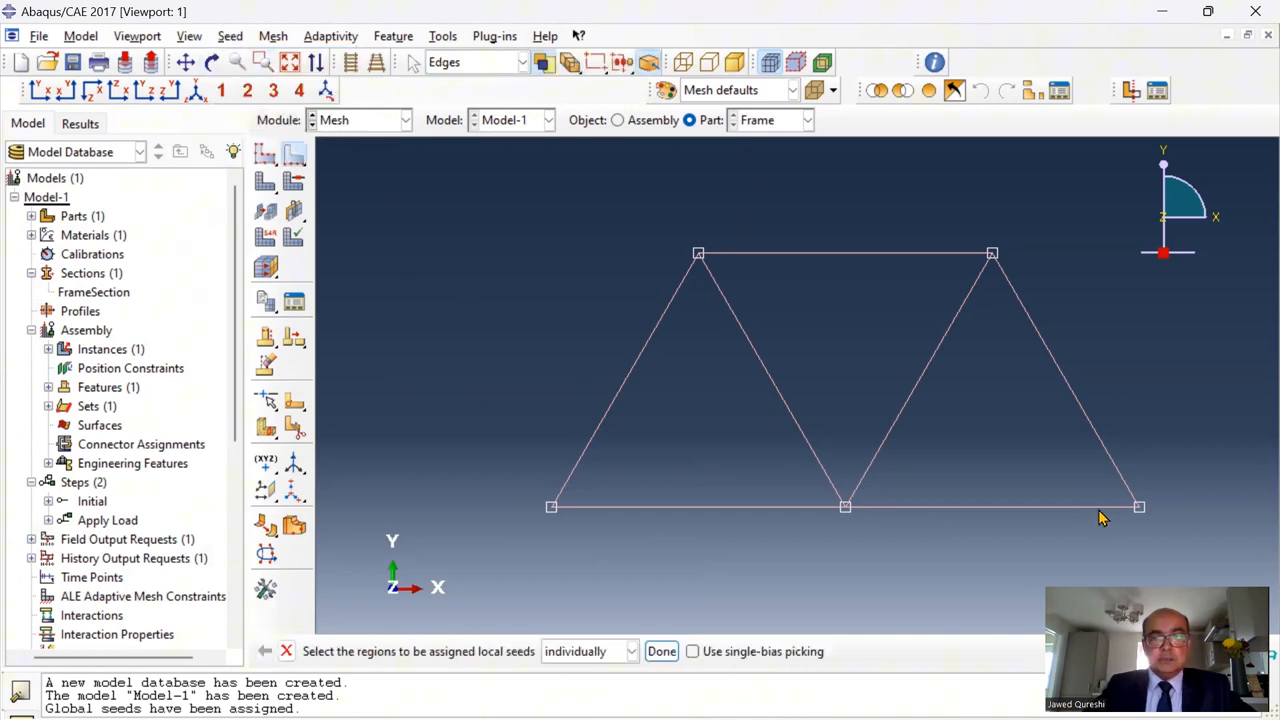
{"action": "left_click", "coordinate": [661, 651]}
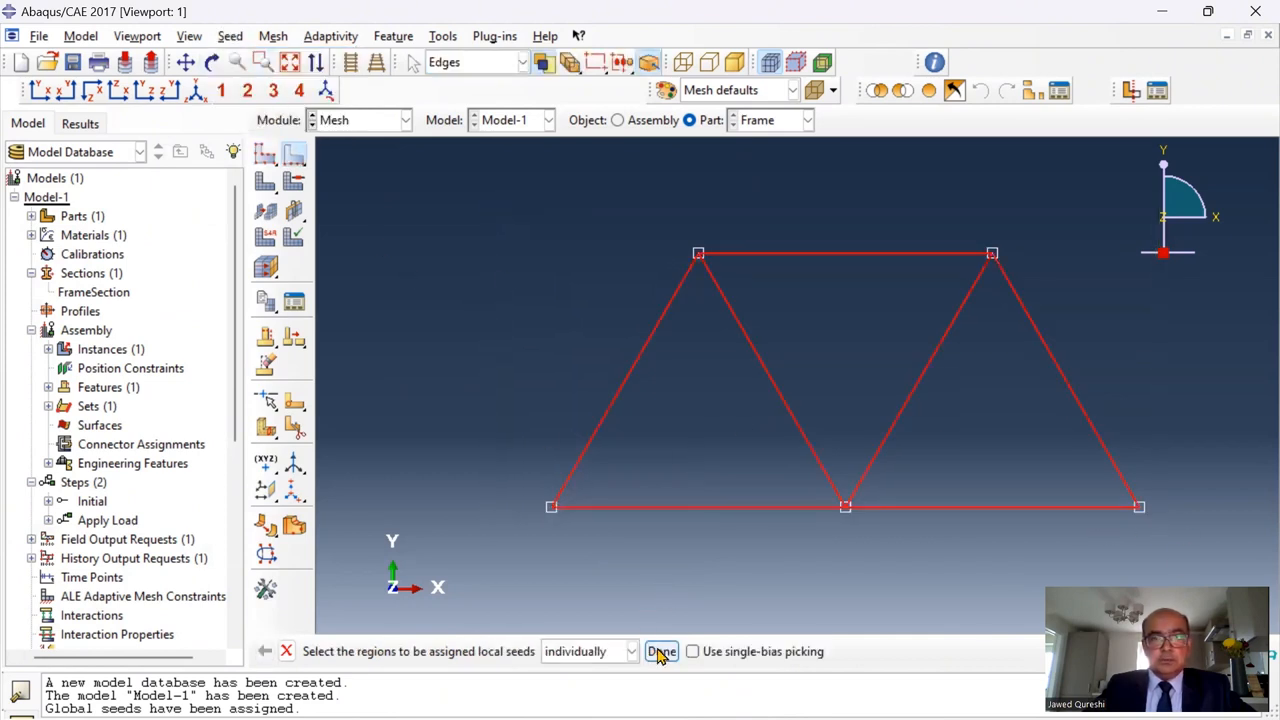
{"action": "left_click", "coordinate": [661, 651]}
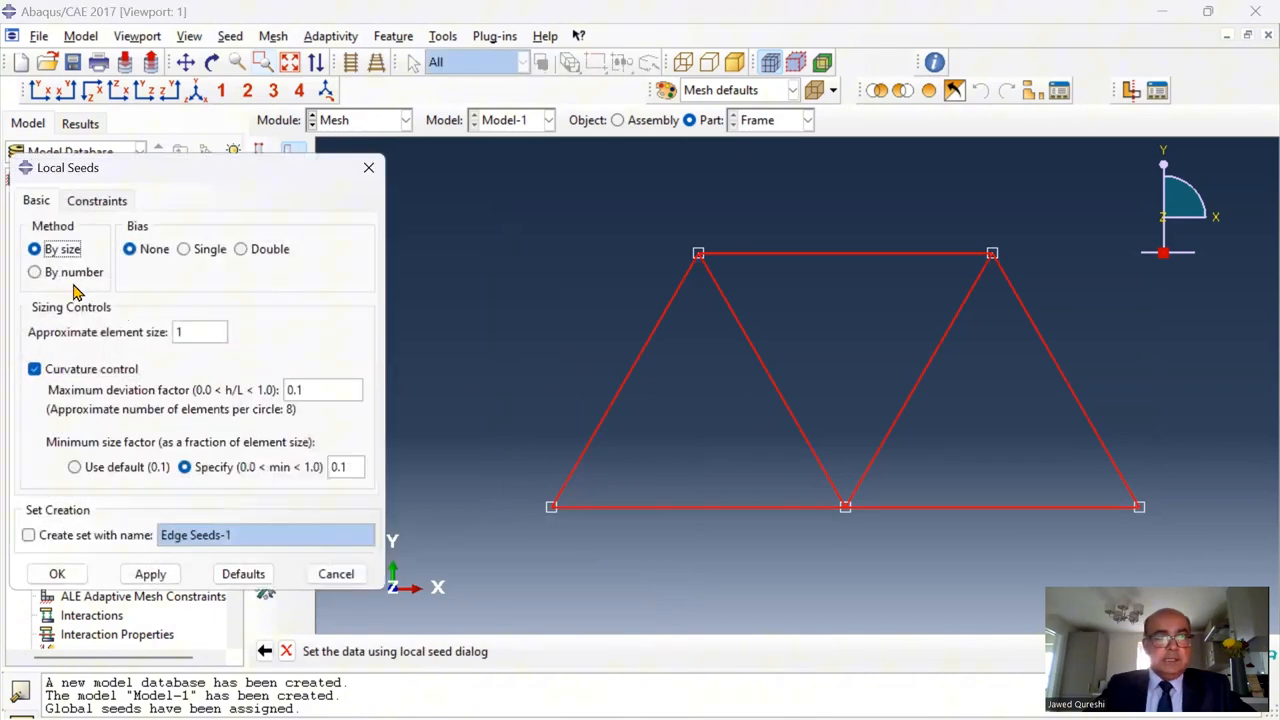
{"action": "left_click", "coordinate": [35, 272]}
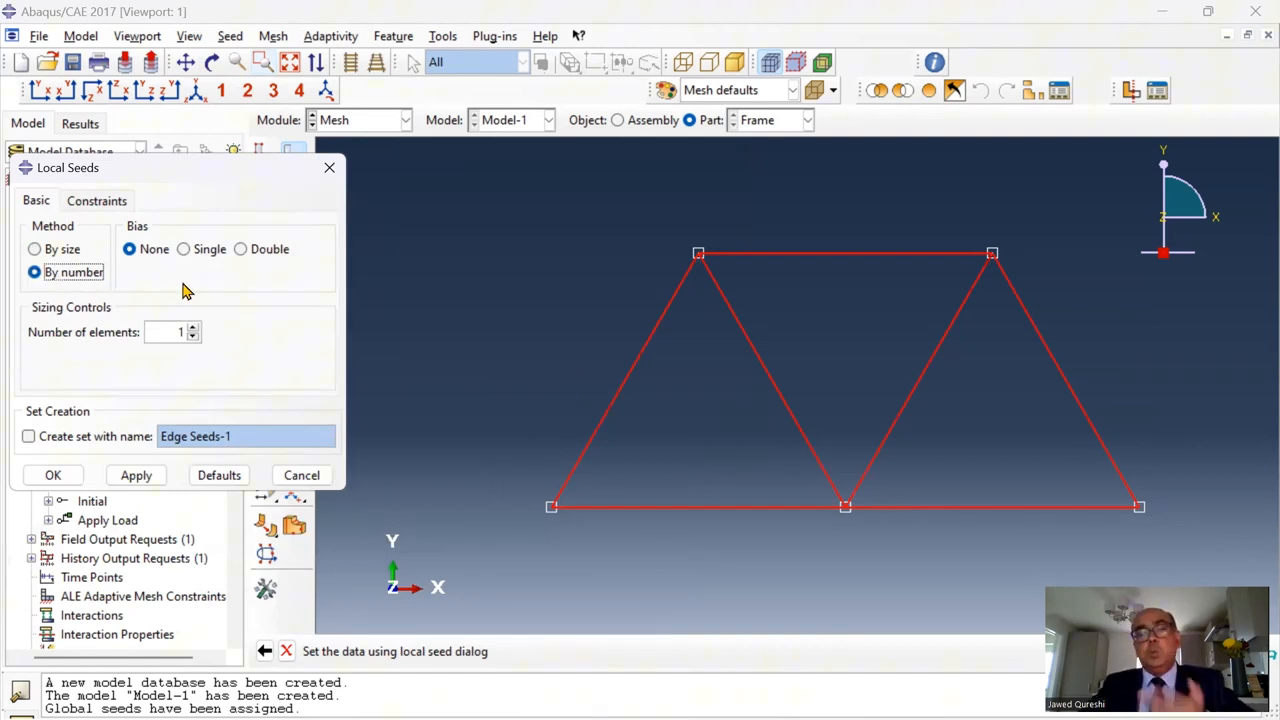
{"action": "mouse_move", "coordinate": [53, 475]}
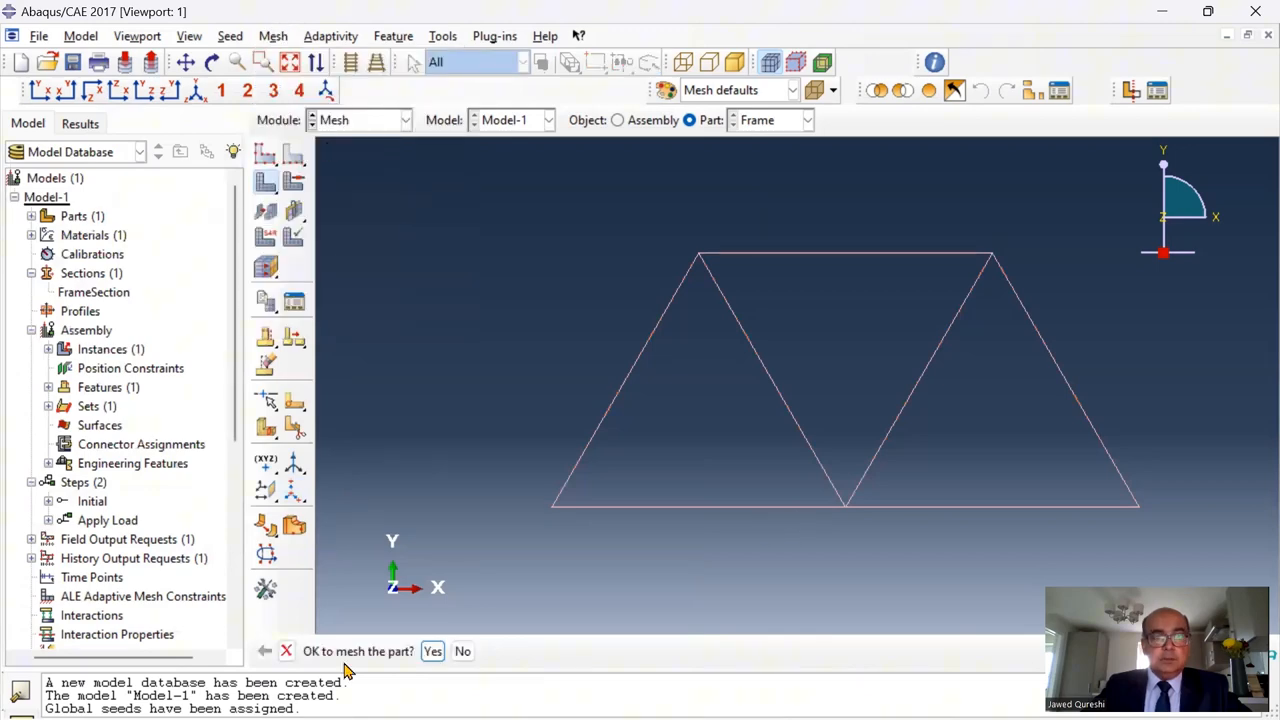
{"action": "left_click", "coordinate": [432, 651]}
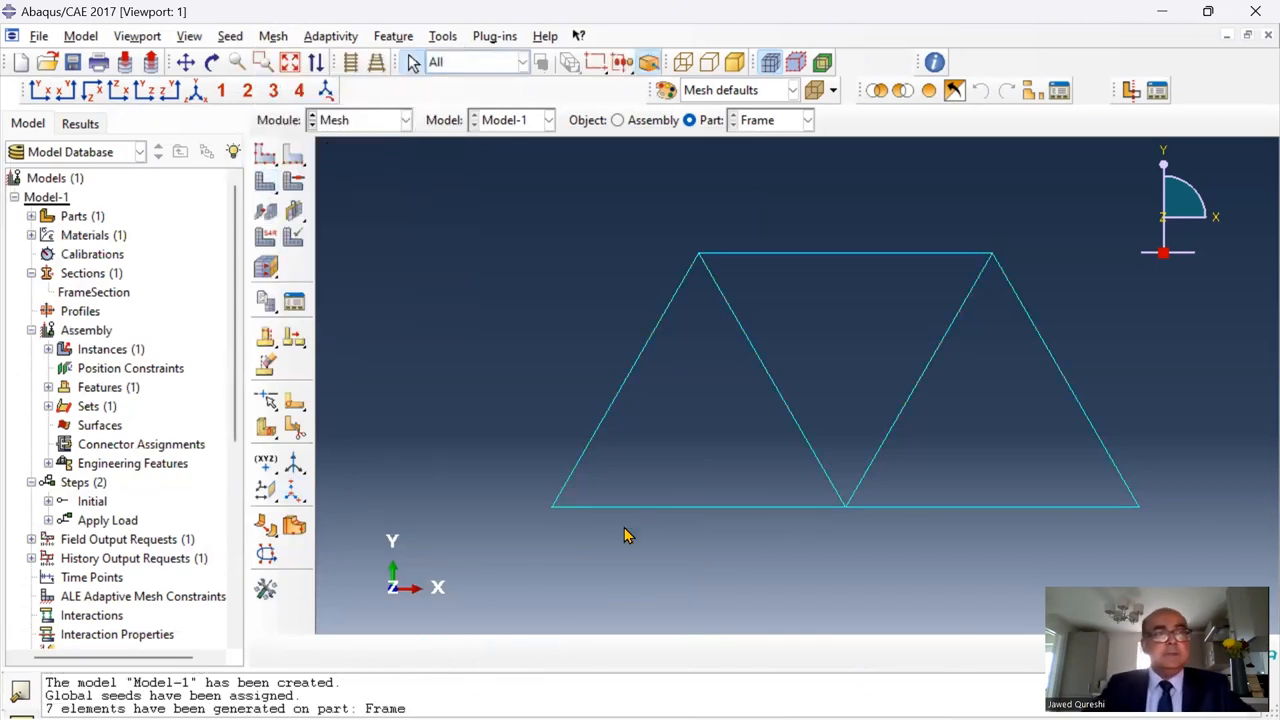
Create job Frame described as 'Modelling overhead Hoist subjected to 10 kN central load'
{"action": "scroll", "scroll_direction": "down", "scroll_amount": 3}
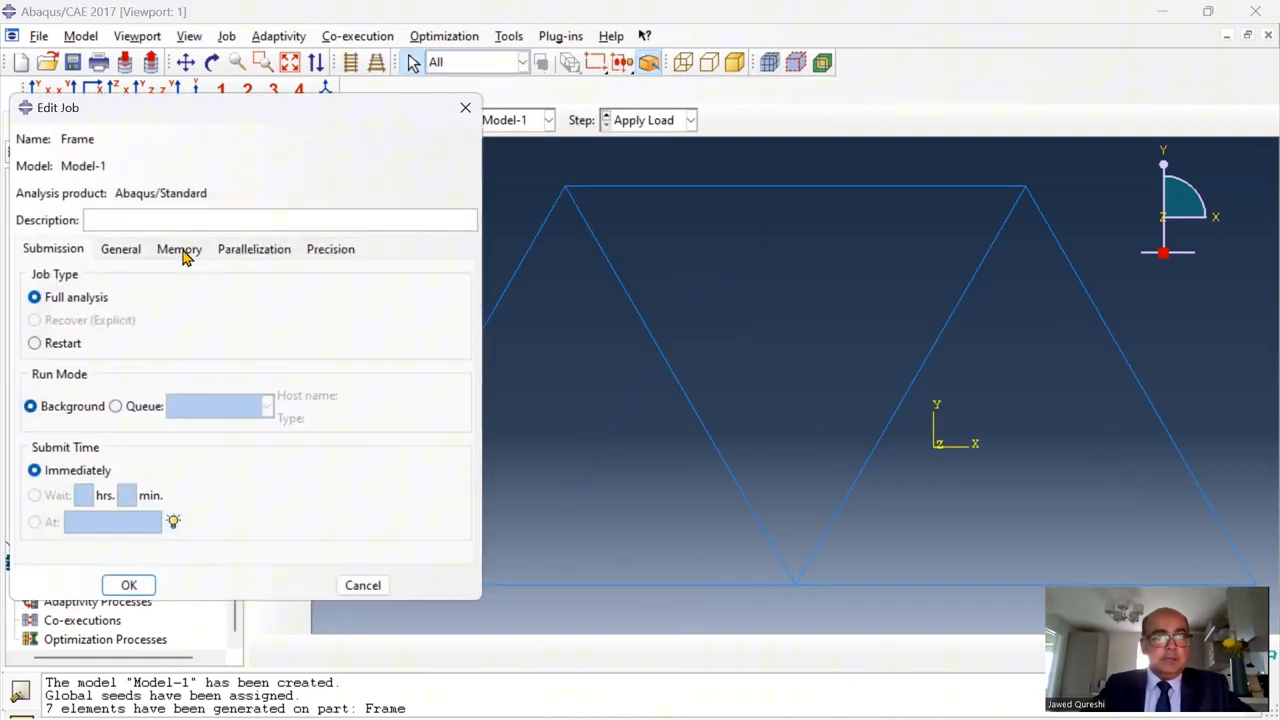
{"action": "type", "text": "Modelling over"}
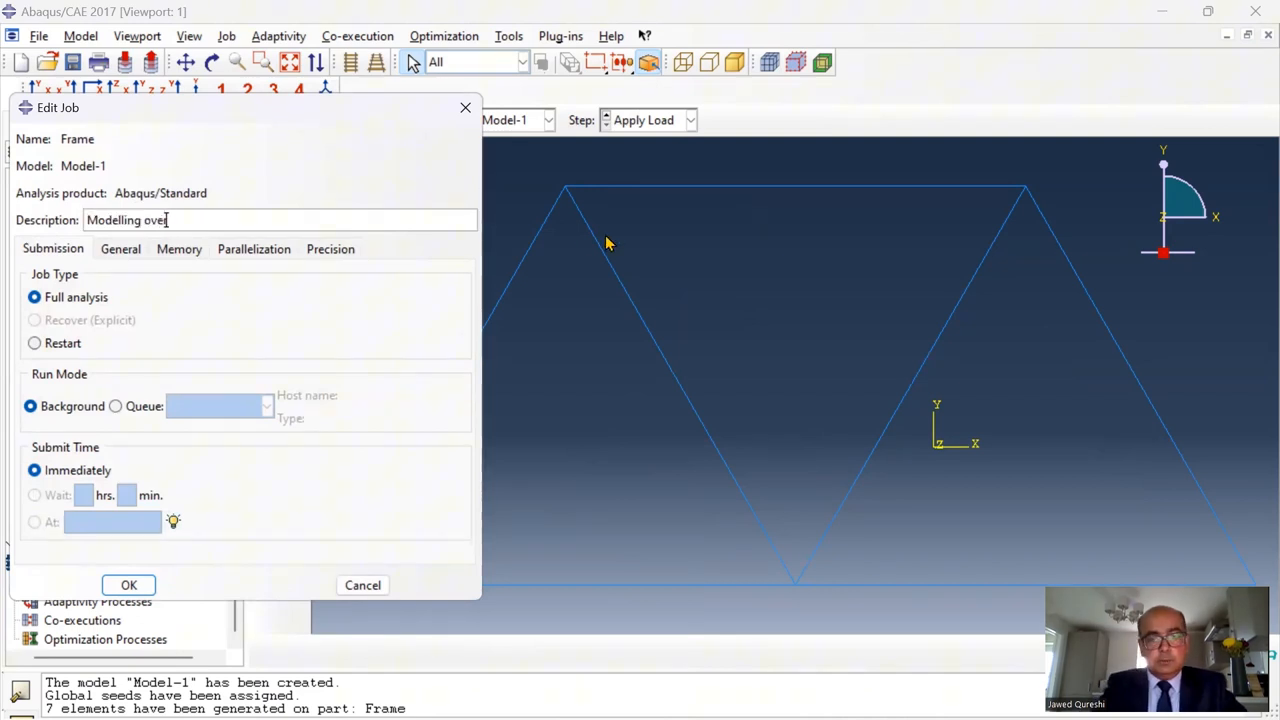
{"action": "type", "text": "rhead Hoist subjected to 10 kN central load"}
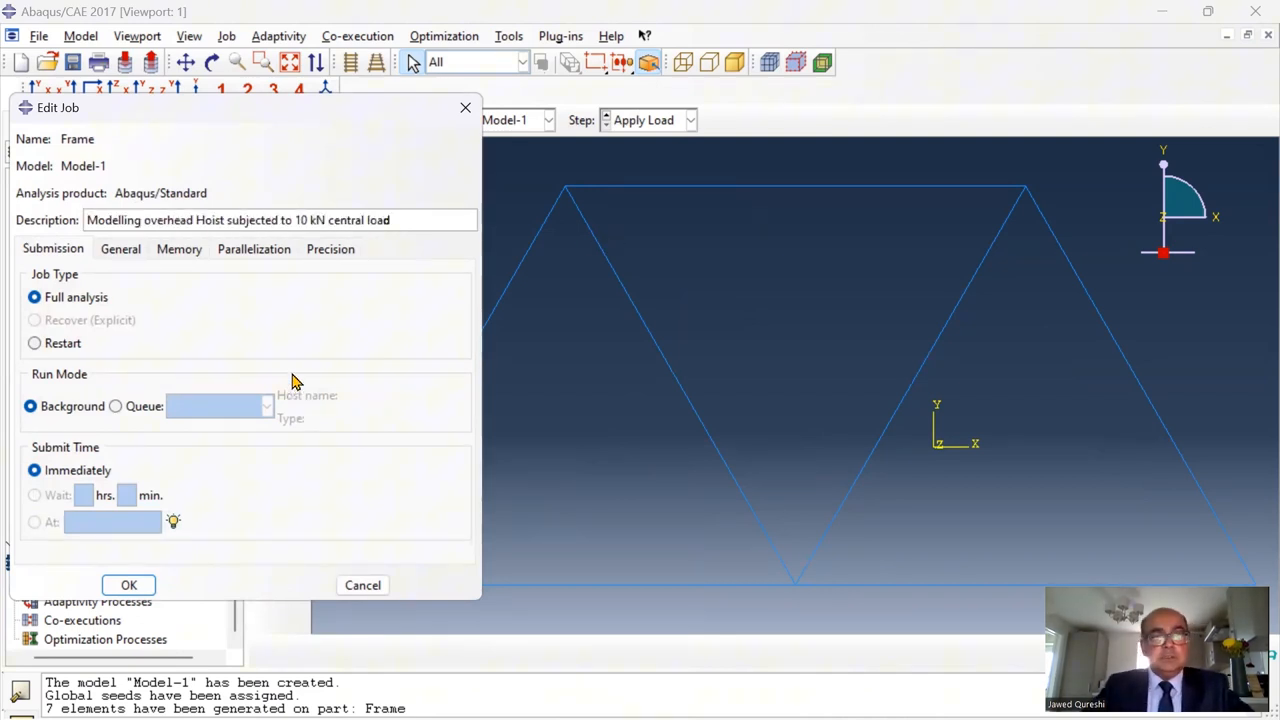
{"action": "left_click", "coordinate": [128, 585]}
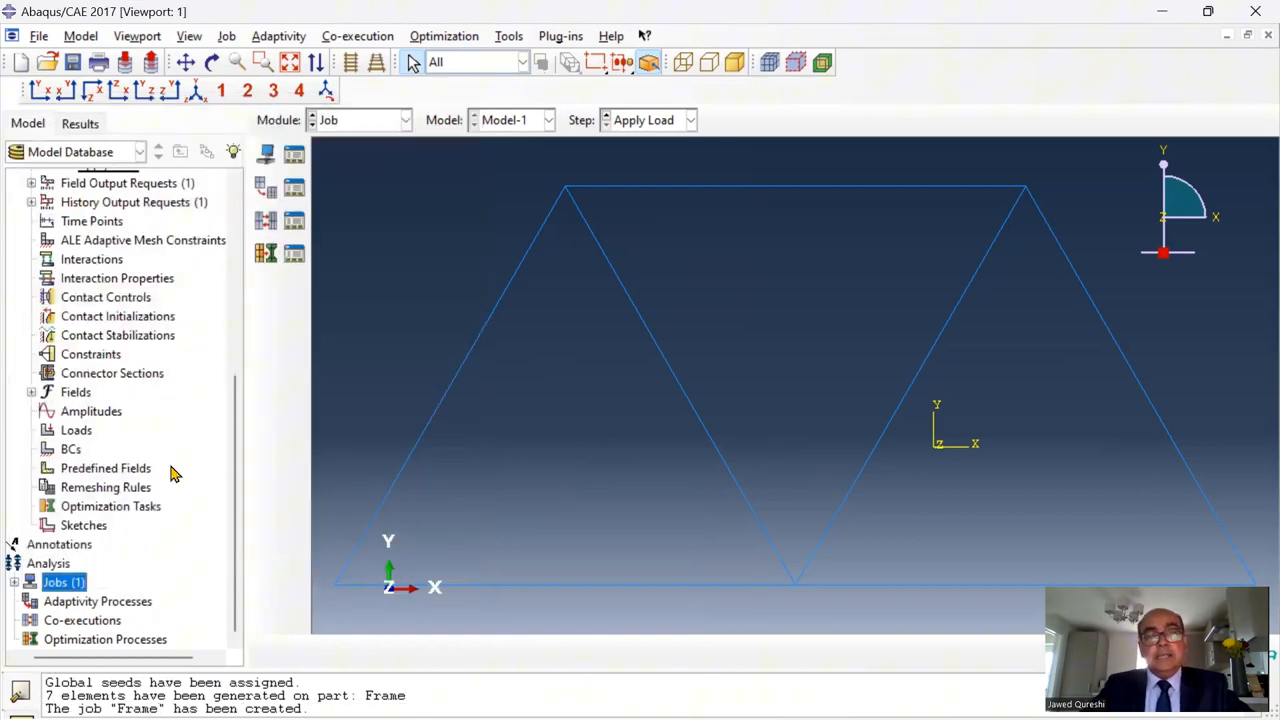
Set the work directory to ABAQUS HOIST and save the model database as JQ
{"action": "left_click", "coordinate": [42, 36]}
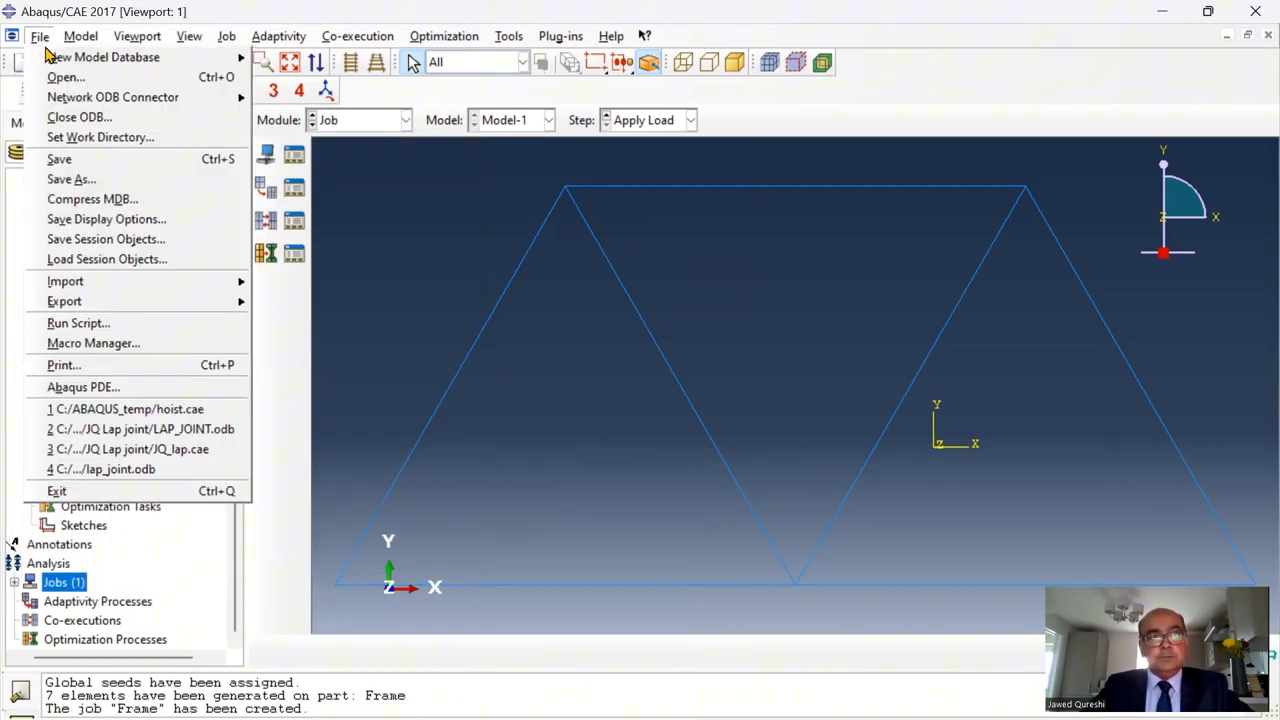
{"action": "left_click", "coordinate": [97, 137]}
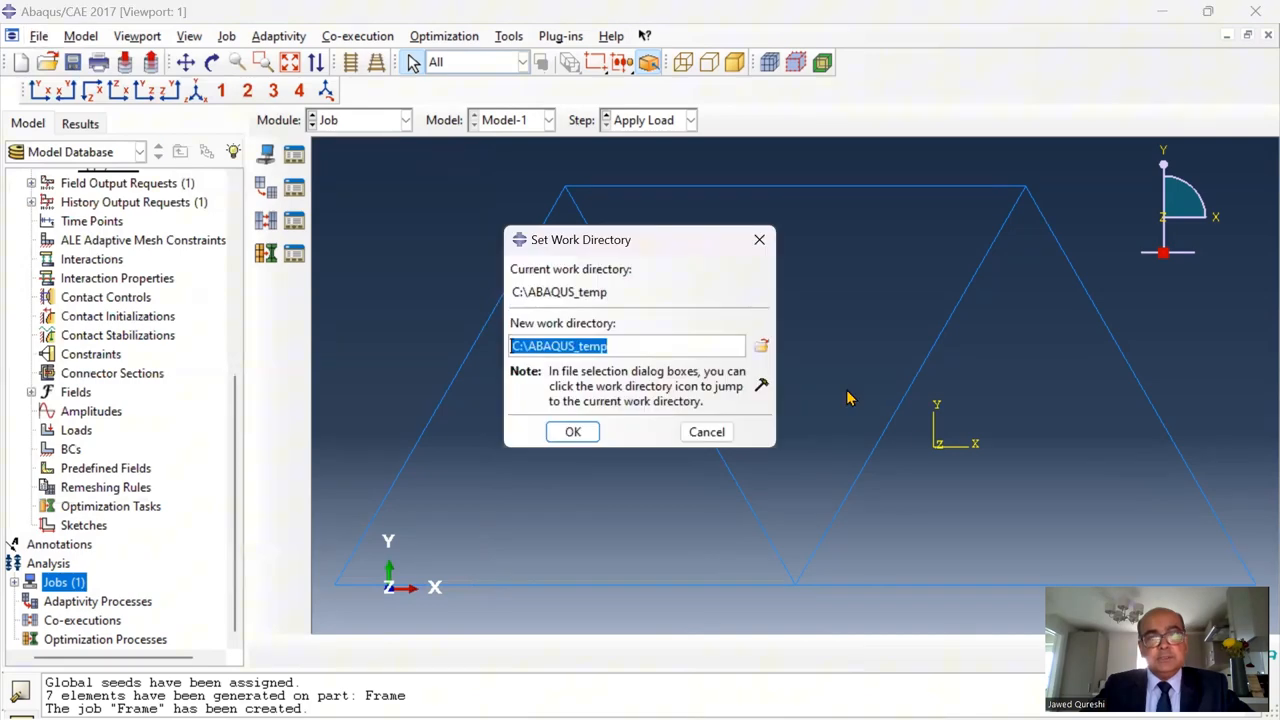
{"action": "left_click", "coordinate": [761, 346]}
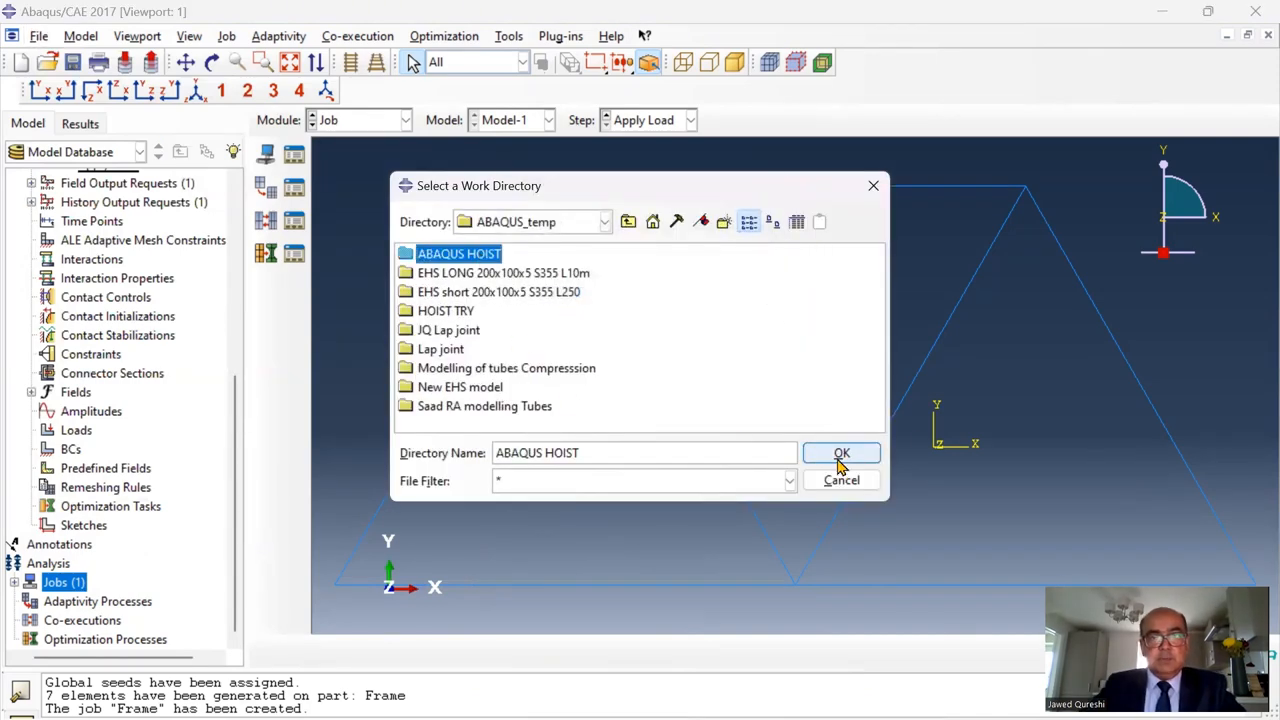
{"action": "left_click", "coordinate": [841, 453]}
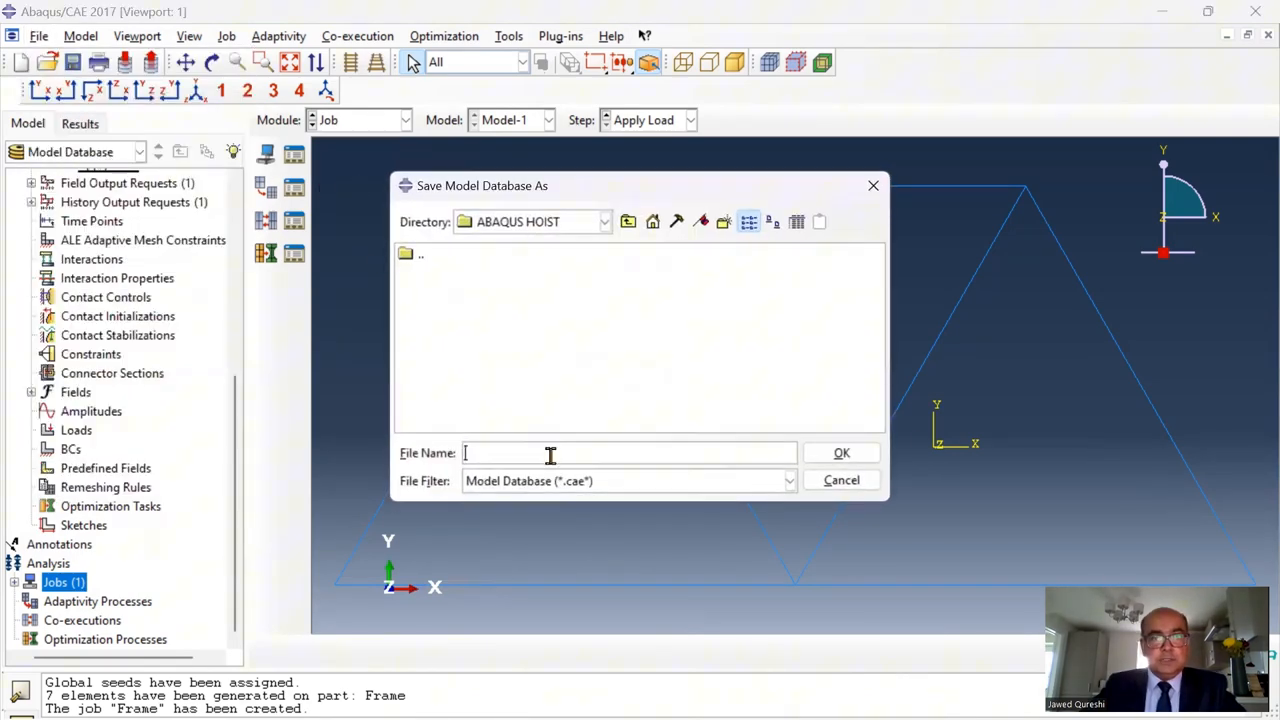
{"action": "type", "text": "JQ"}
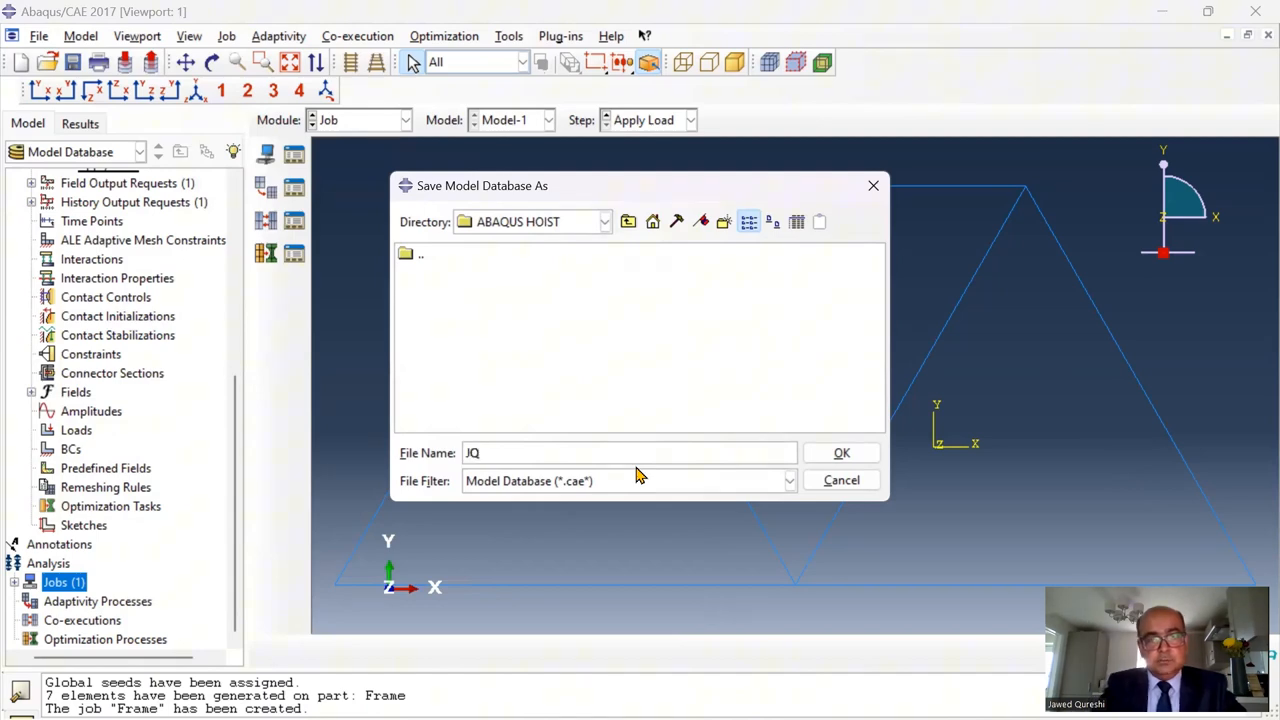
{"action": "left_click", "coordinate": [841, 452]}
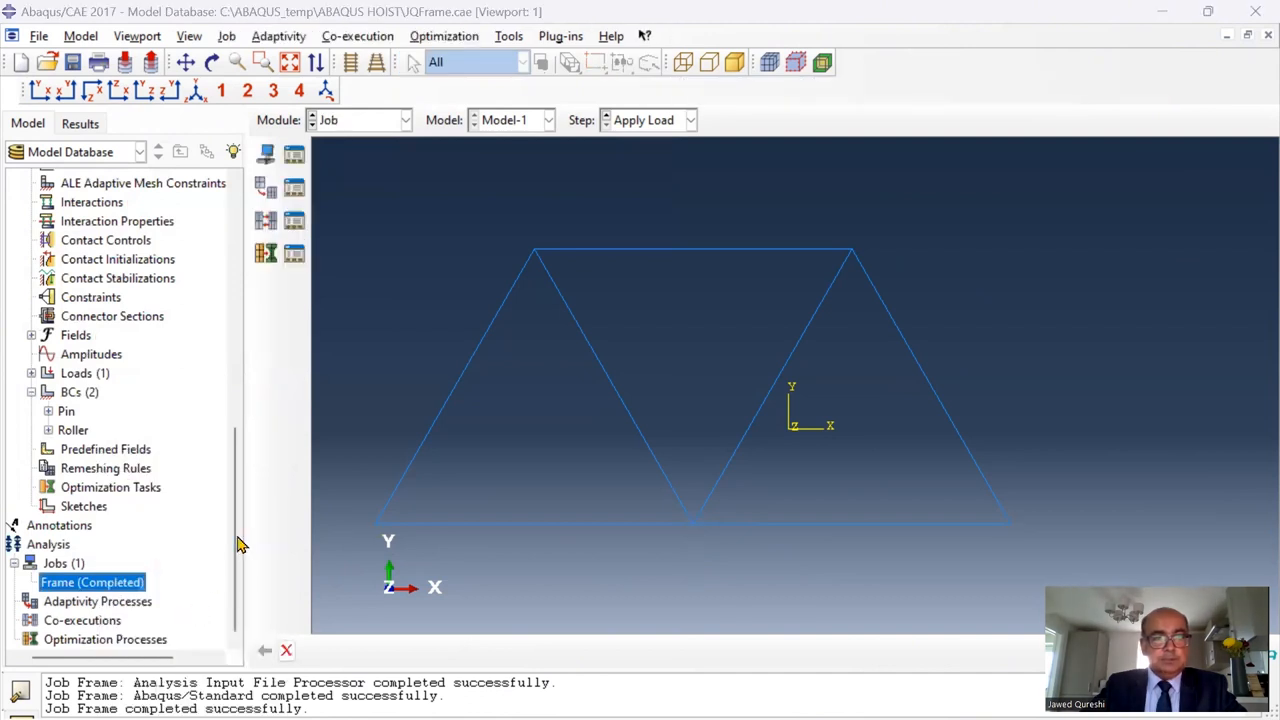
Submit job Frame, monitor its progress, and open its results in Visualization
{"action": "right_click", "coordinate": [91, 582]}
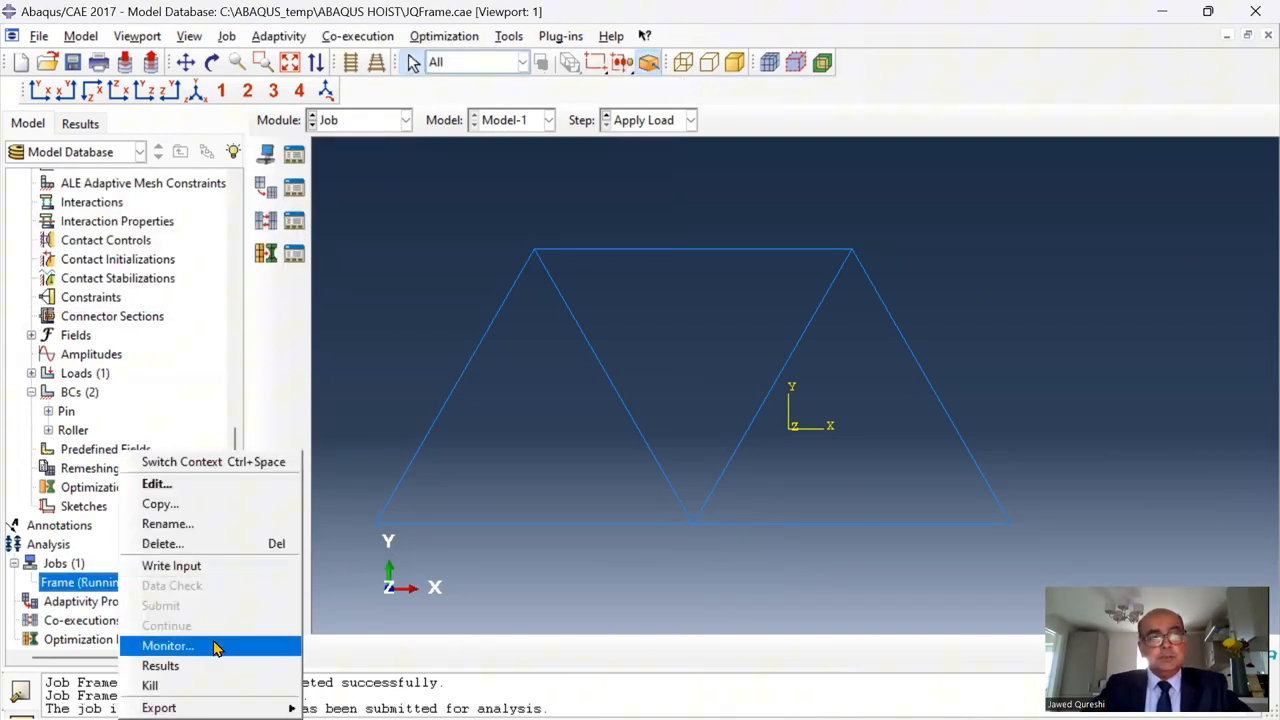
{"action": "left_click", "coordinate": [167, 646]}
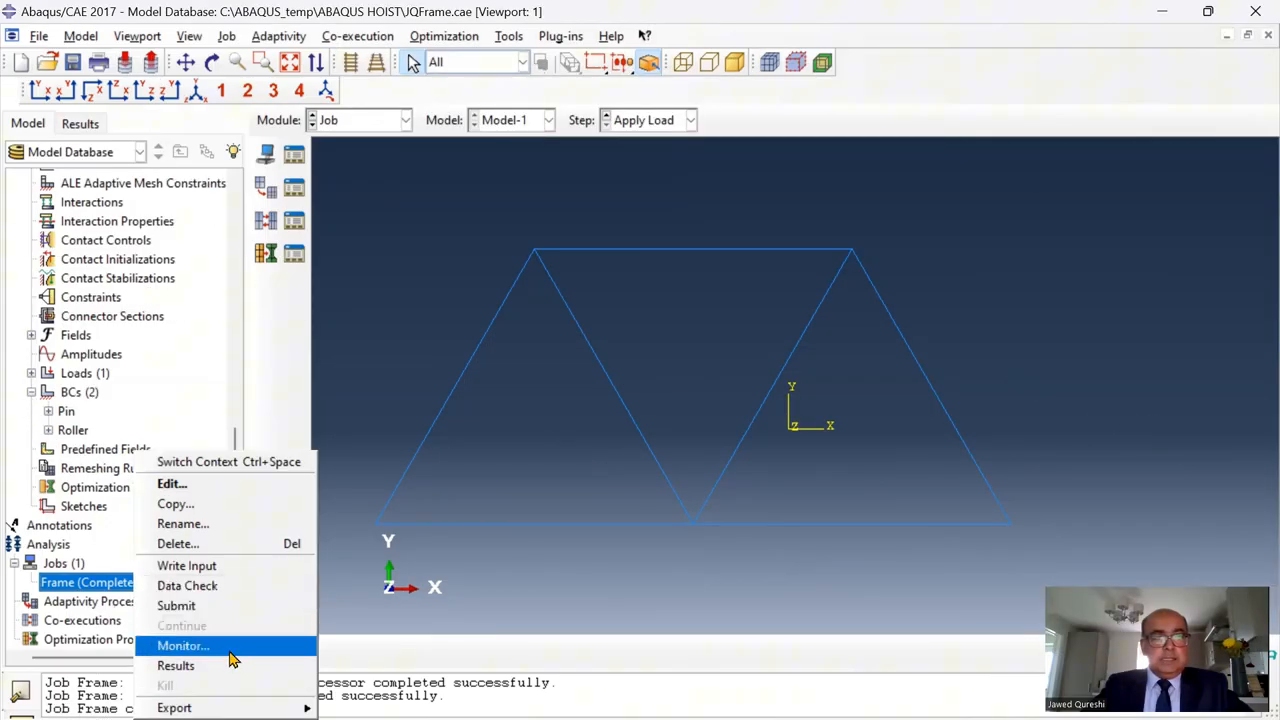
{"action": "left_click", "coordinate": [176, 666]}
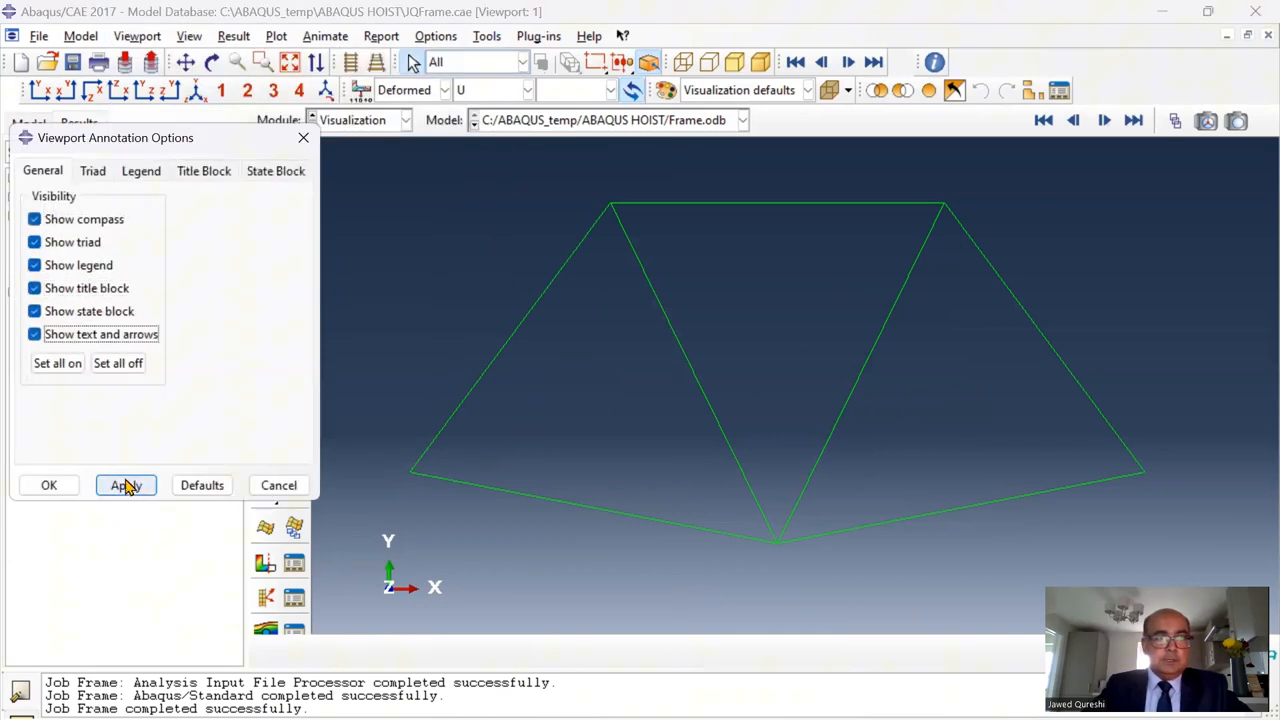
Turn off the compass, title block and state block annotations in the viewport
{"action": "left_click", "coordinate": [126, 485]}
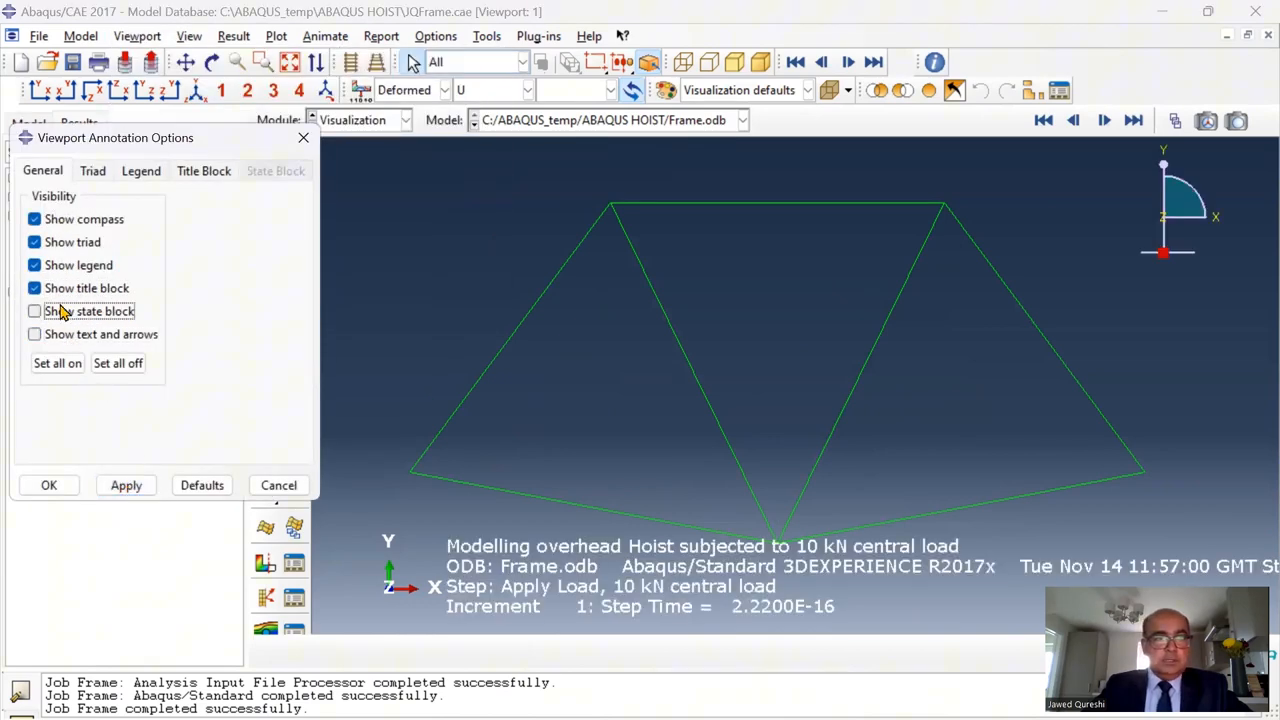
{"action": "left_click", "coordinate": [48, 485]}
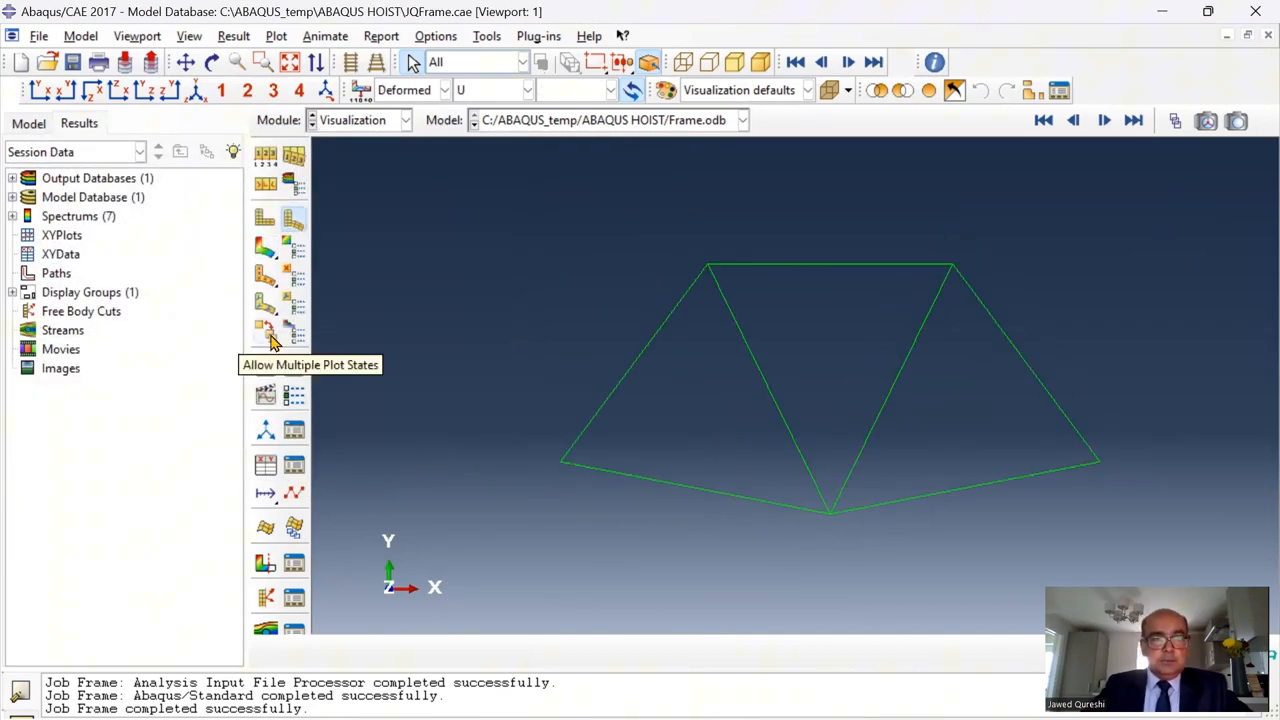
{"action": "mouse_move", "coordinate": [265, 228]}
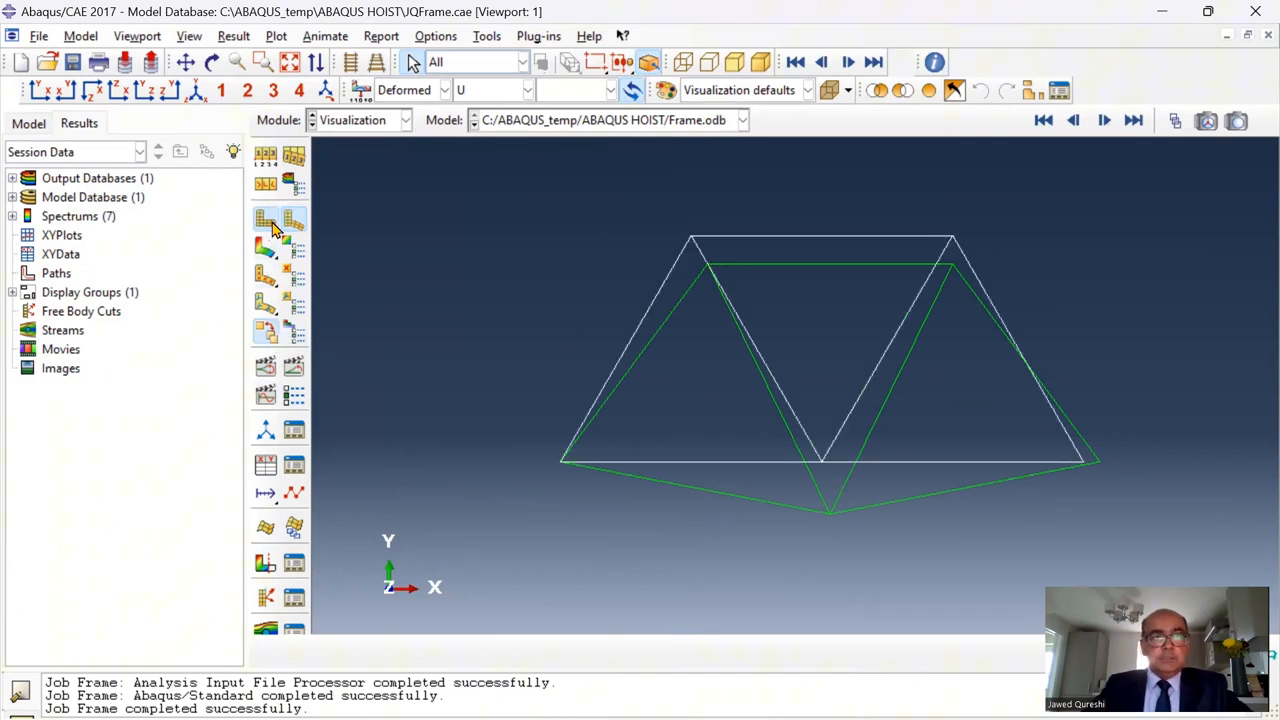
Give the superimposed undeformed truss outline a dashed edge style
{"action": "left_click", "coordinate": [294, 220]}
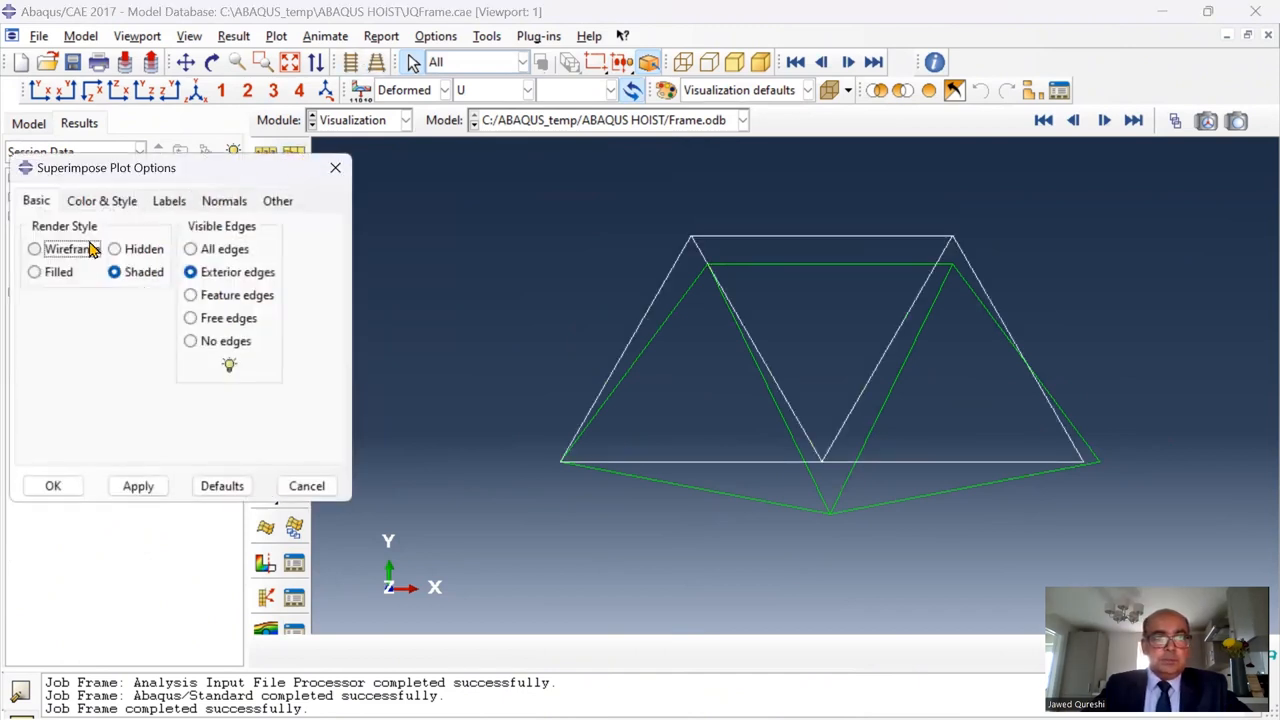
{"action": "left_click", "coordinate": [101, 200]}
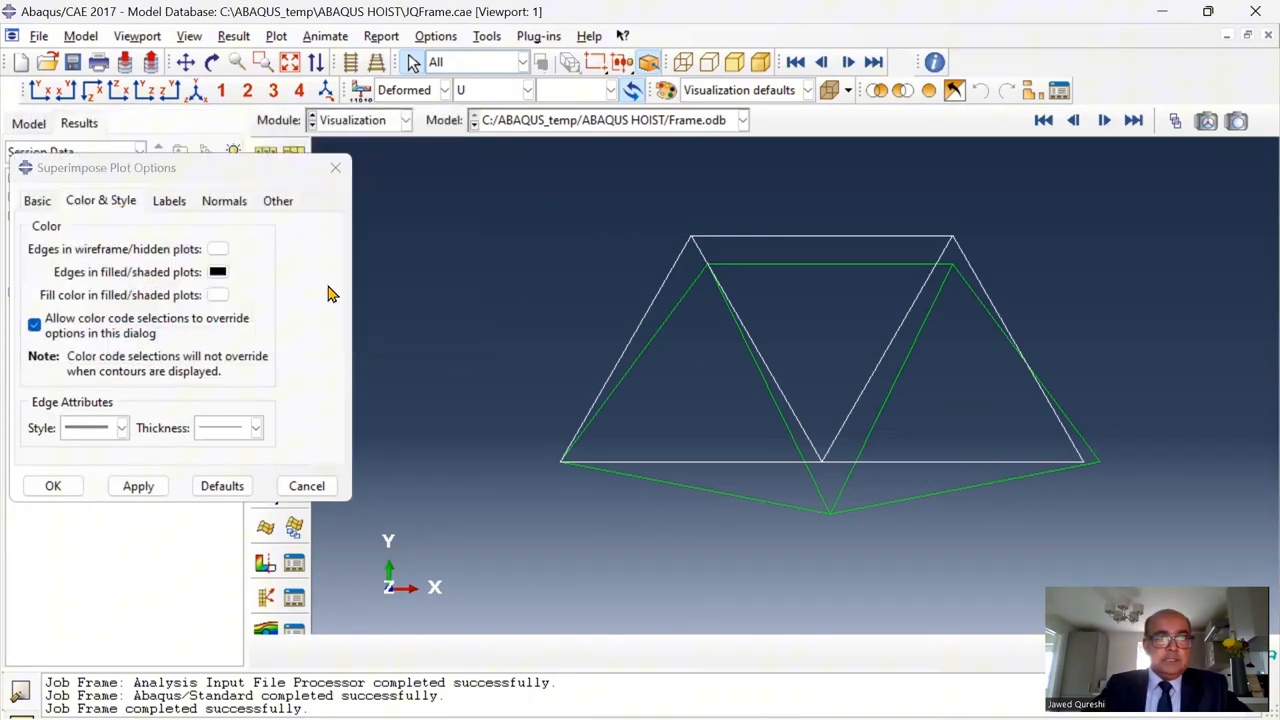
{"action": "mouse_move", "coordinate": [150, 340]}
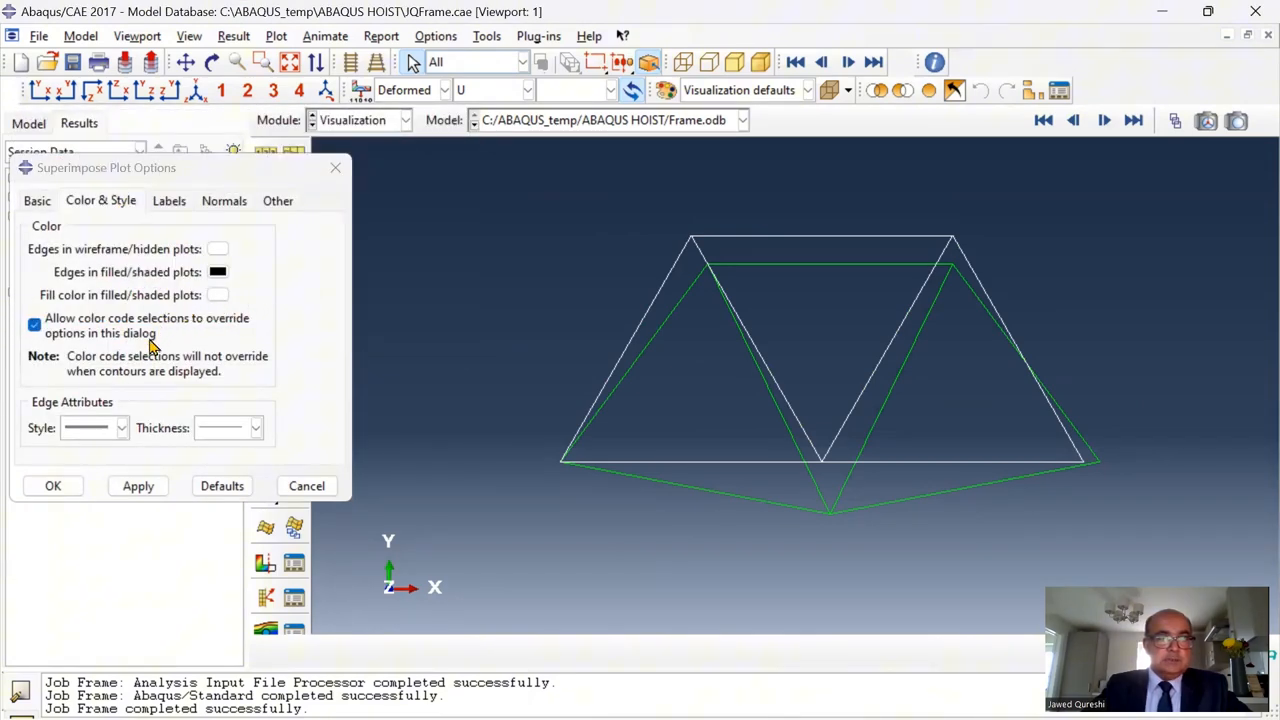
{"action": "left_click", "coordinate": [138, 486]}
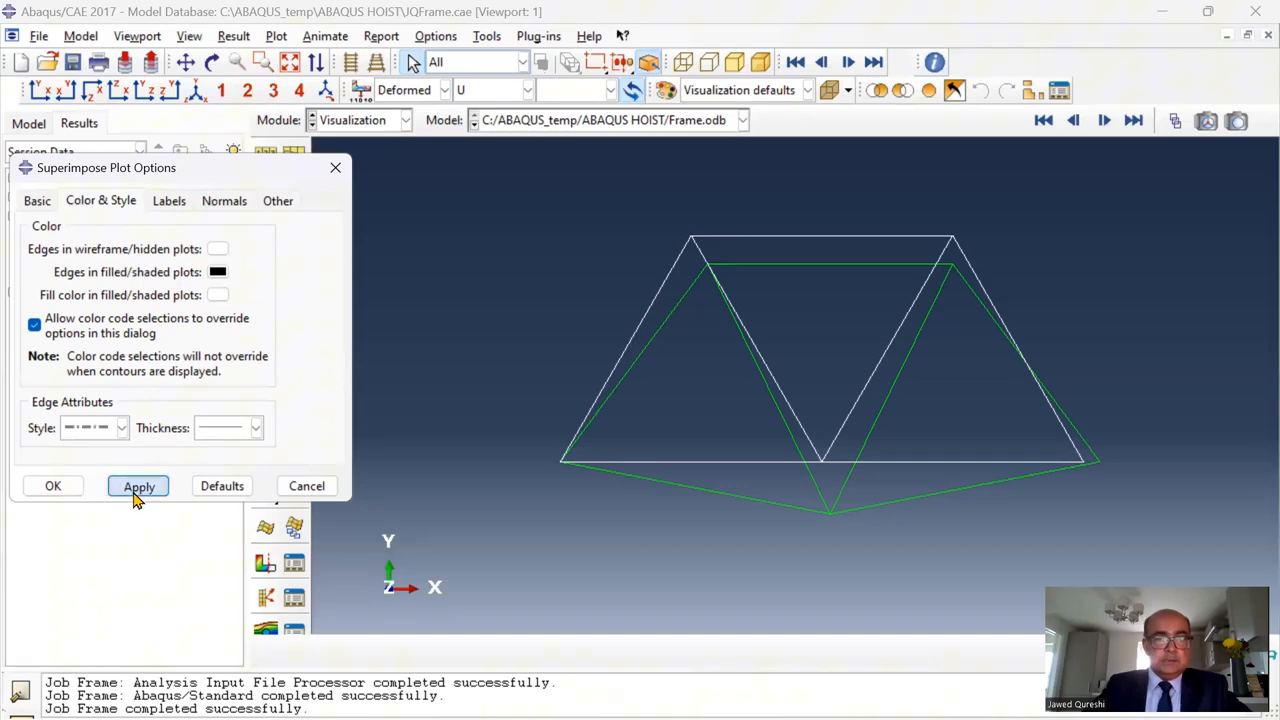
{"action": "left_click", "coordinate": [138, 486]}
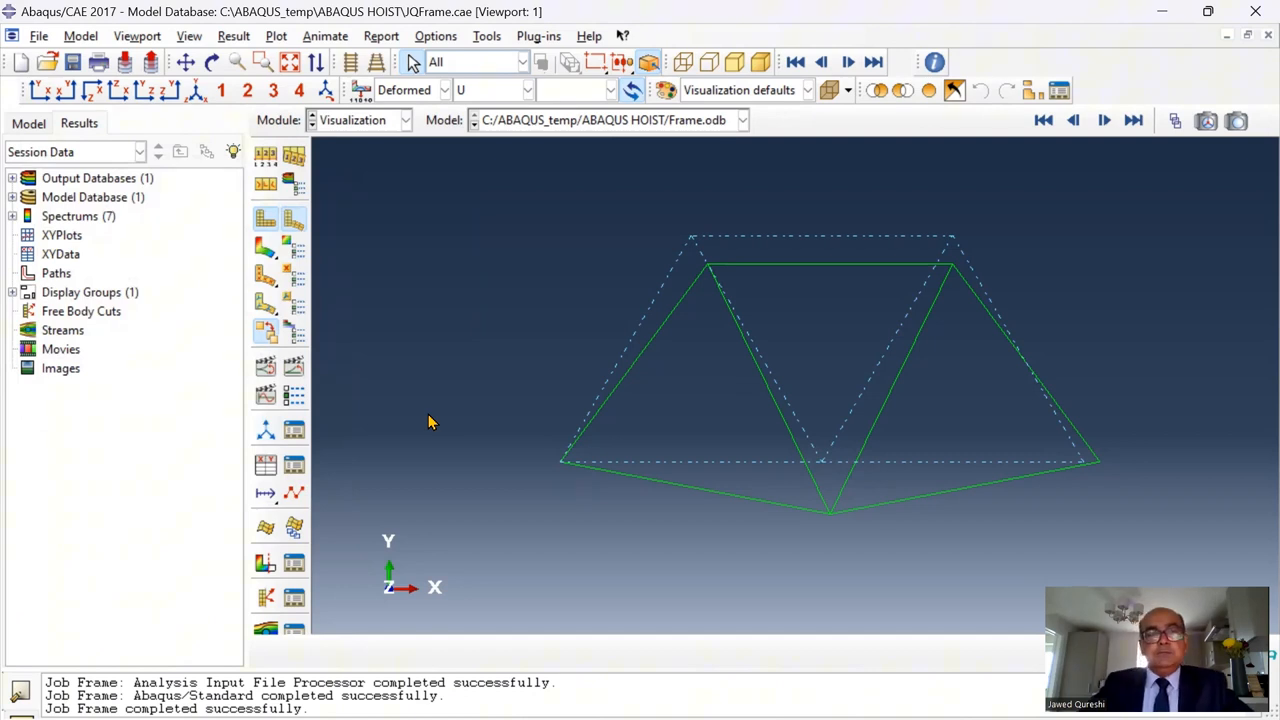
{"action": "mouse_move", "coordinate": [312, 295]}
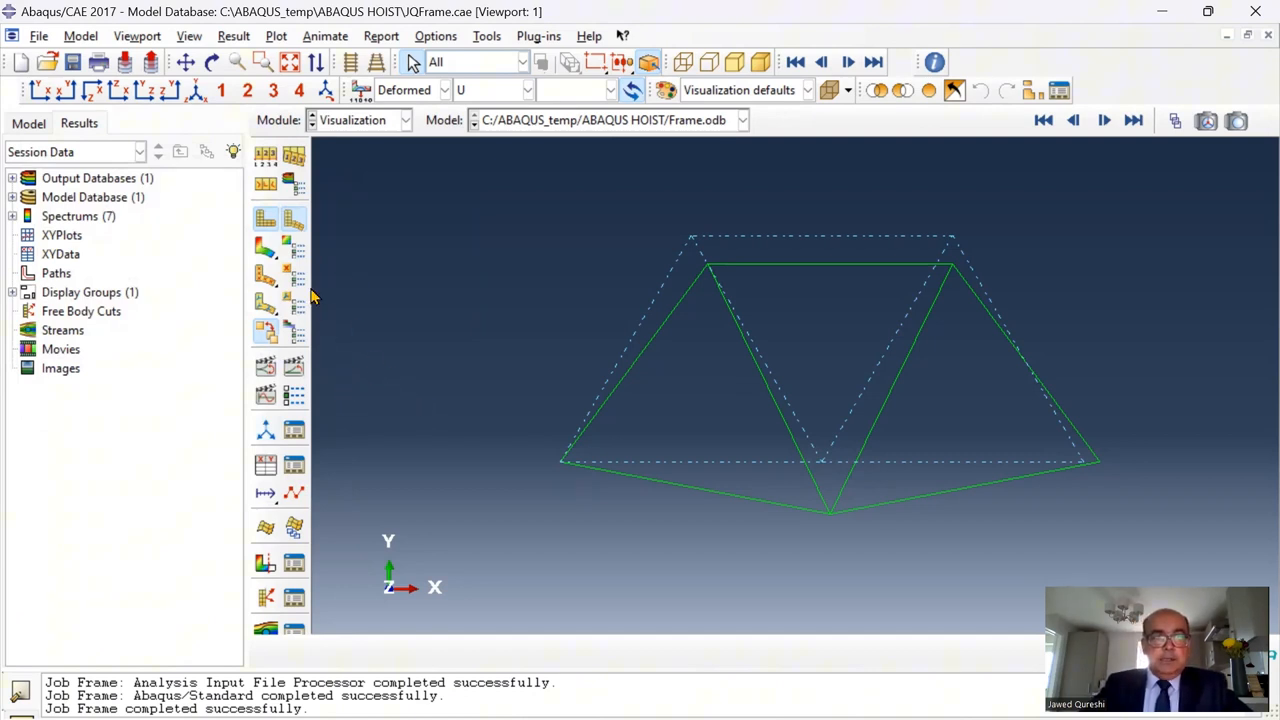
Plot Mises contours on the deformed truss, trying scale factor 10 before keeping auto-compute
{"action": "left_click", "coordinate": [265, 248]}
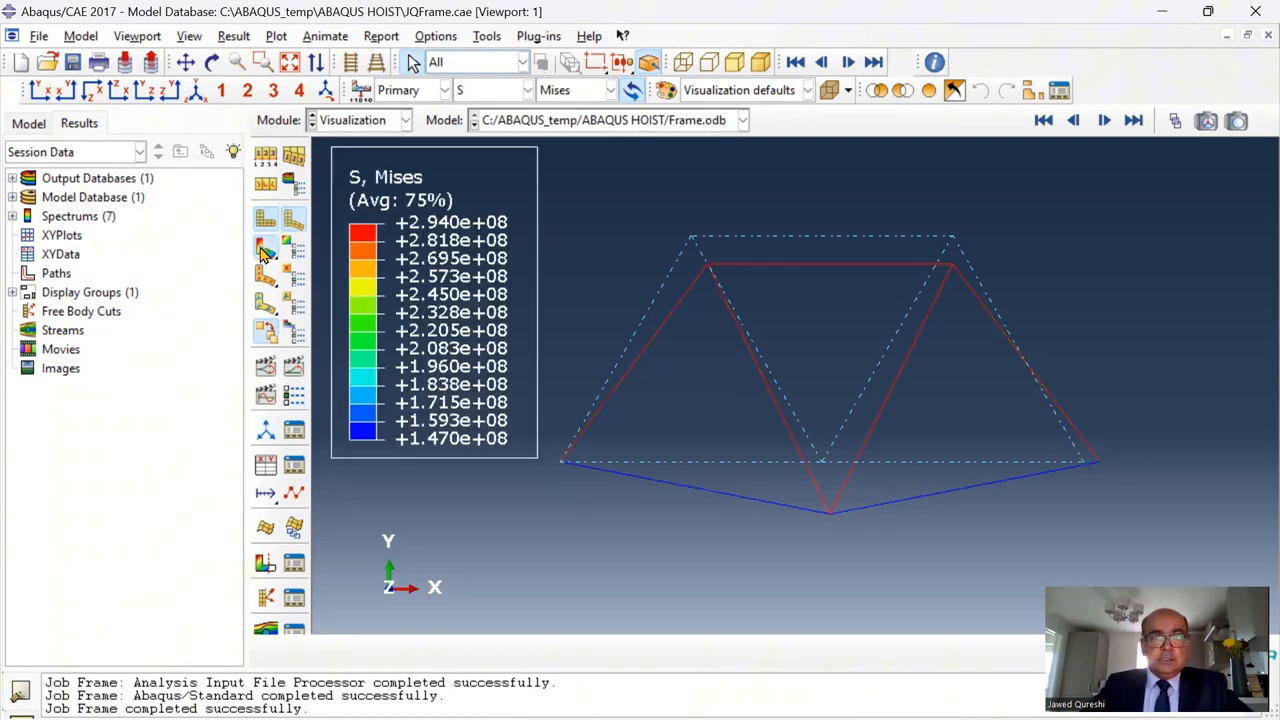
{"action": "mouse_move", "coordinate": [318, 92]}
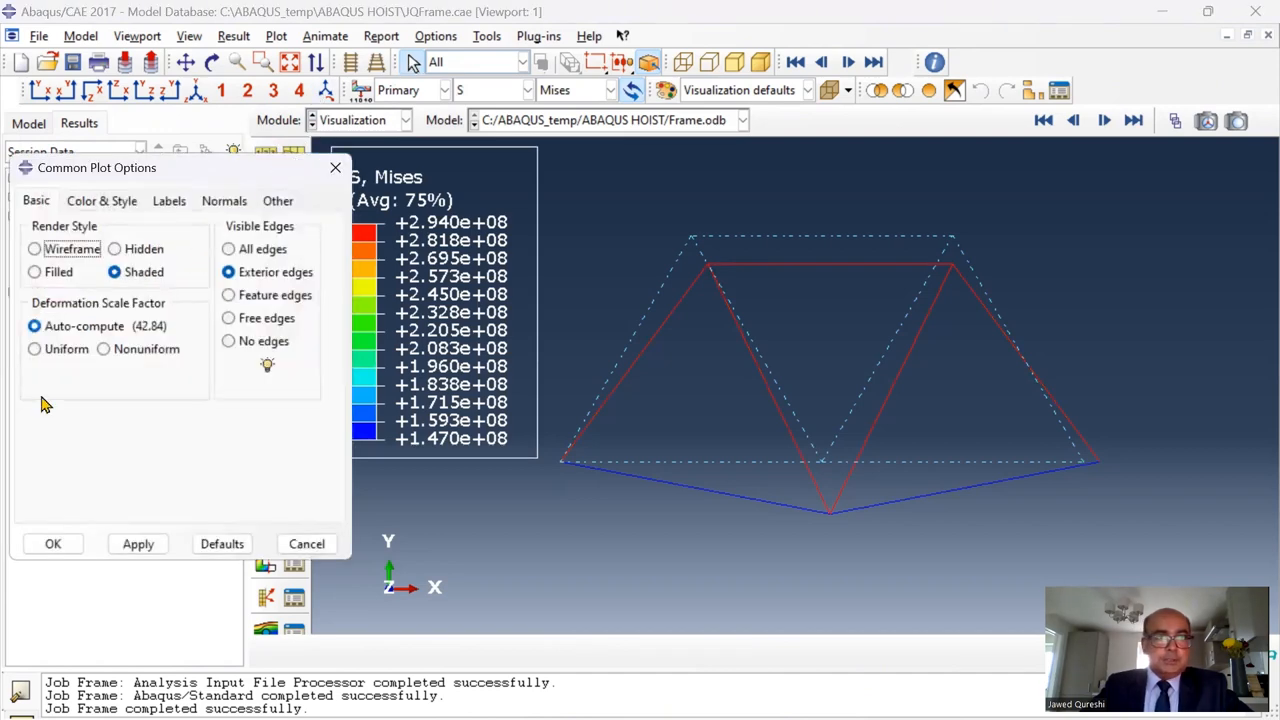
{"action": "left_click", "coordinate": [34, 348]}
{"action": "type", "text": "10"}
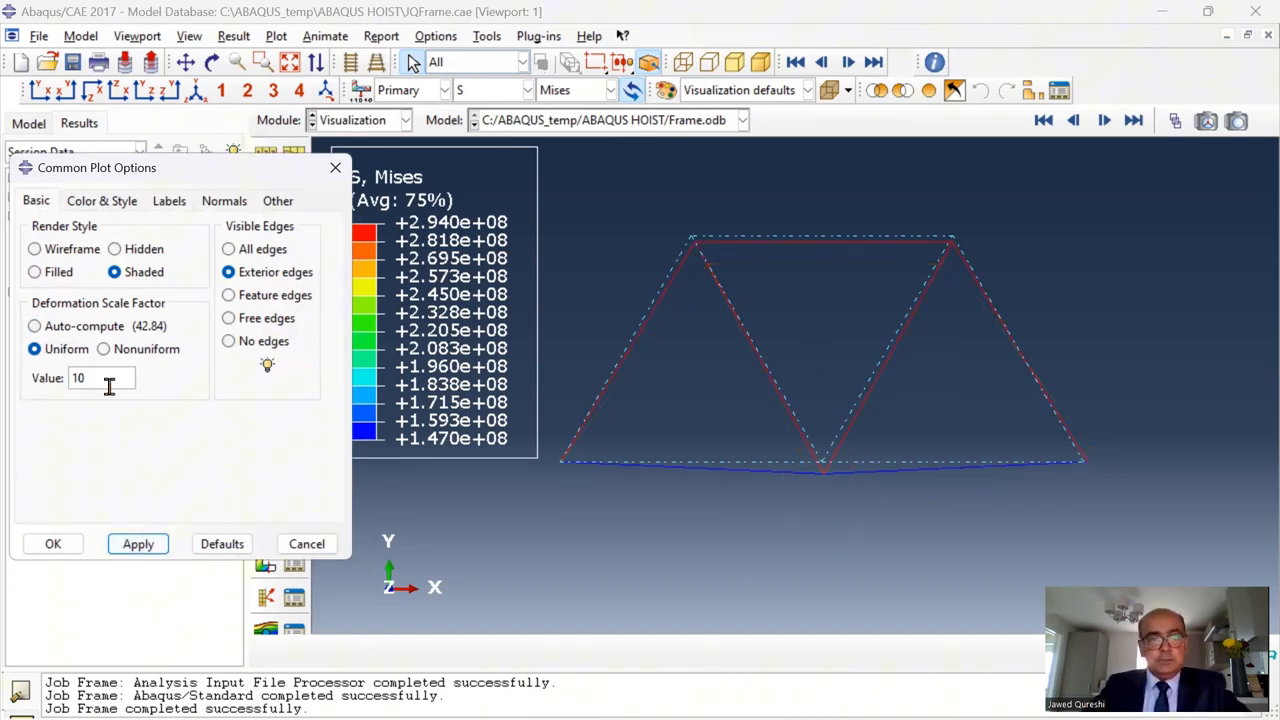
{"action": "left_click", "coordinate": [34, 325]}
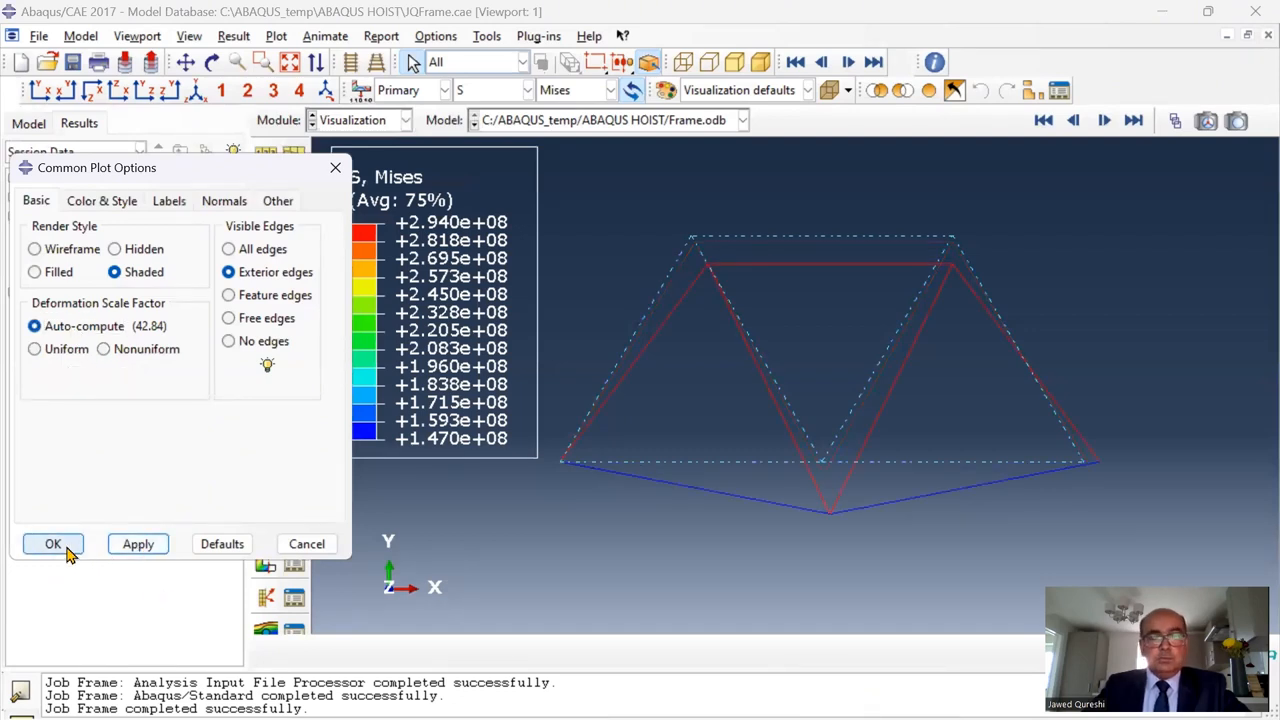
{"action": "left_click", "coordinate": [53, 543]}
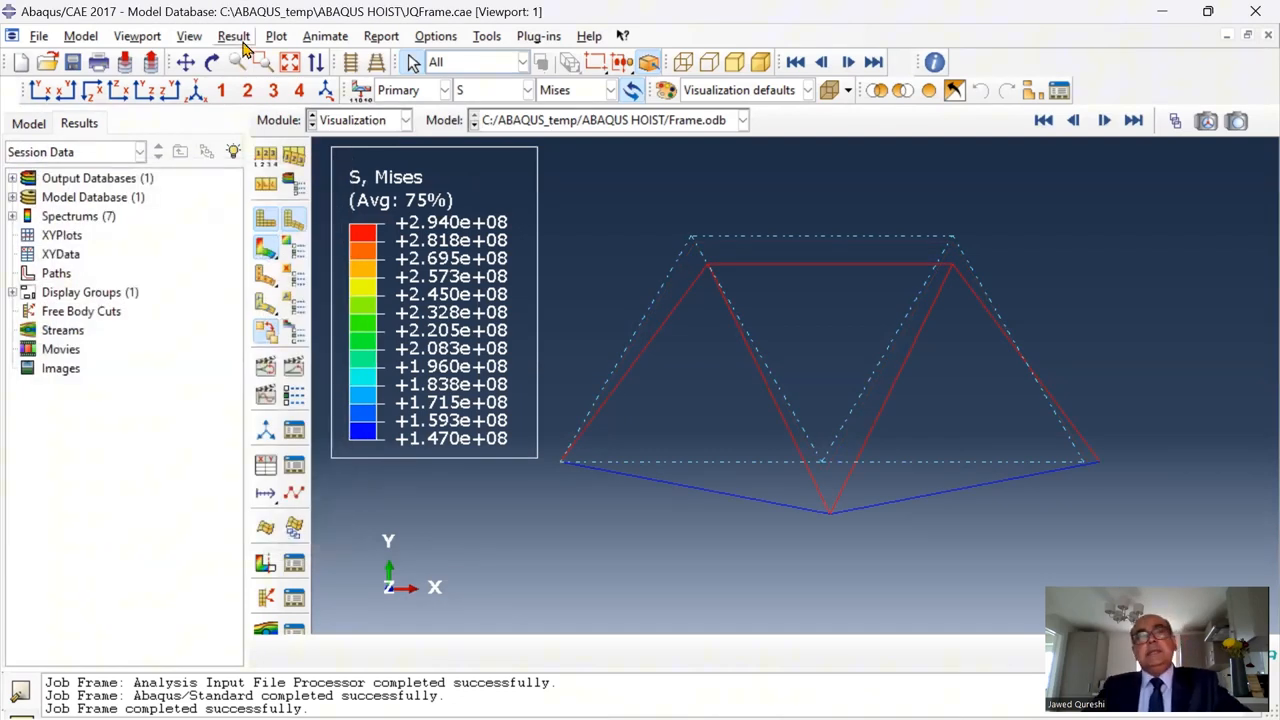
Report S11 and E11 at integration points to abaqus.rpt and open the file
{"action": "left_click", "coordinate": [381, 36]}
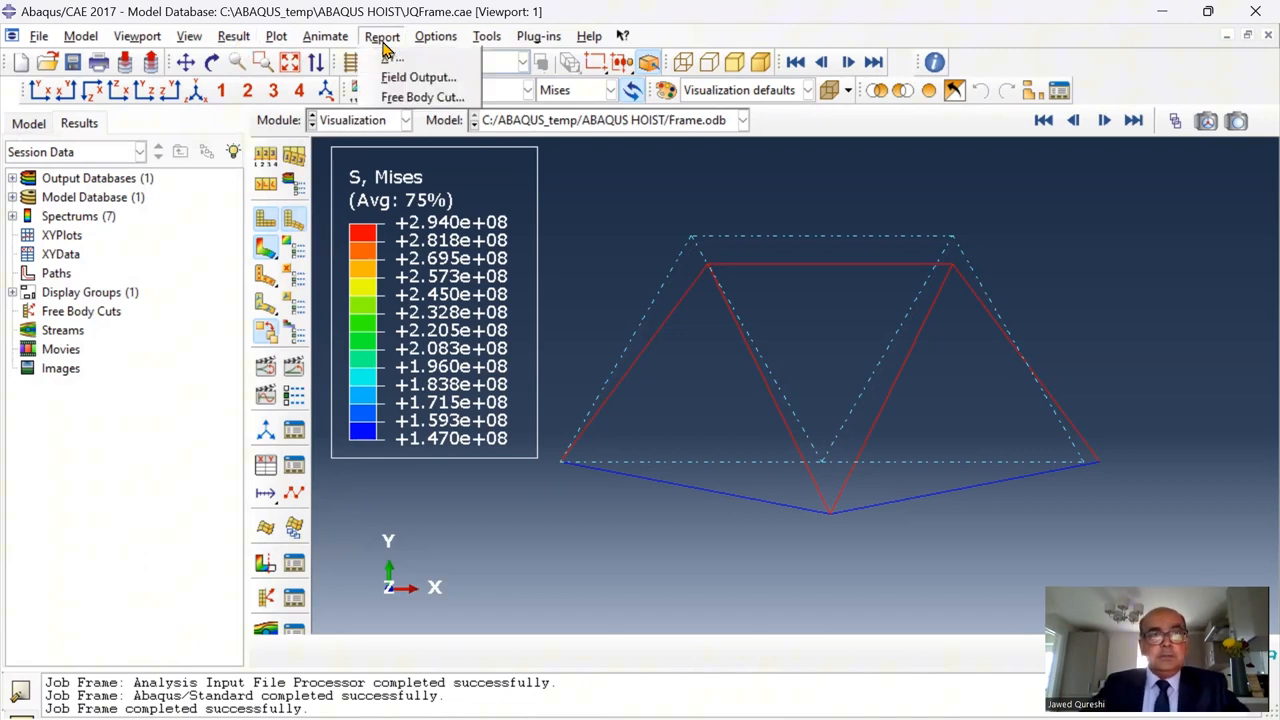
{"action": "left_click", "coordinate": [417, 77]}
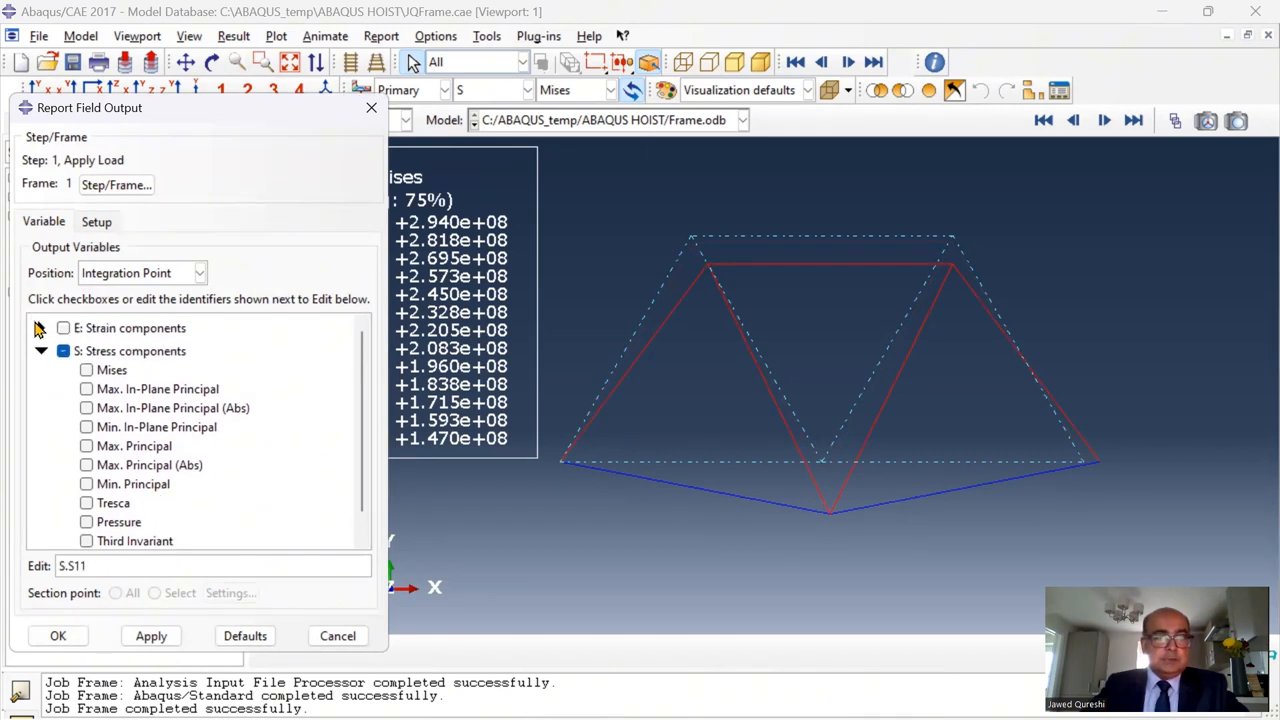
{"action": "left_click", "coordinate": [87, 461]}
{"action": "type", "text": ",E.E11"}
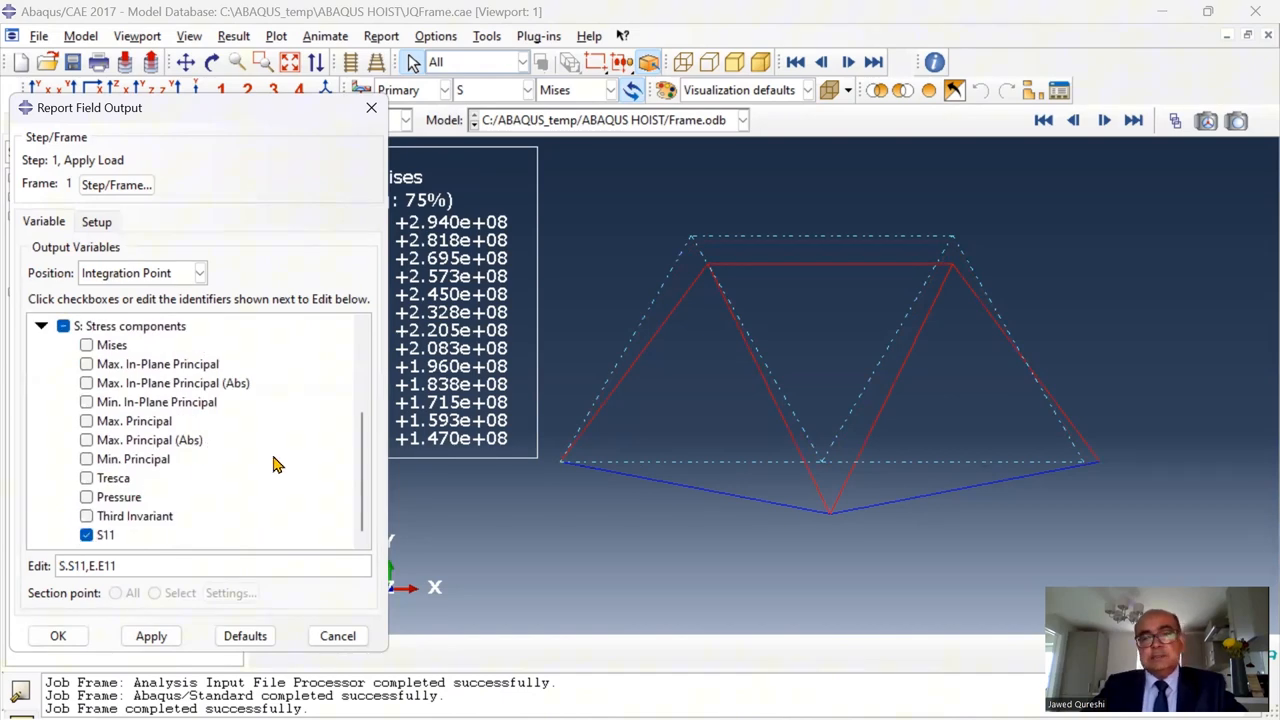
{"action": "mouse_move", "coordinate": [222, 278]}
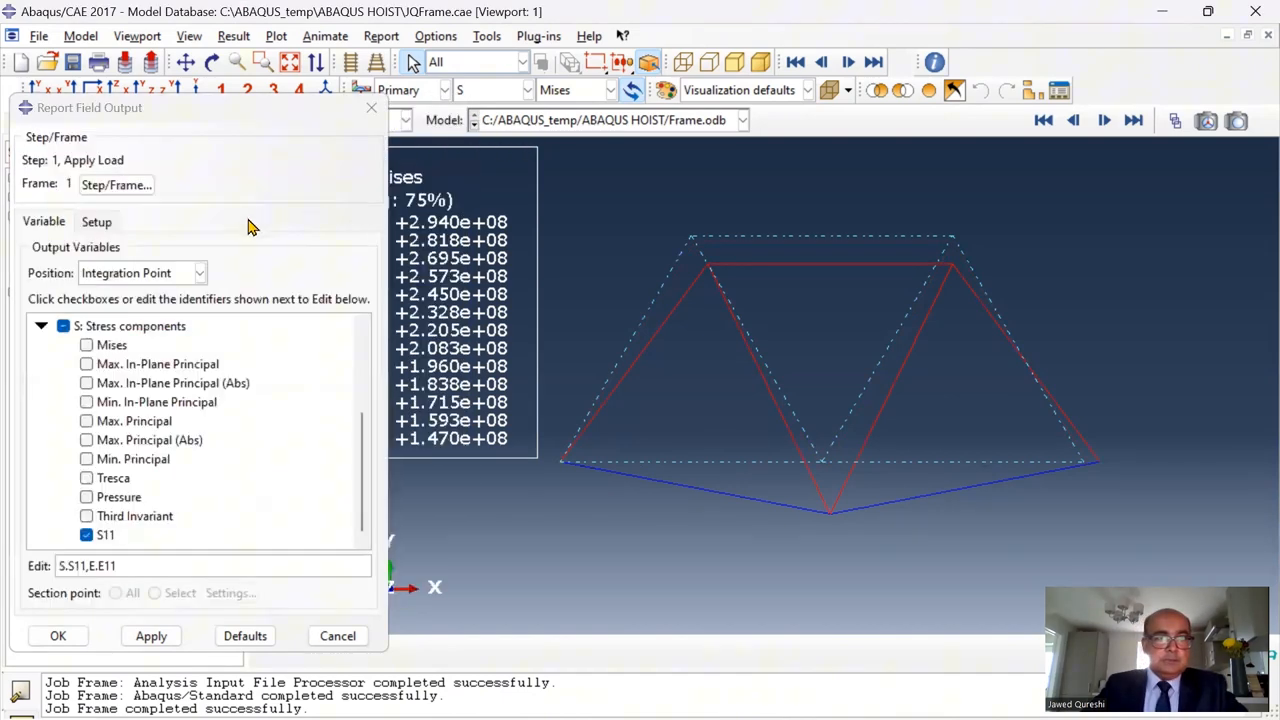
{"action": "left_click", "coordinate": [96, 221]}
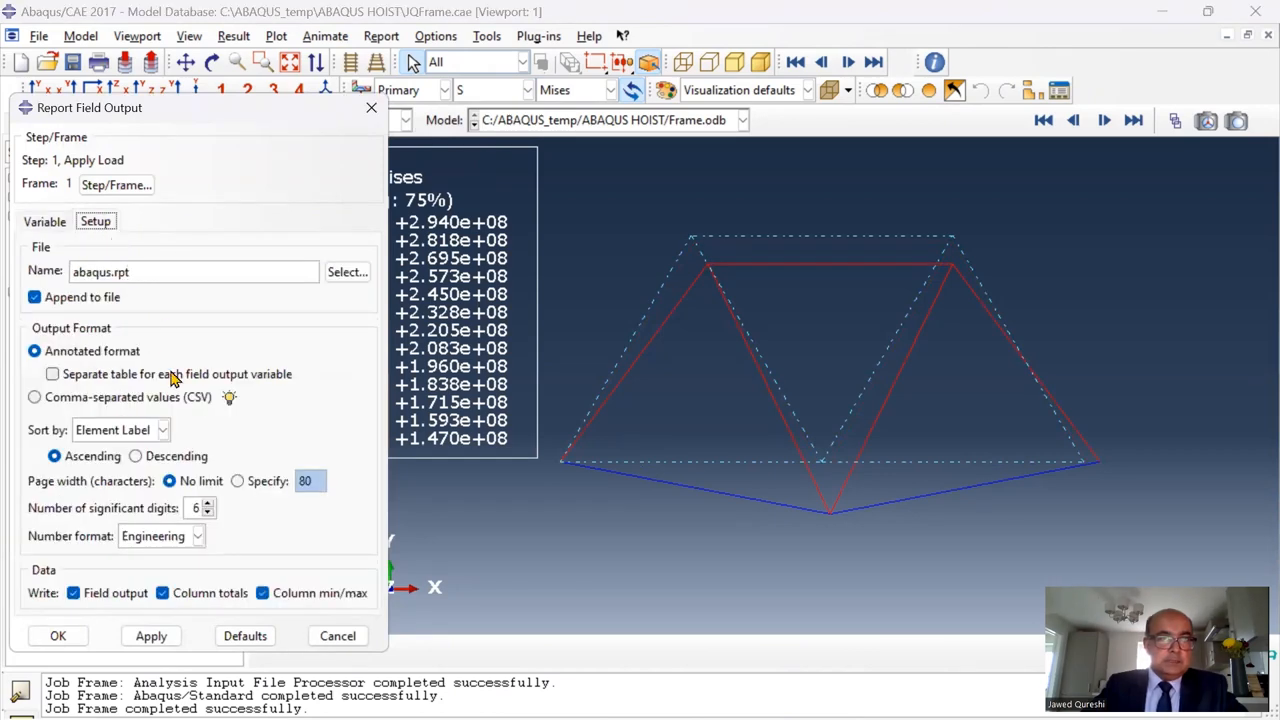
{"action": "left_click", "coordinate": [161, 593]}
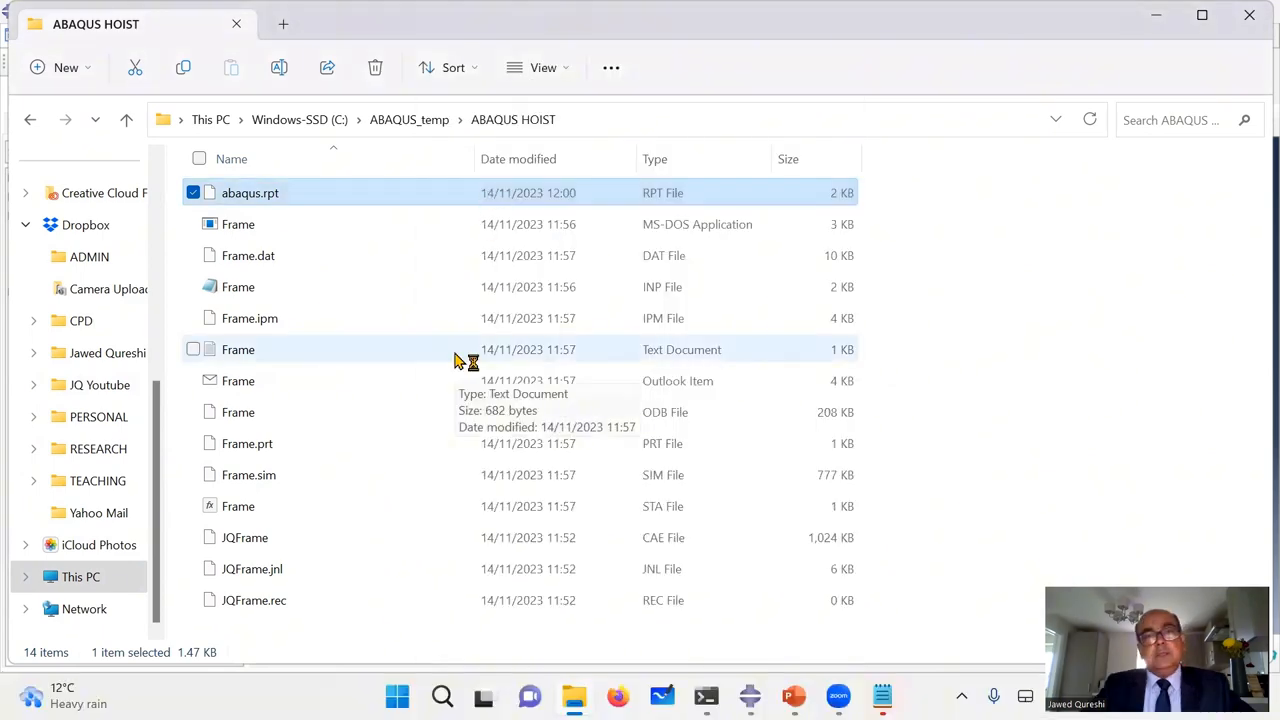
{"action": "double_click", "coordinate": [249, 192]}
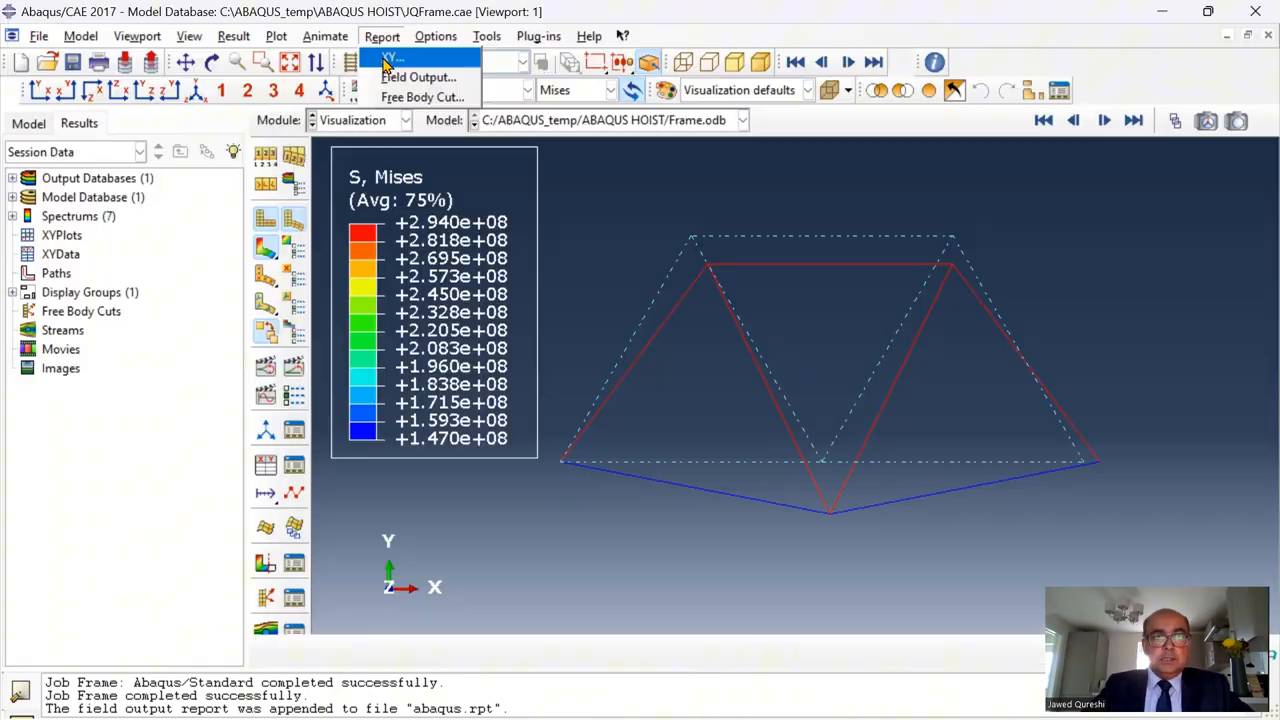
Report RF, U1 and U2 at unique nodes to abaqus.rpt
{"action": "left_click", "coordinate": [418, 77]}
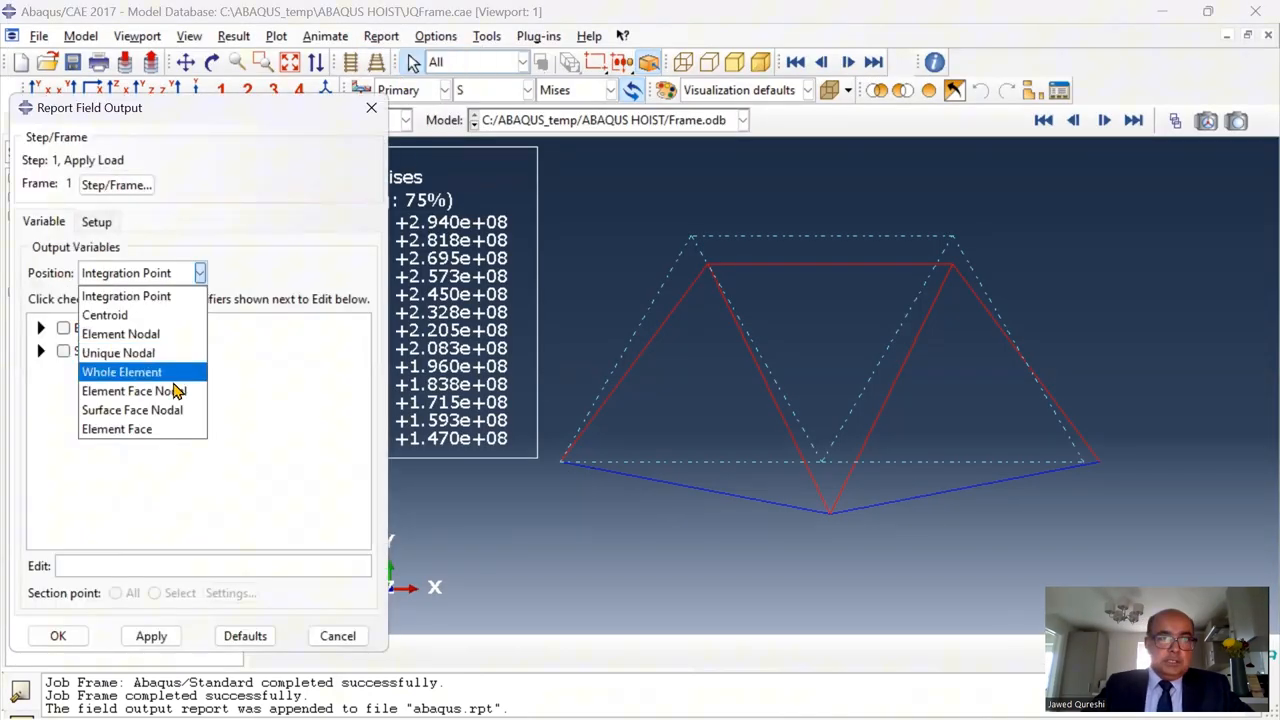
{"action": "left_click", "coordinate": [118, 352]}
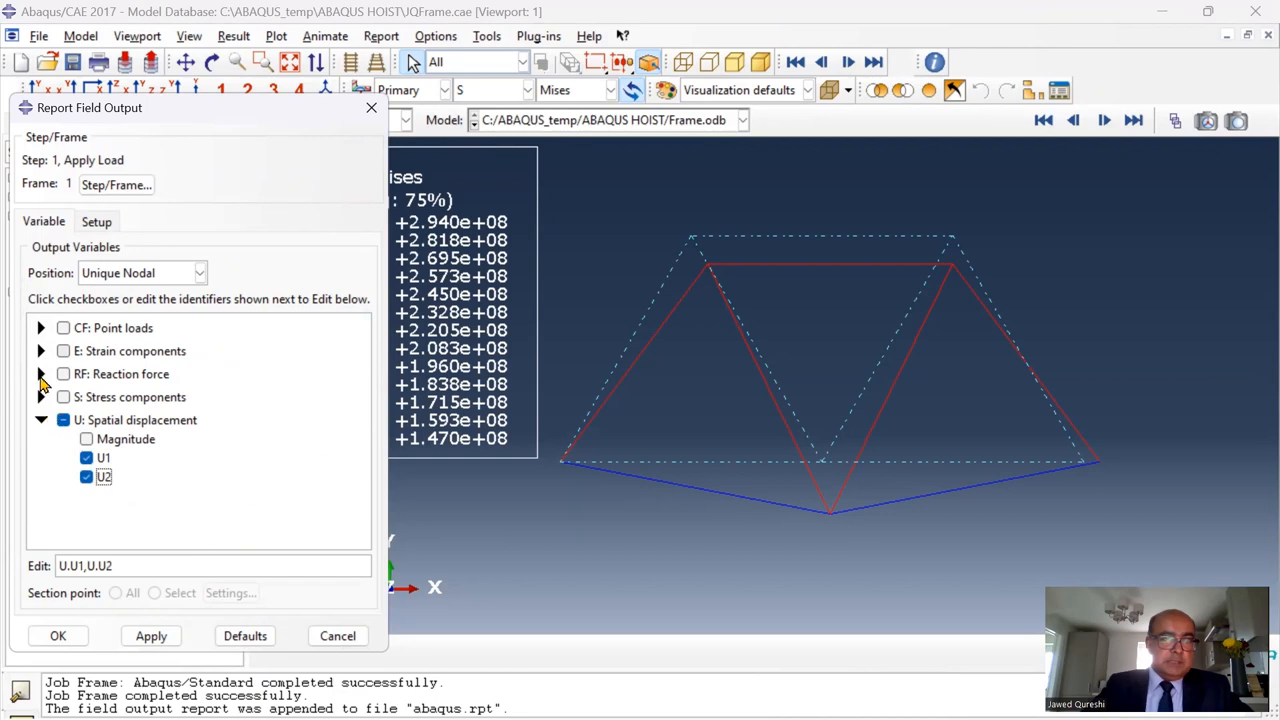
{"action": "left_click", "coordinate": [41, 374]}
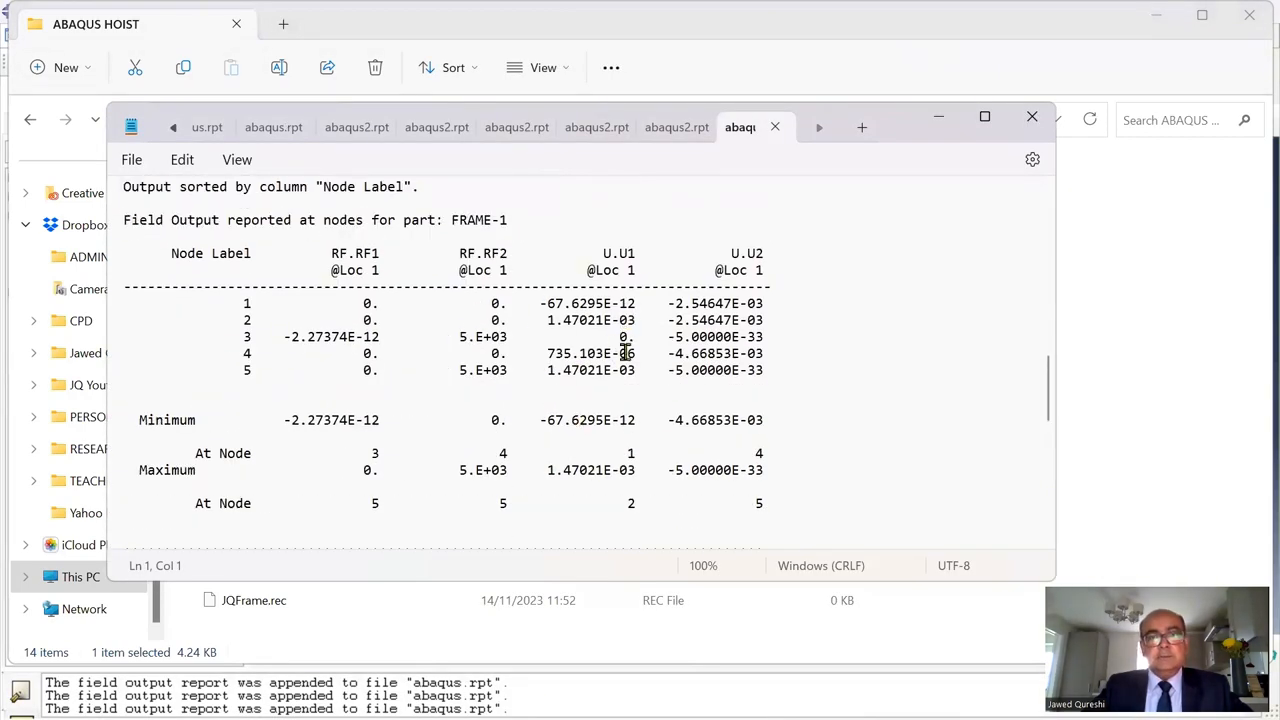
Scroll abaqus.rpt to the RF, U1 and U2 table for nodes 1–5
{"action": "scroll", "scroll_direction": "down", "scroll_amount": 3}
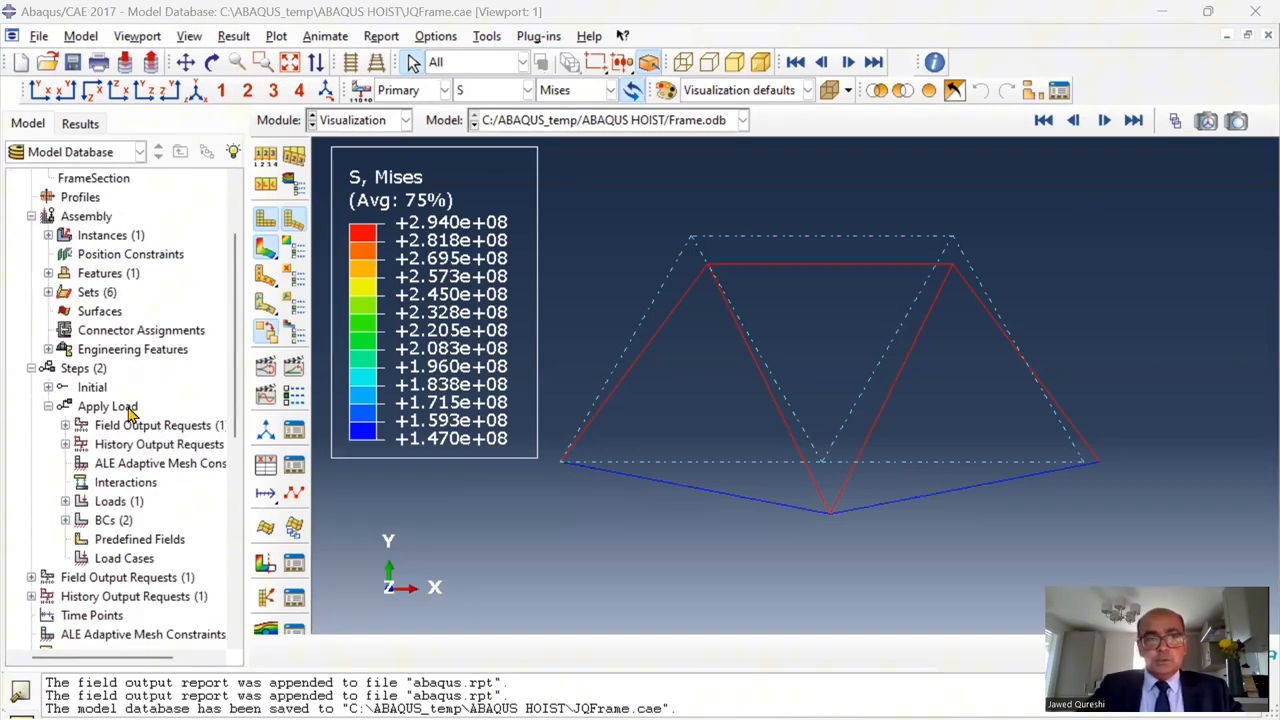
Describe the Apply Load step as '10 kN load suddenly applied' with time period 0.01
{"action": "right_click", "coordinate": [107, 406]}
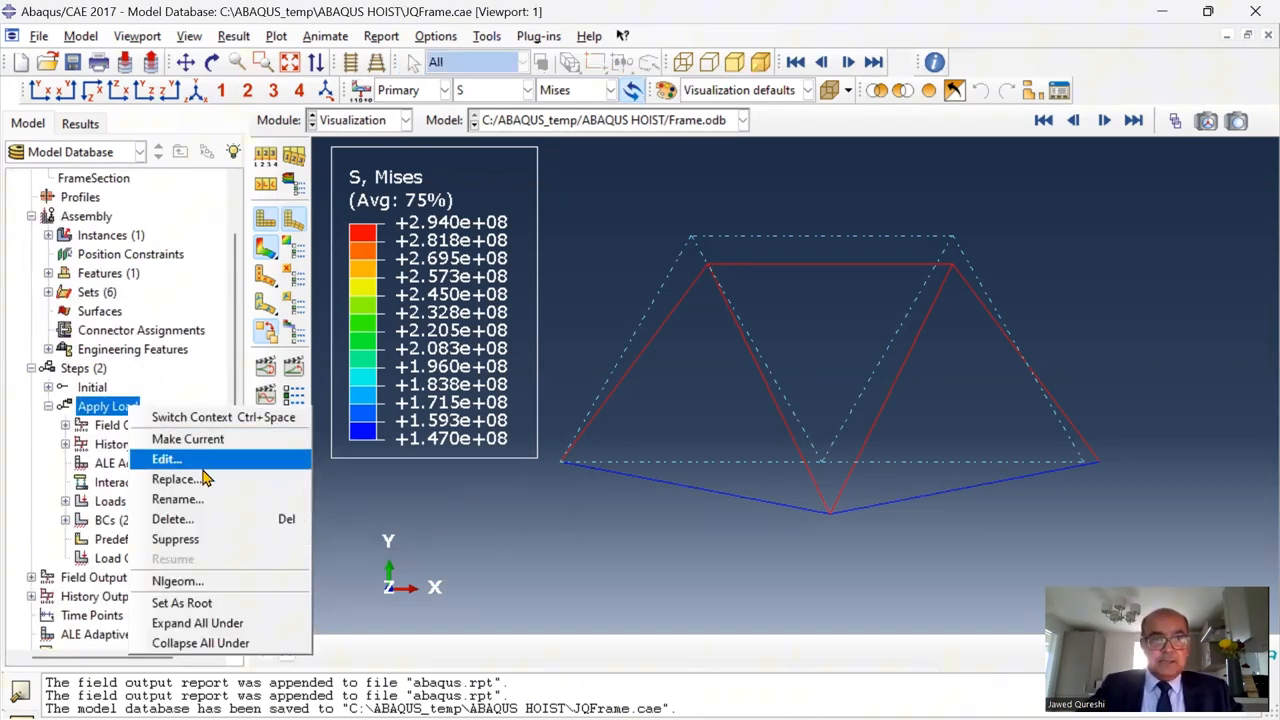
{"action": "left_click", "coordinate": [172, 478]}
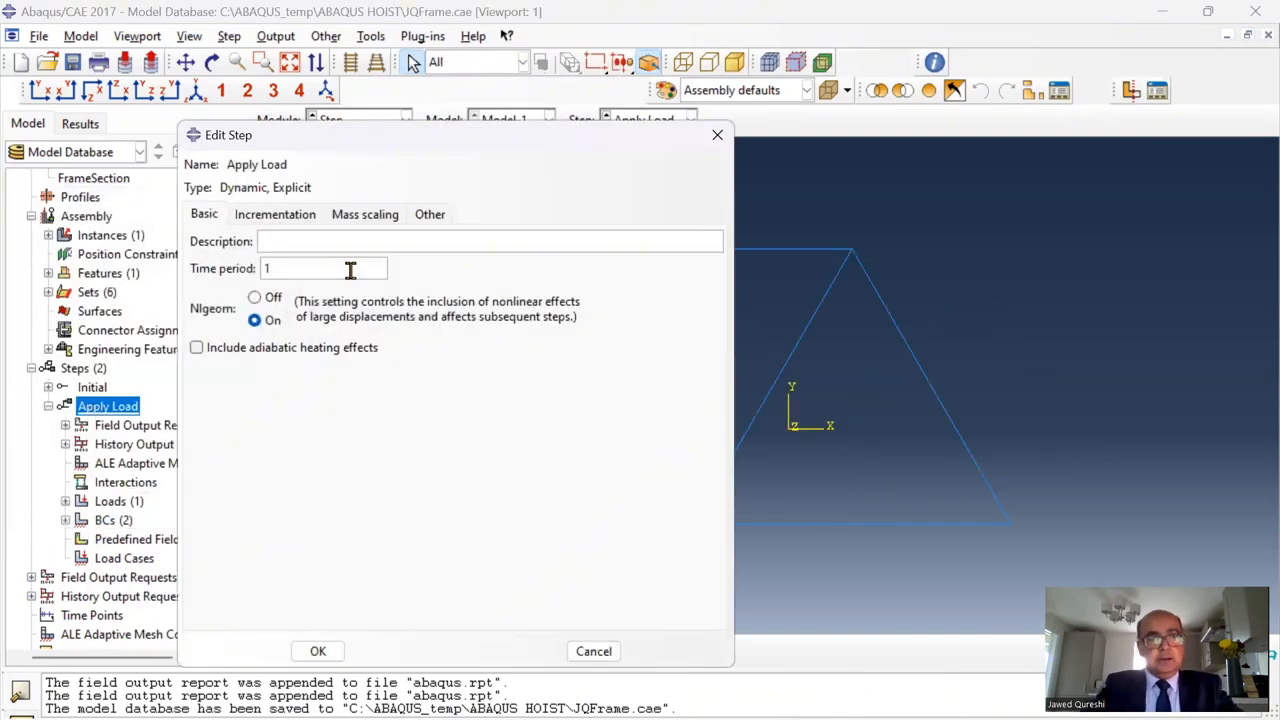
{"action": "type", "text": "10 kN load suddenly applied"}
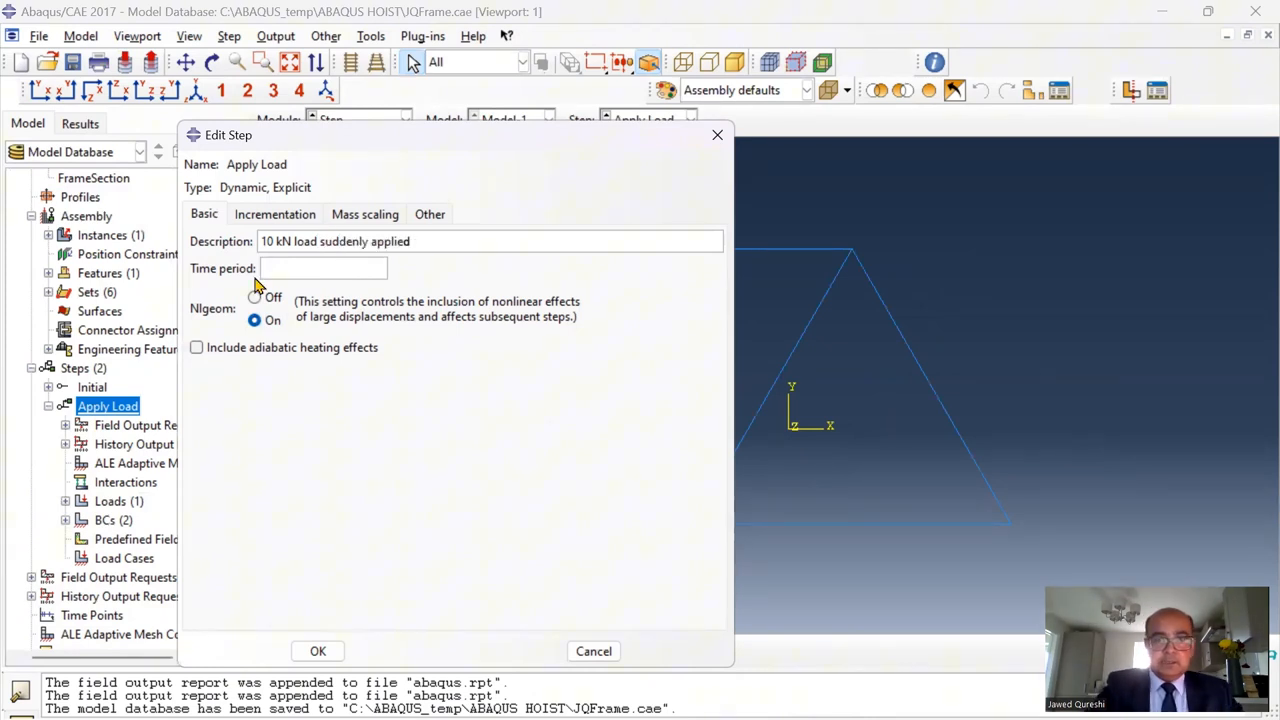
{"action": "type", "text": "0.01"}
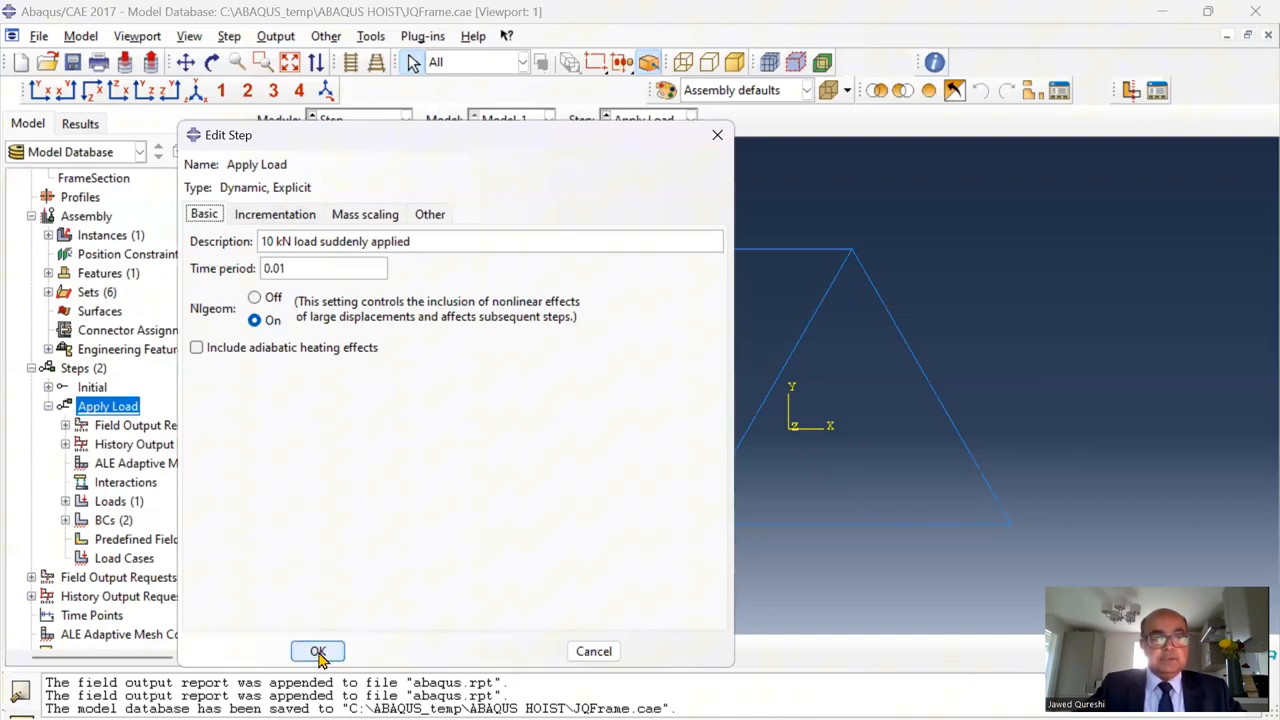
{"action": "left_click", "coordinate": [317, 651]}
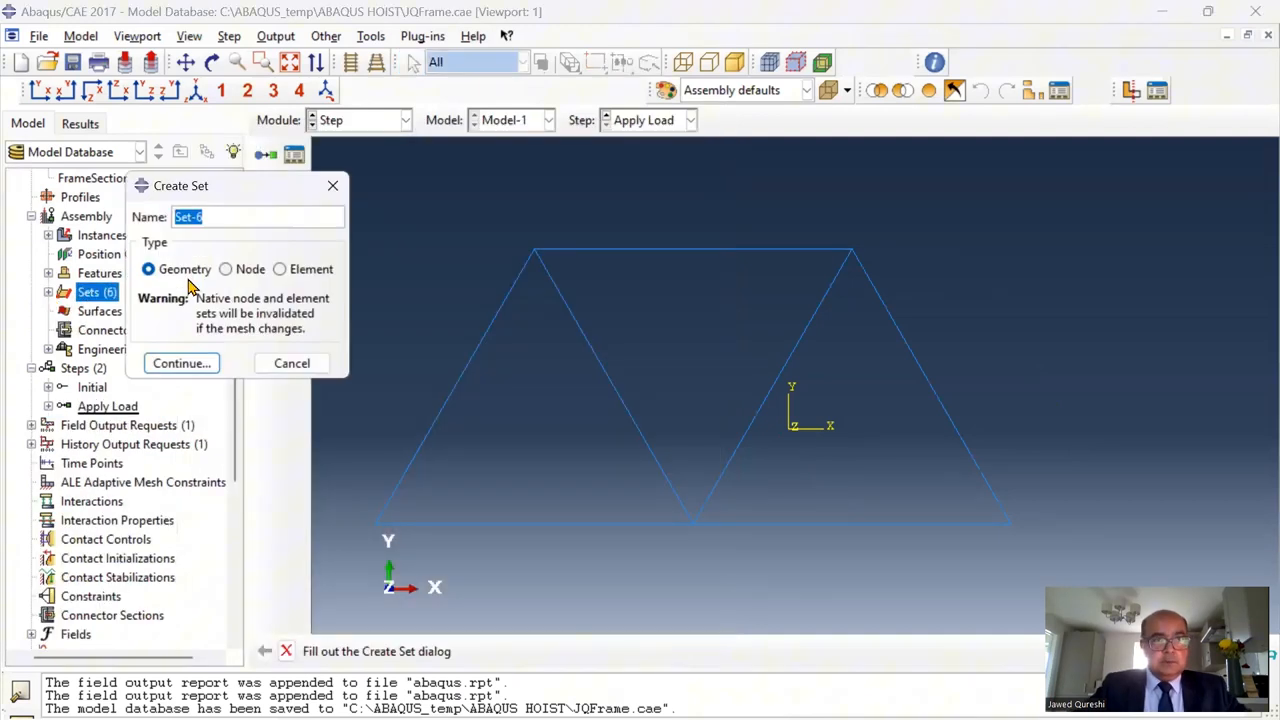
Make a Geometry set from the centre vertex and name it 'centre'
{"action": "left_click", "coordinate": [181, 363]}
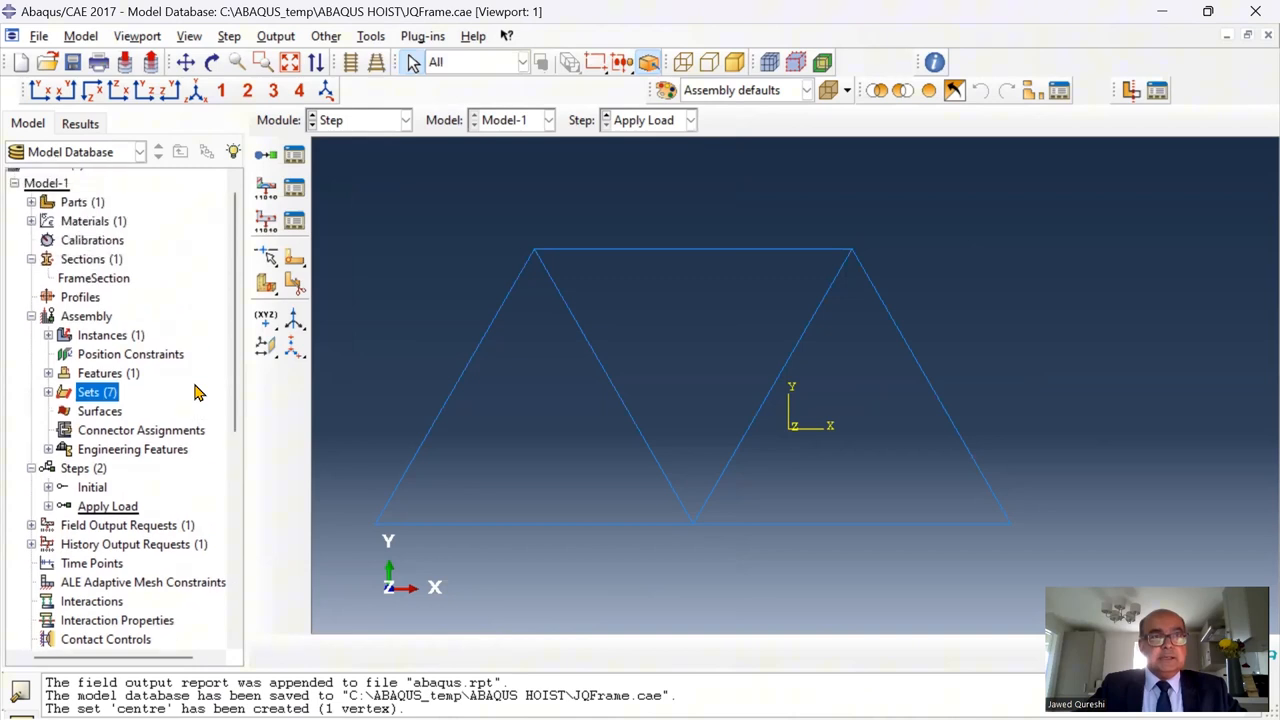
{"action": "left_click", "coordinate": [408, 120]}
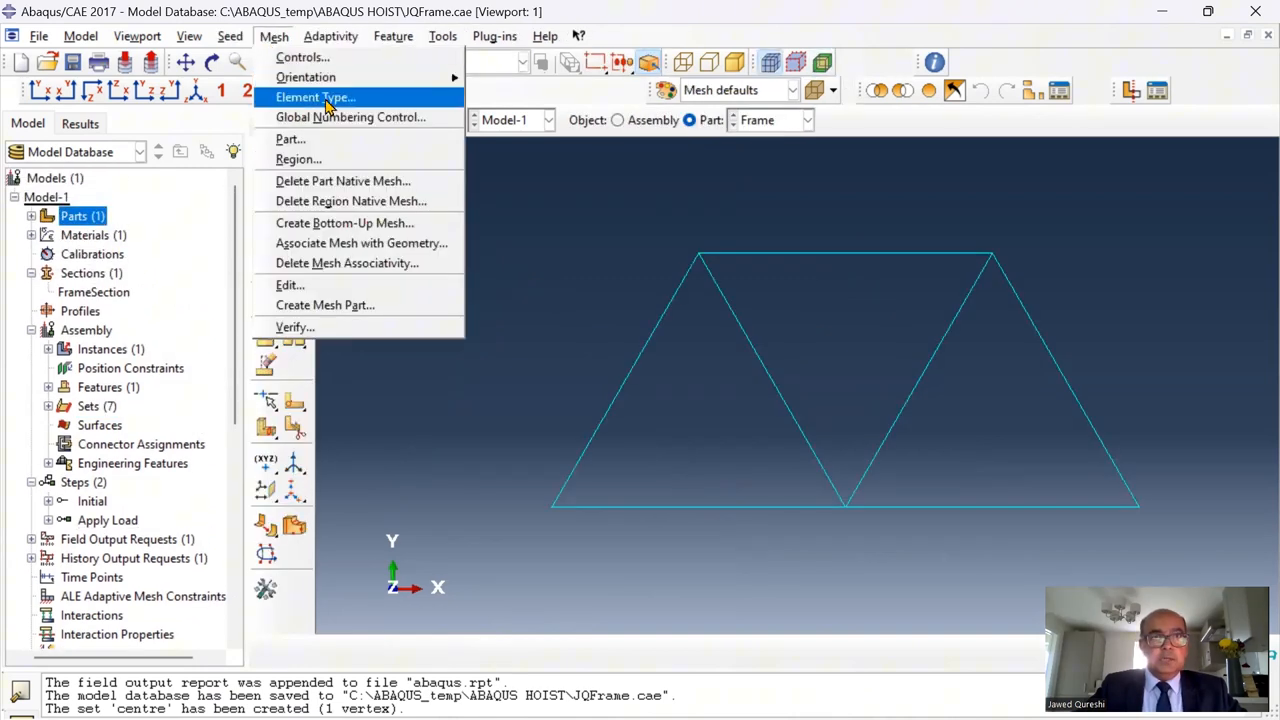
Switch the Frame truss elements to the Explicit library T2D2 element type
{"action": "left_click", "coordinate": [315, 97]}
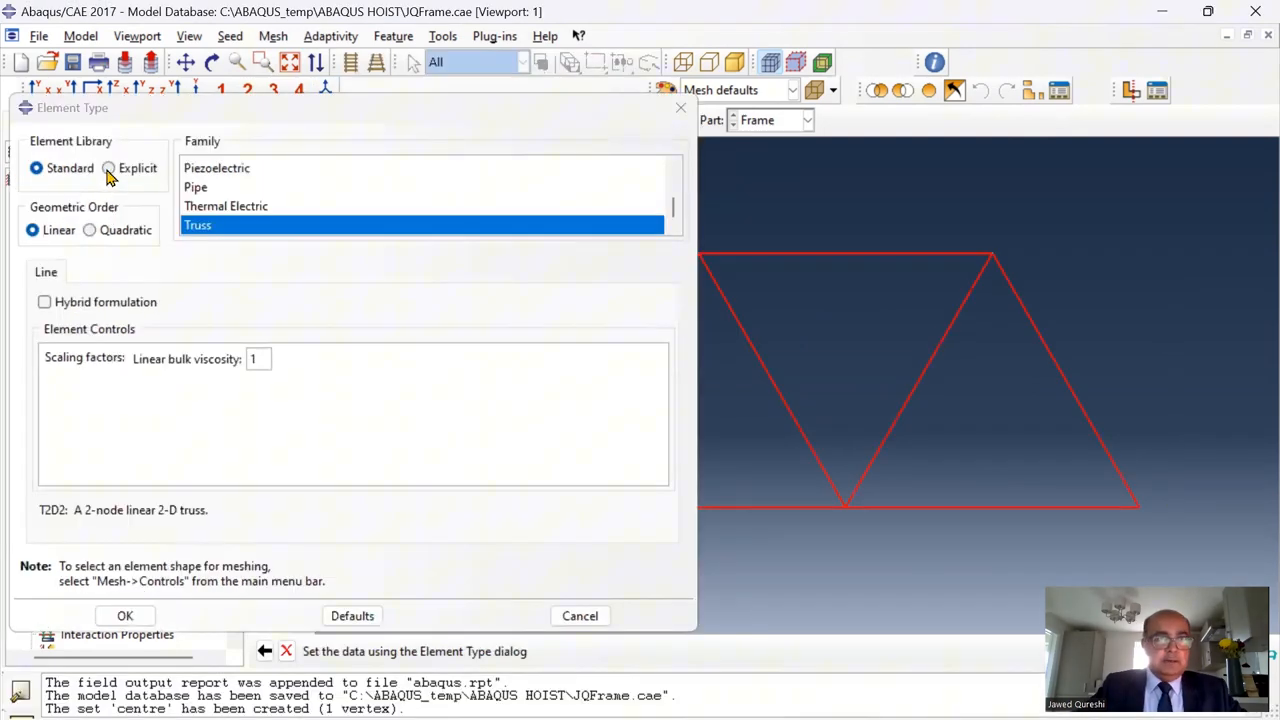
{"action": "left_click", "coordinate": [106, 167]}
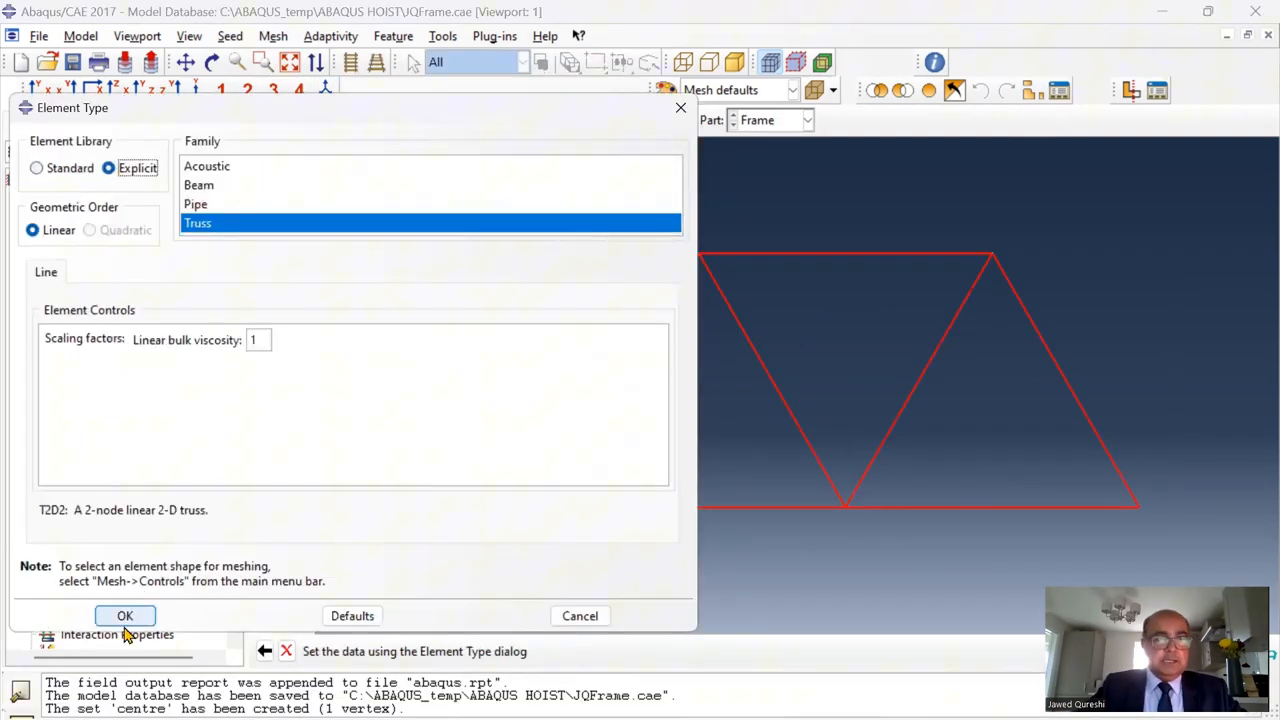
{"action": "left_click", "coordinate": [123, 615]}
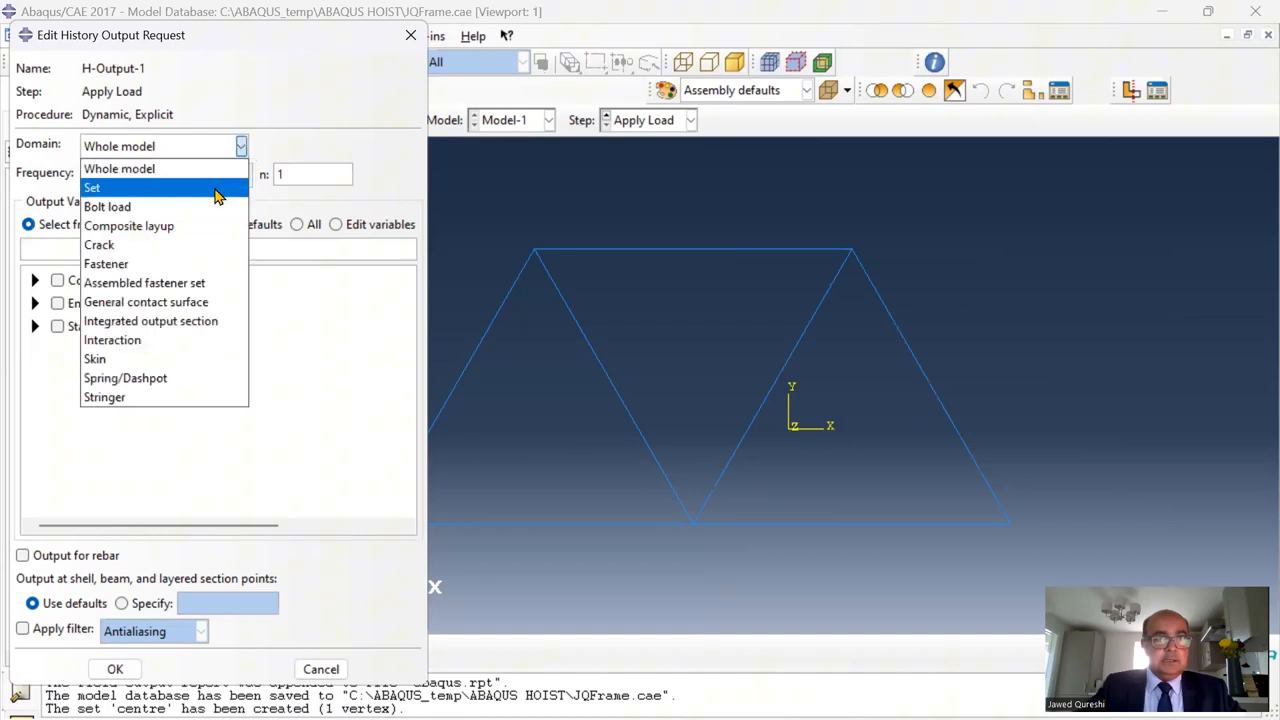
Edit H-Output-1 to record UT translations for the 'centre' set only
{"action": "left_click", "coordinate": [92, 188]}
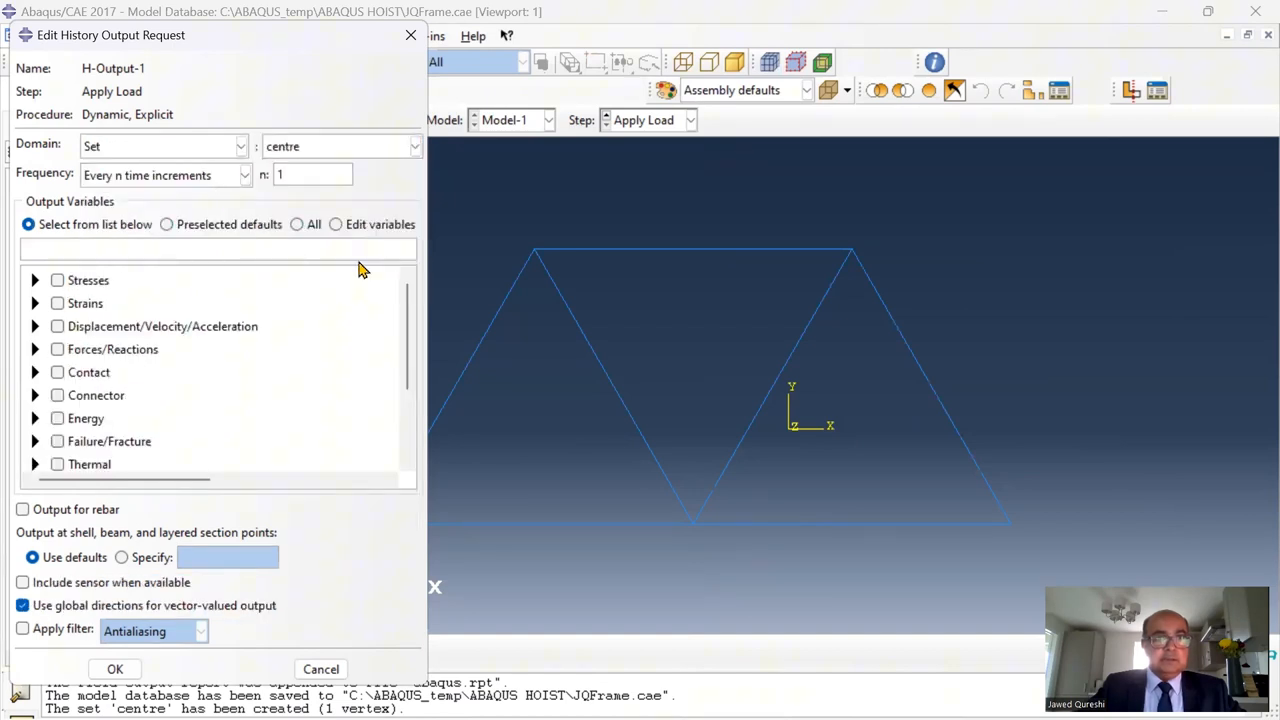
{"action": "scroll", "scroll_direction": "down", "scroll_amount": 3}
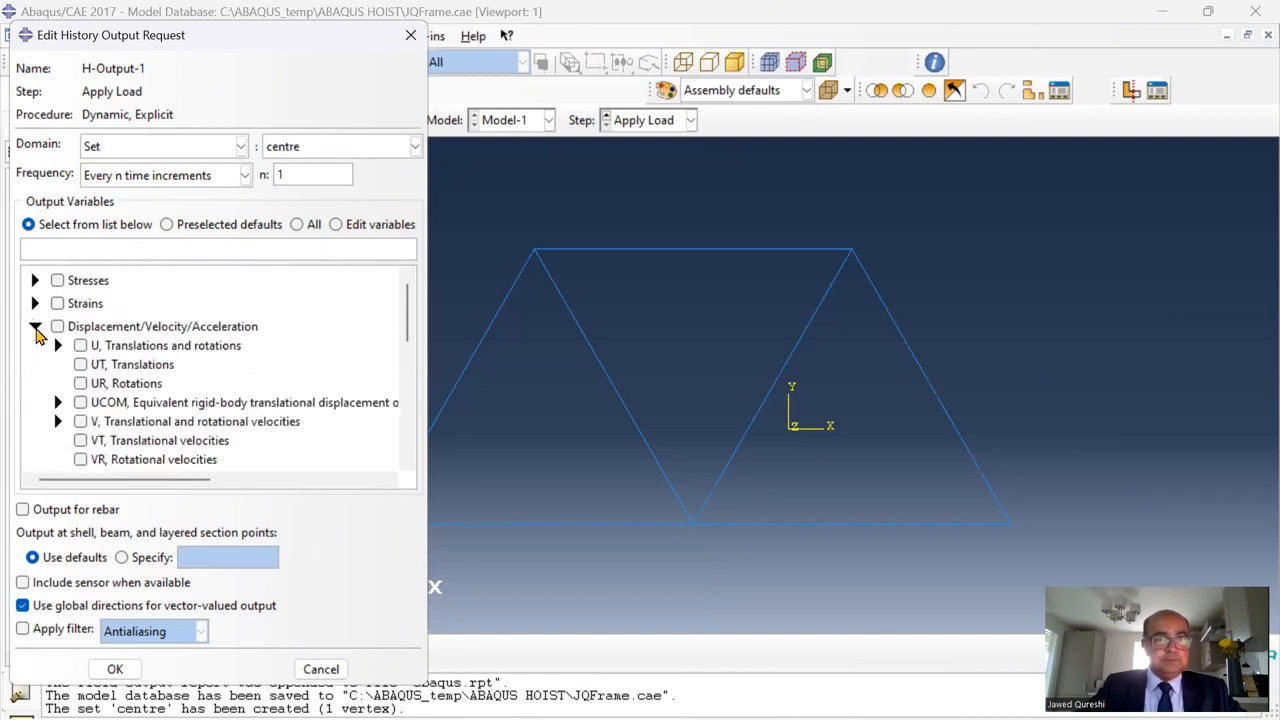
{"action": "left_click", "coordinate": [81, 364]}
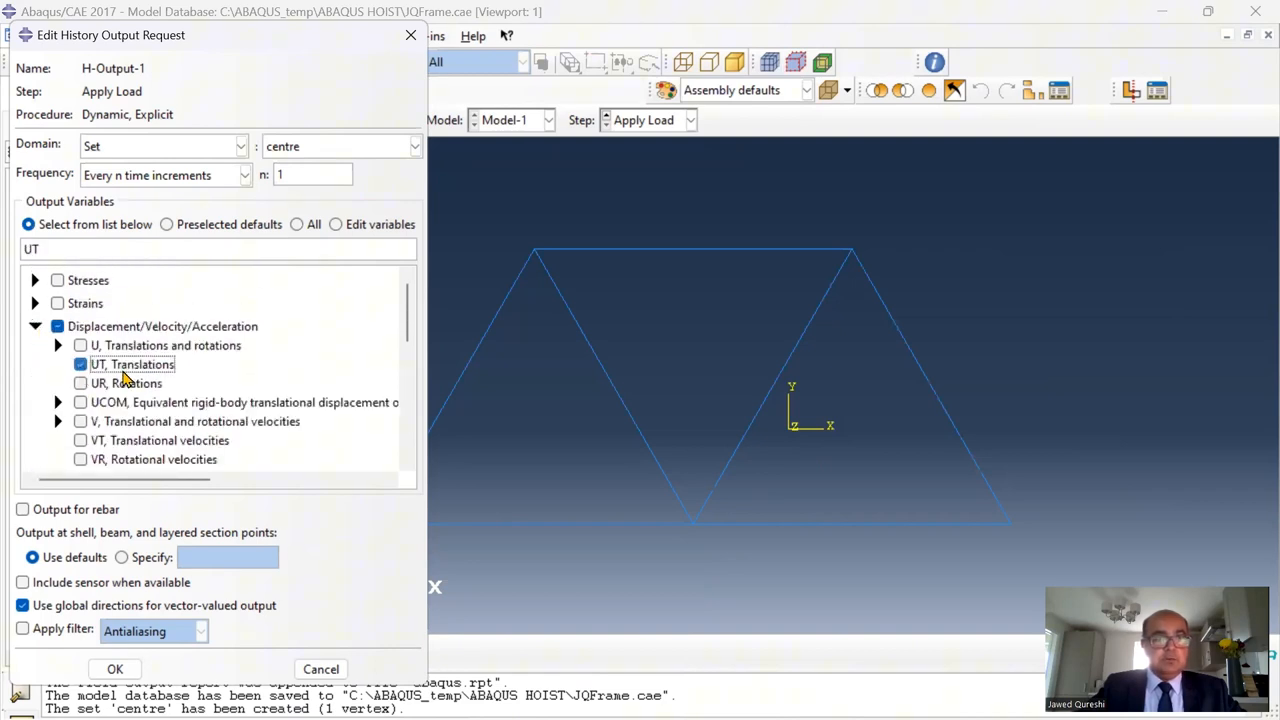
{"action": "left_click", "coordinate": [114, 668]}
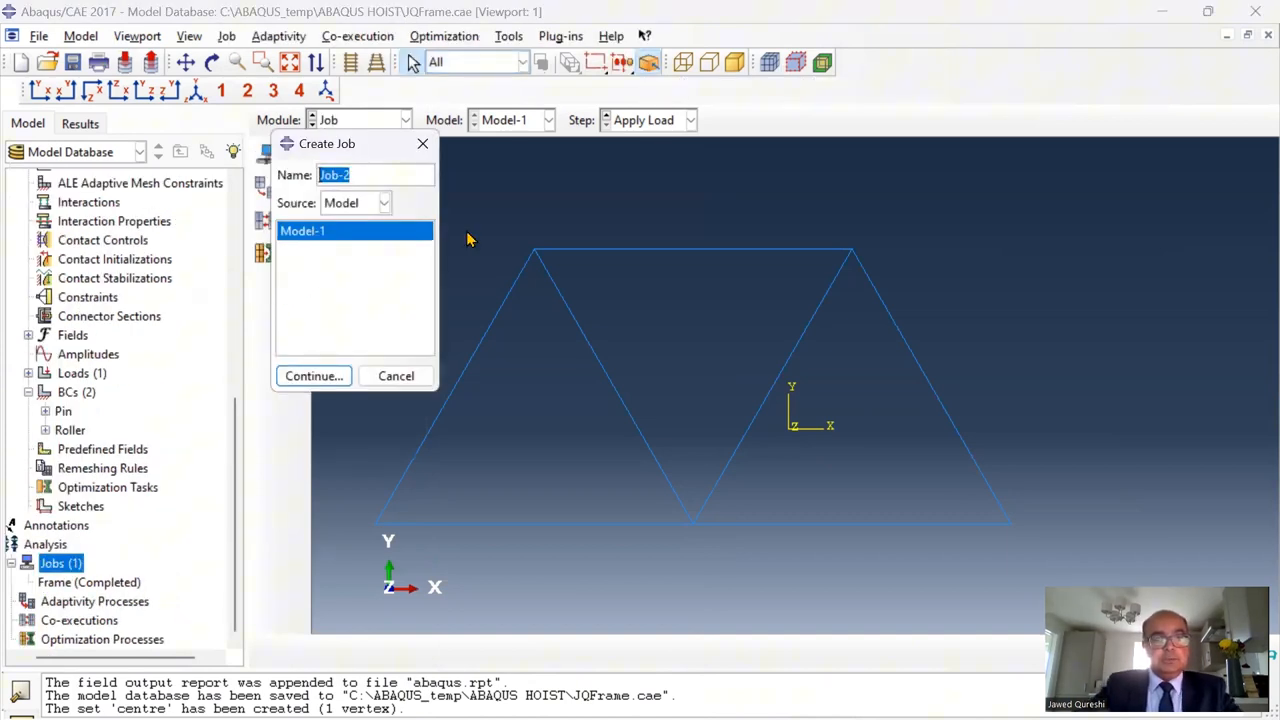
Create job ExpFrame described as '10 kN central point' and submit it
{"action": "type", "text": "ExpFra"}
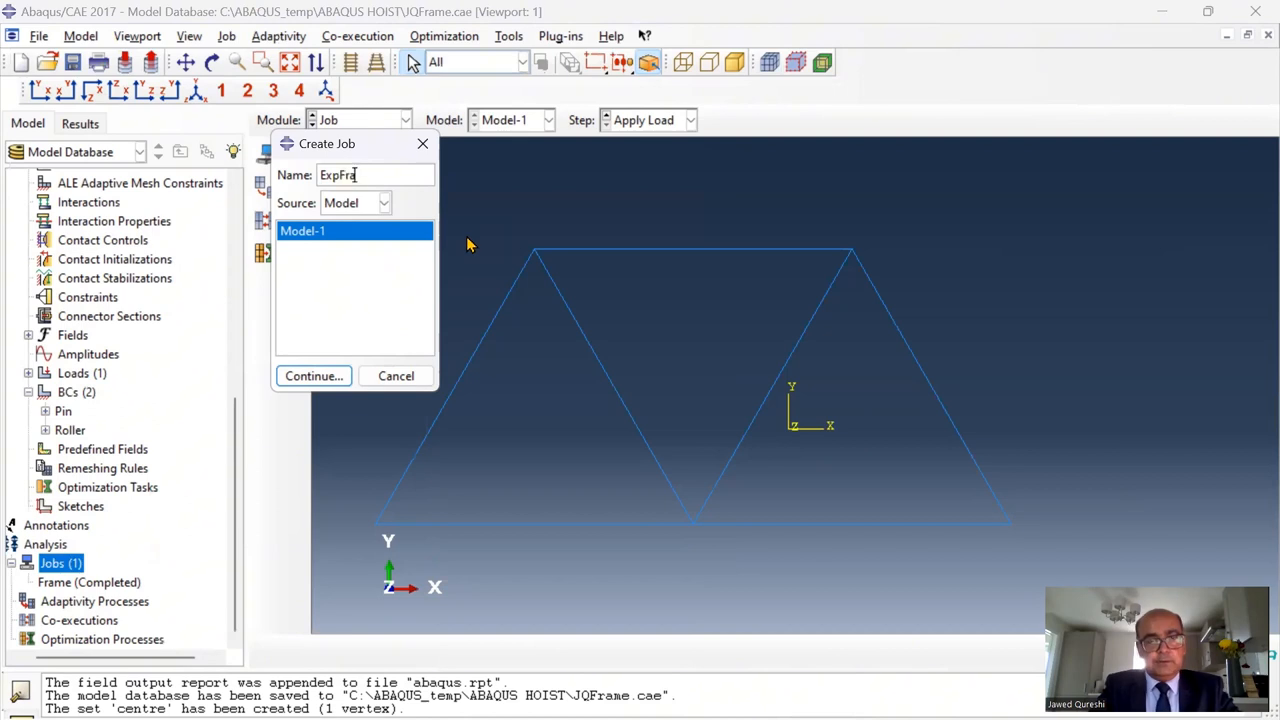
{"action": "left_click", "coordinate": [314, 376]}
{"action": "type", "text": "10 kN central point"}
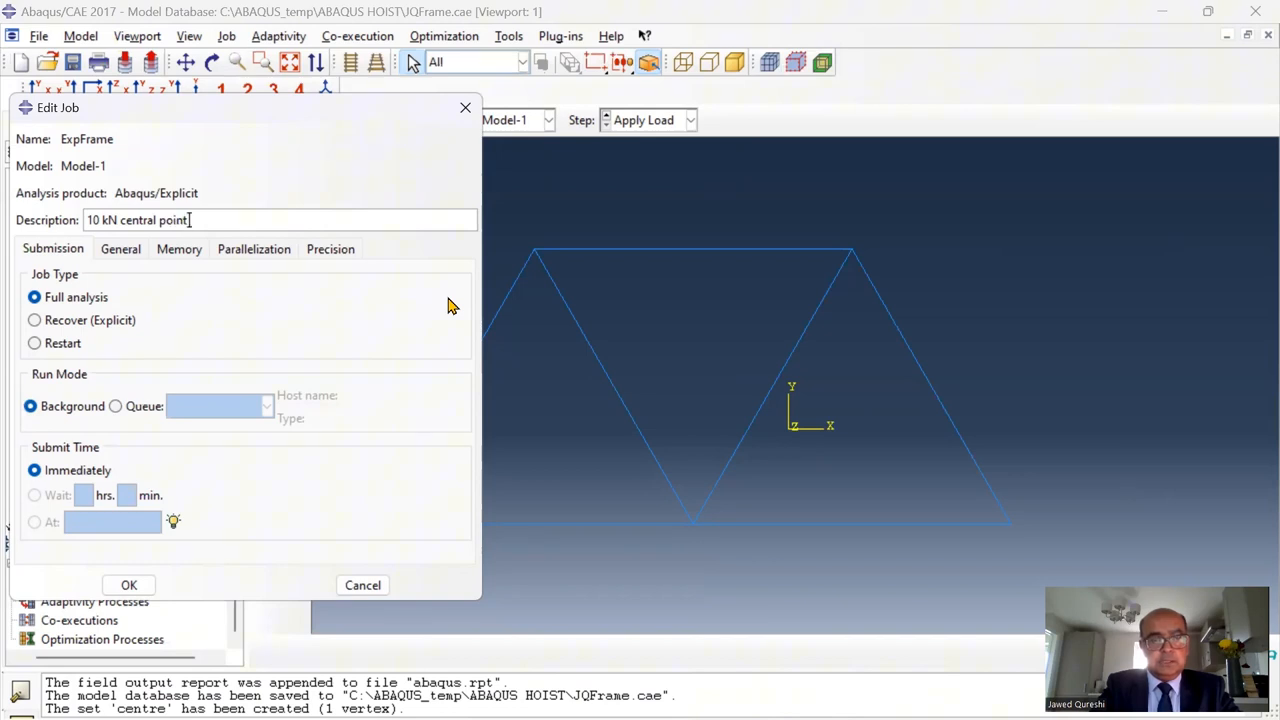
{"action": "left_click", "coordinate": [128, 585]}
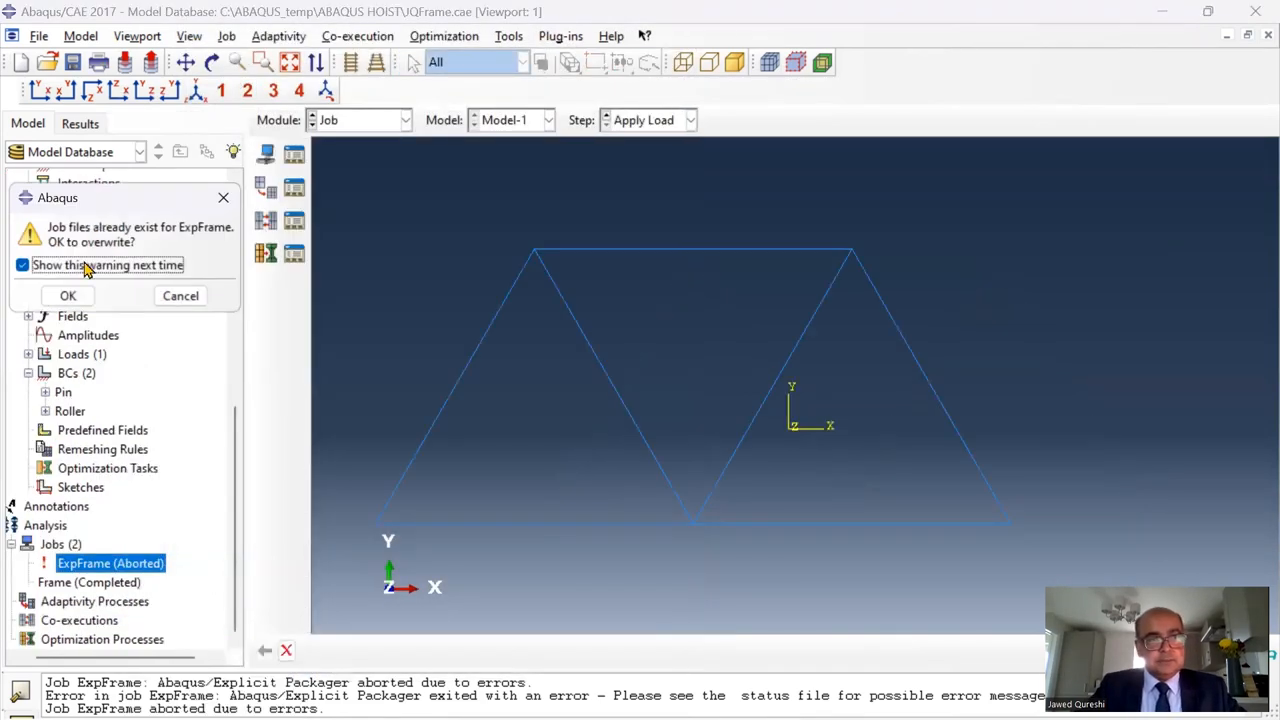
Overwrite the ExpFrame job files and set a uniform deformation scale factor of 20
{"action": "left_click", "coordinate": [67, 295]}
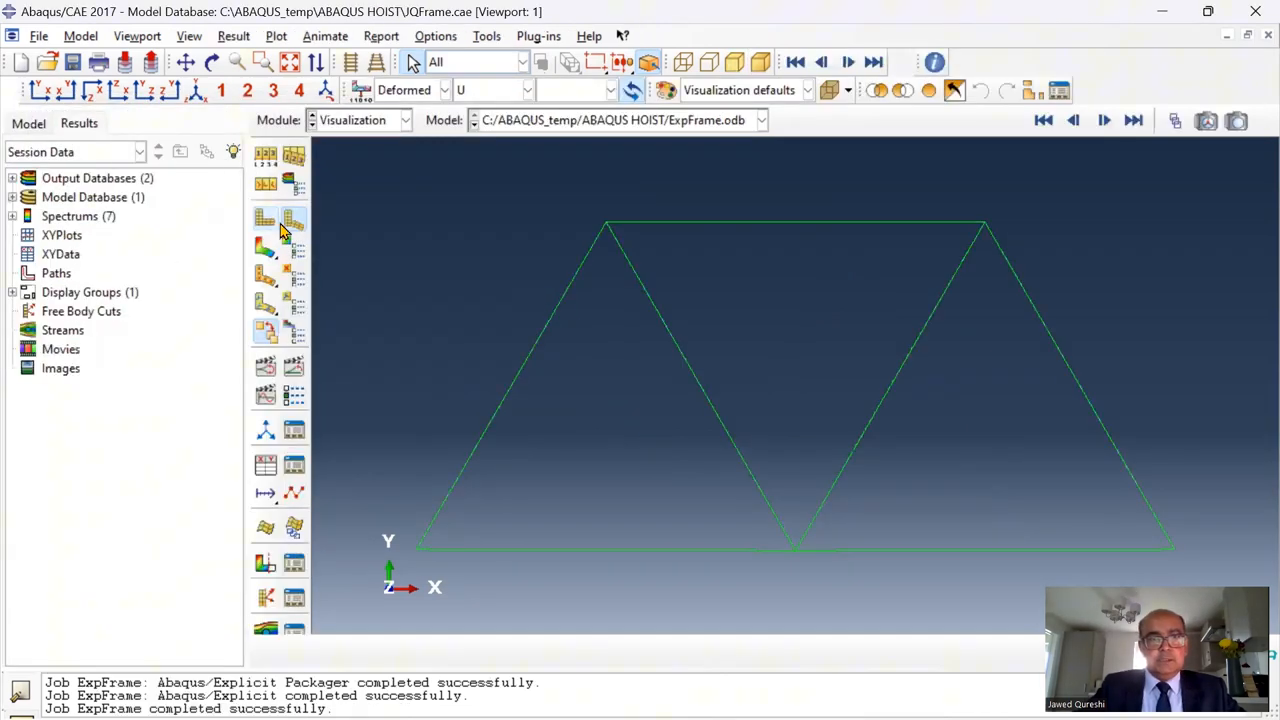
{"action": "mouse_move", "coordinate": [296, 158]}
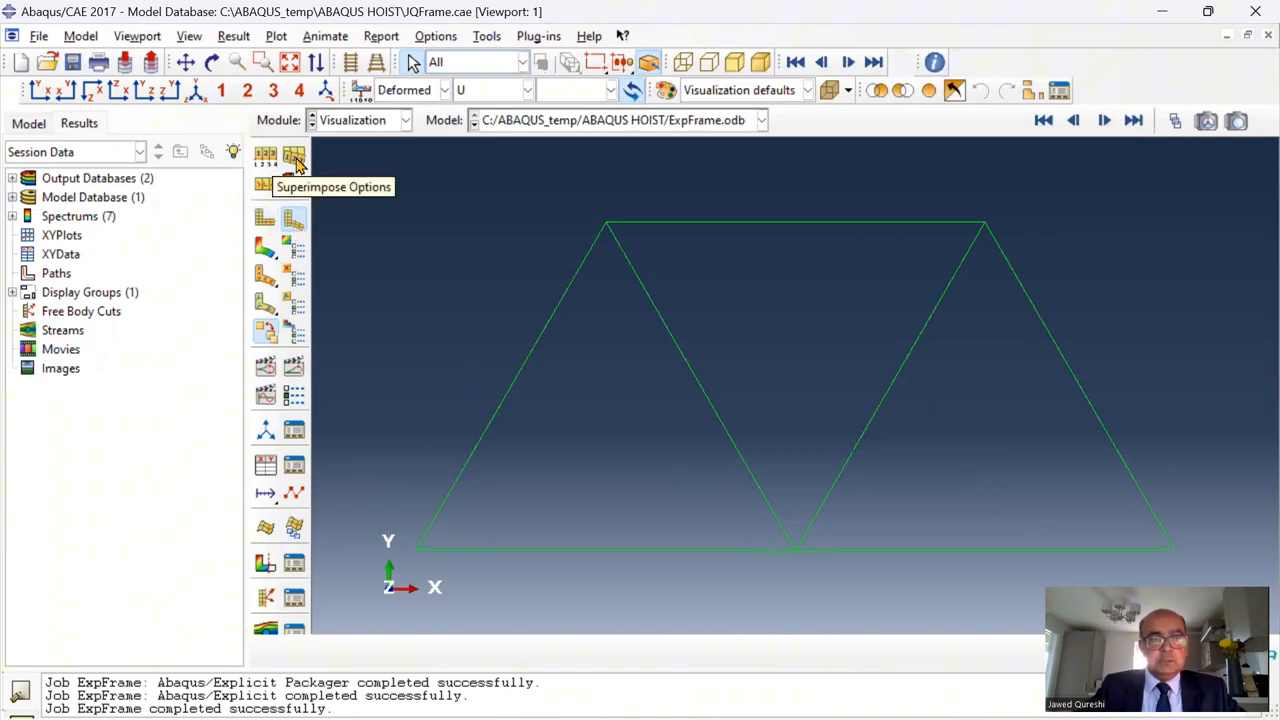
{"action": "left_click", "coordinate": [265, 155]}
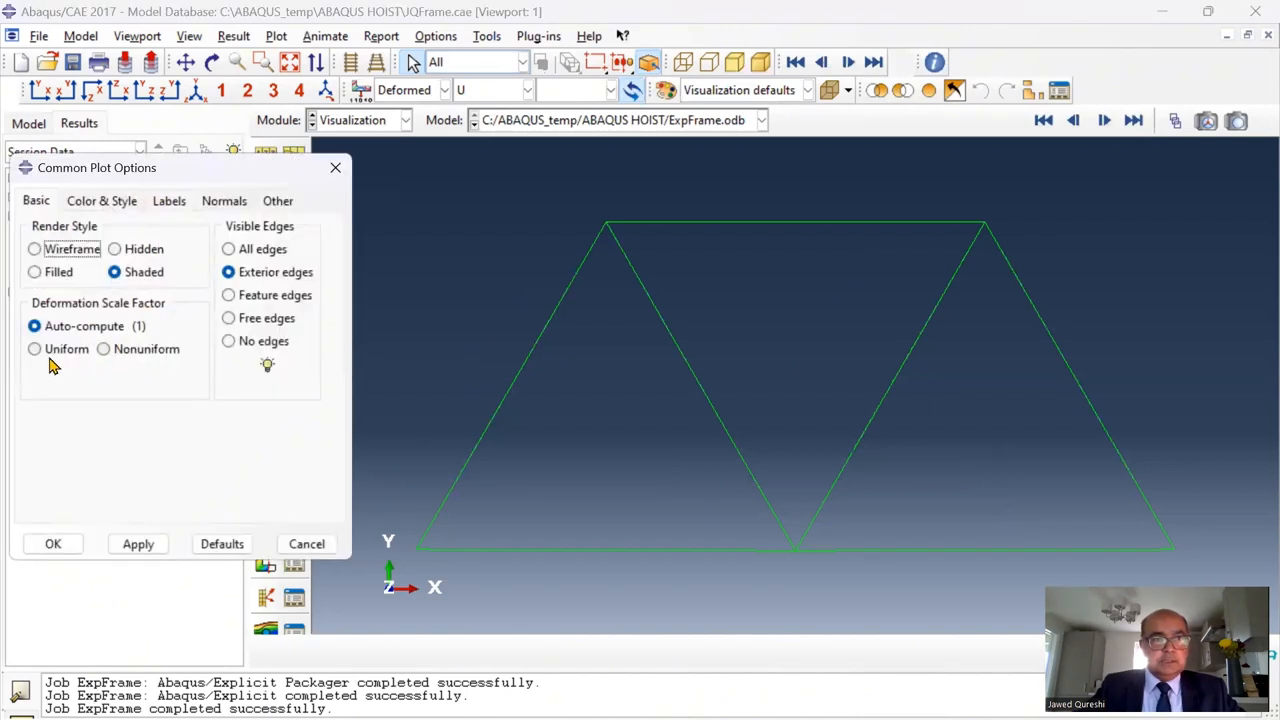
{"action": "left_click", "coordinate": [34, 348]}
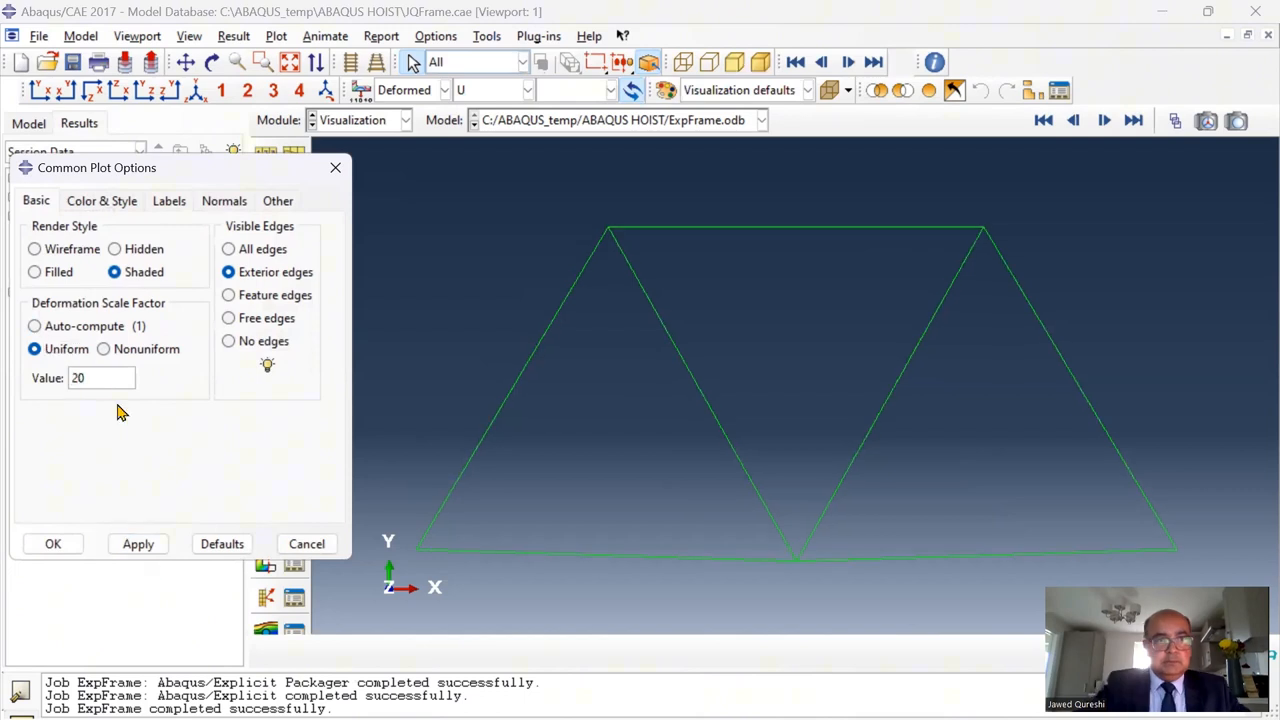
{"action": "left_click", "coordinate": [53, 544]}
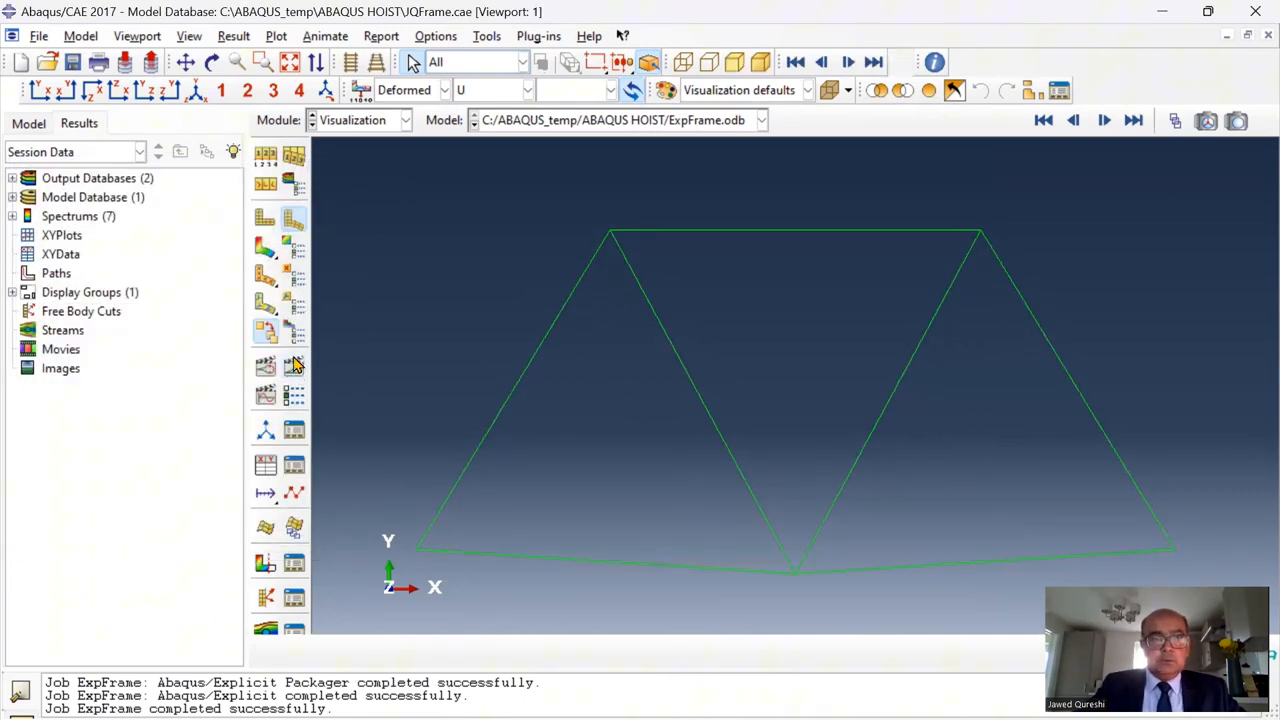
Set the animation player option to Play once instead of looping
{"action": "left_click", "coordinate": [294, 365]}
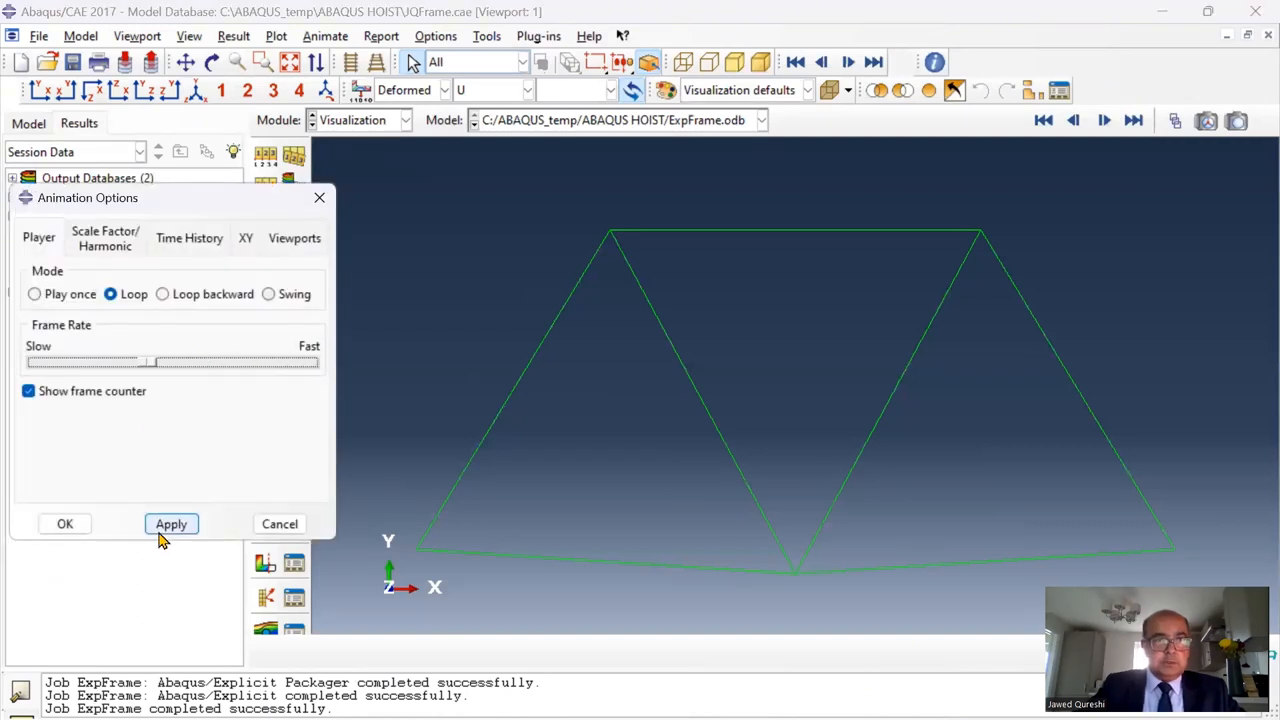
{"action": "left_click", "coordinate": [34, 293]}
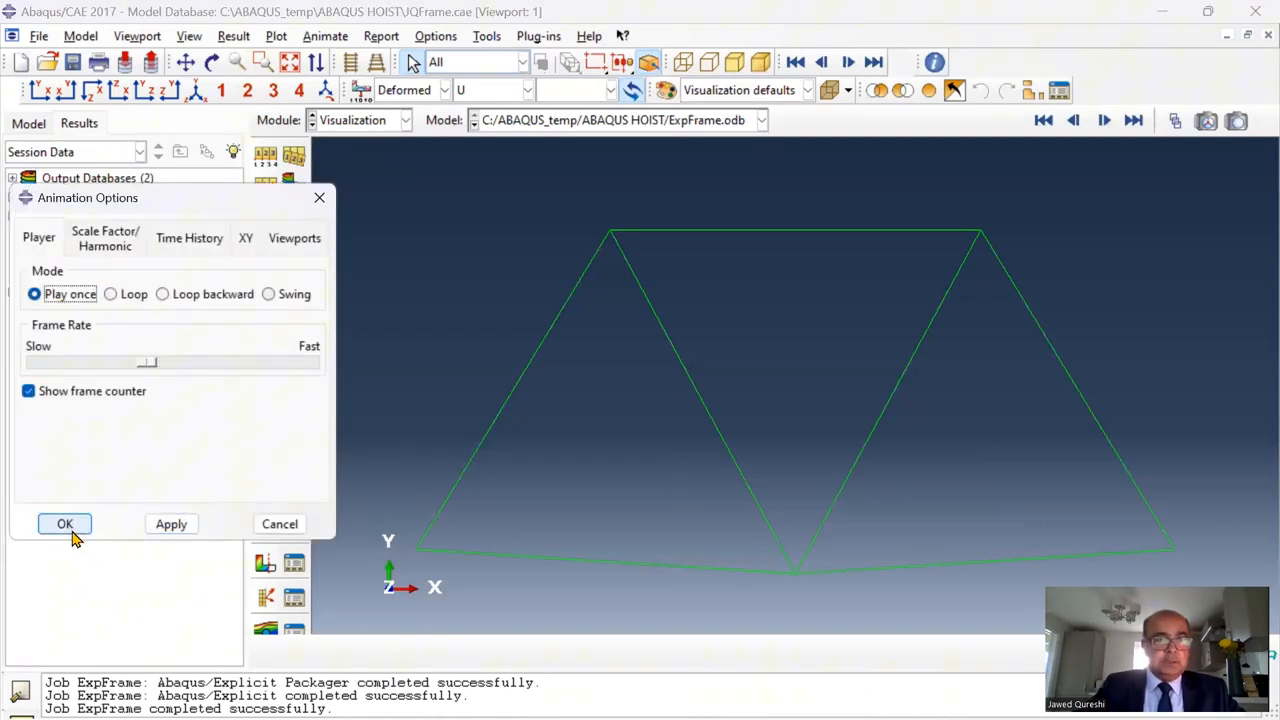
{"action": "left_click", "coordinate": [64, 524]}
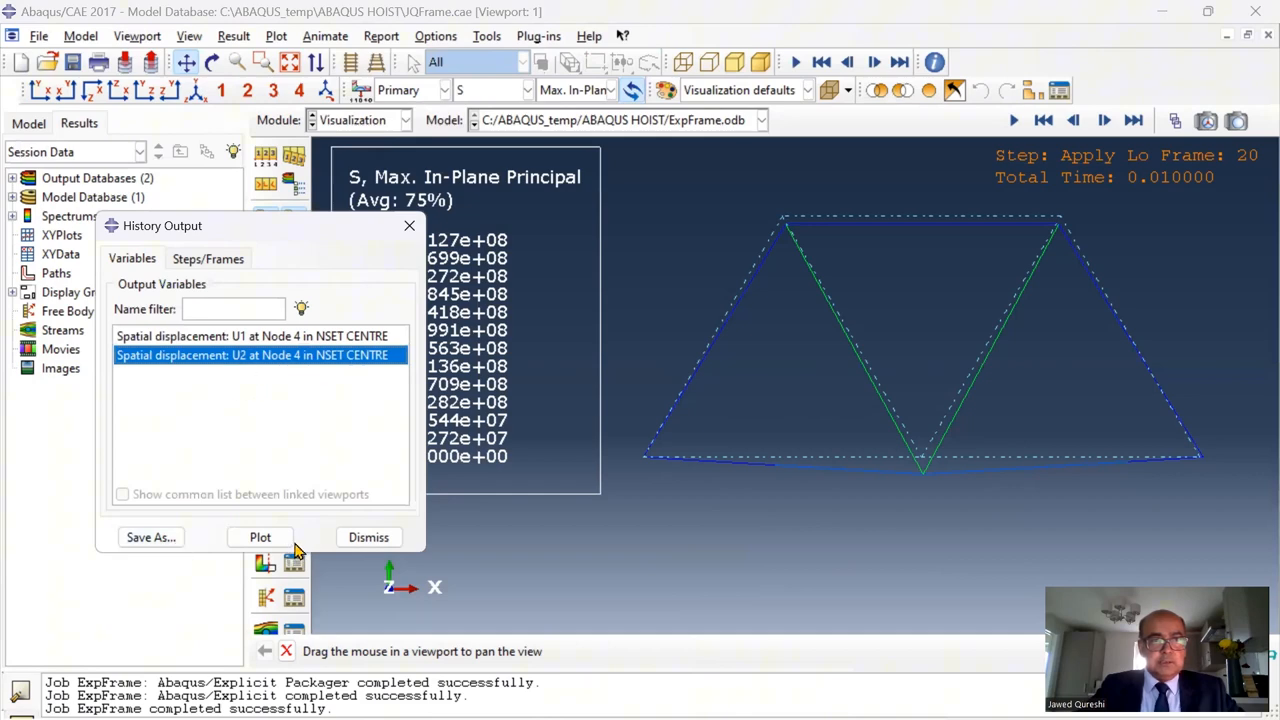
Plot 'Spatial displacement: U2 at Node 4 in NSET CENTRE' against time
{"action": "left_click", "coordinate": [260, 537]}
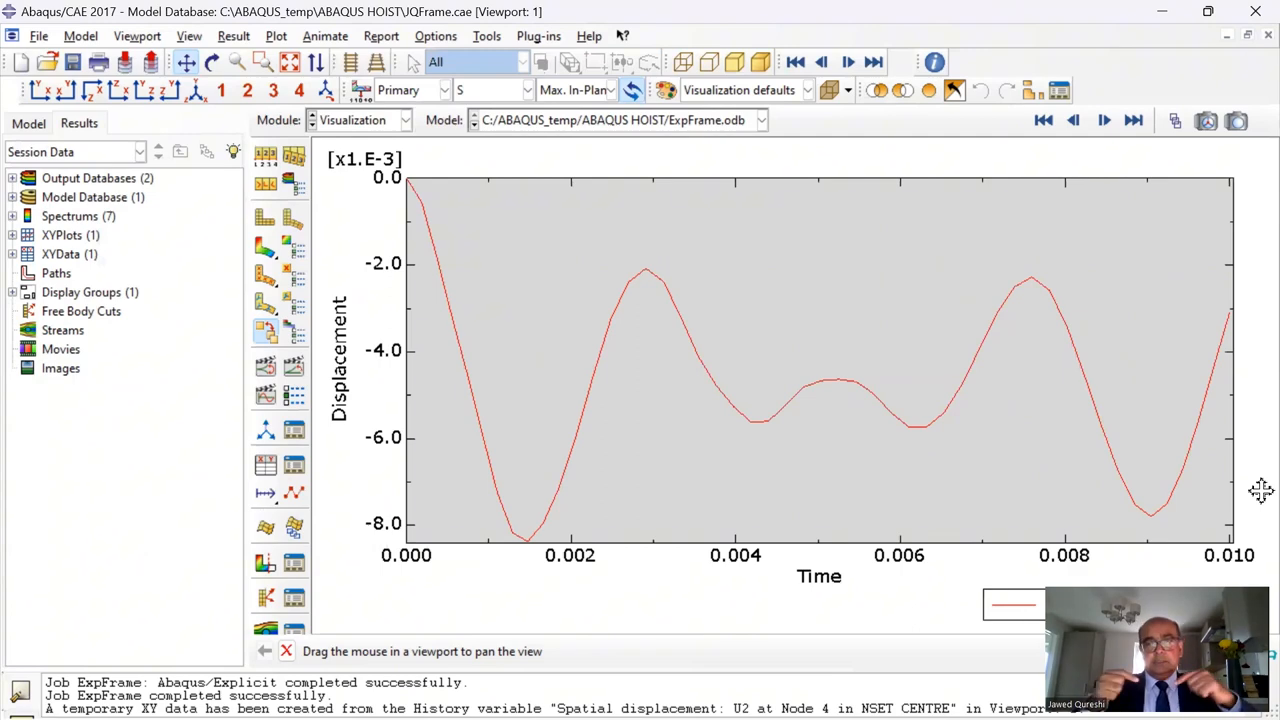
Render the truss members as beam profiles with scale factor 10
{"action": "left_click", "coordinate": [188, 36]}
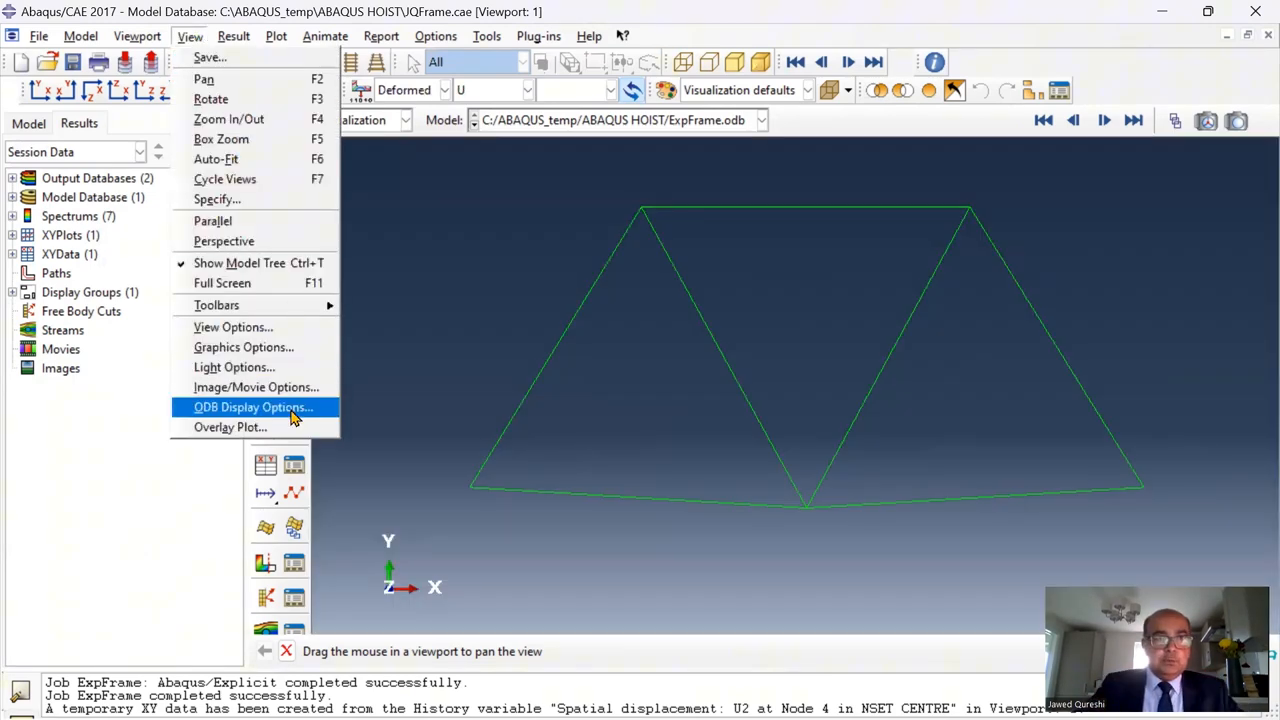
{"action": "left_click", "coordinate": [252, 407]}
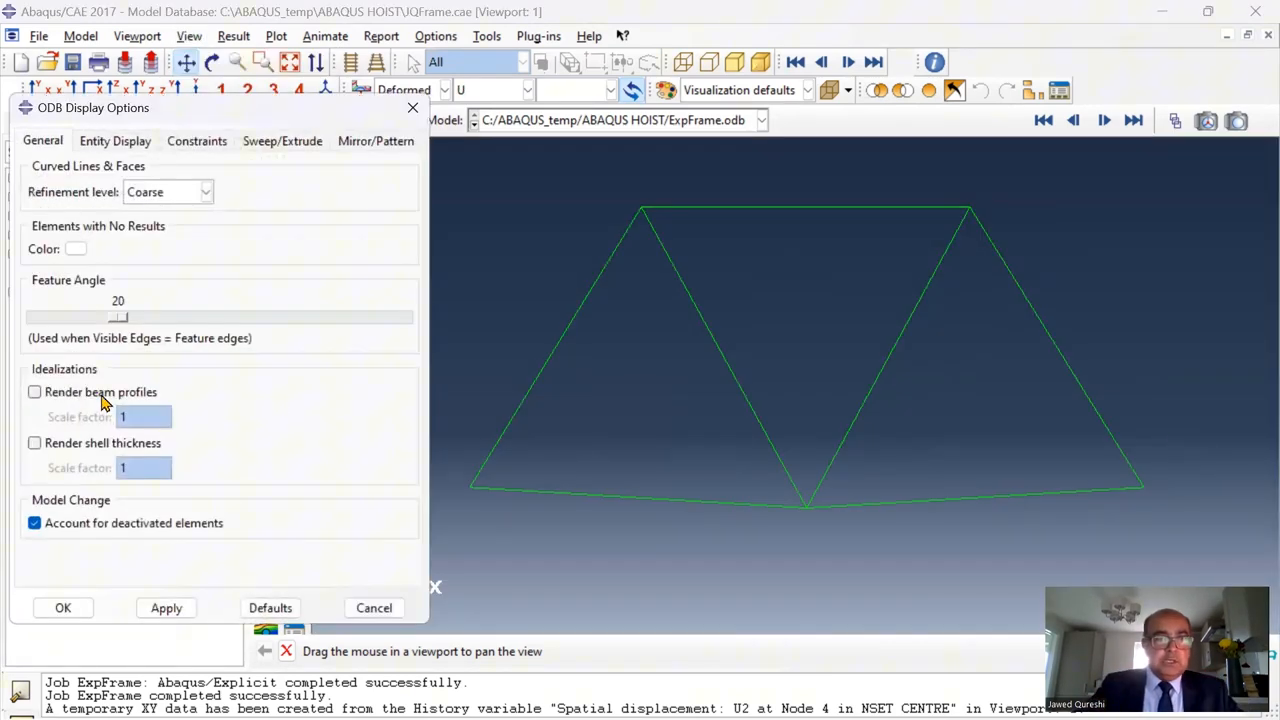
{"action": "left_click", "coordinate": [33, 392]}
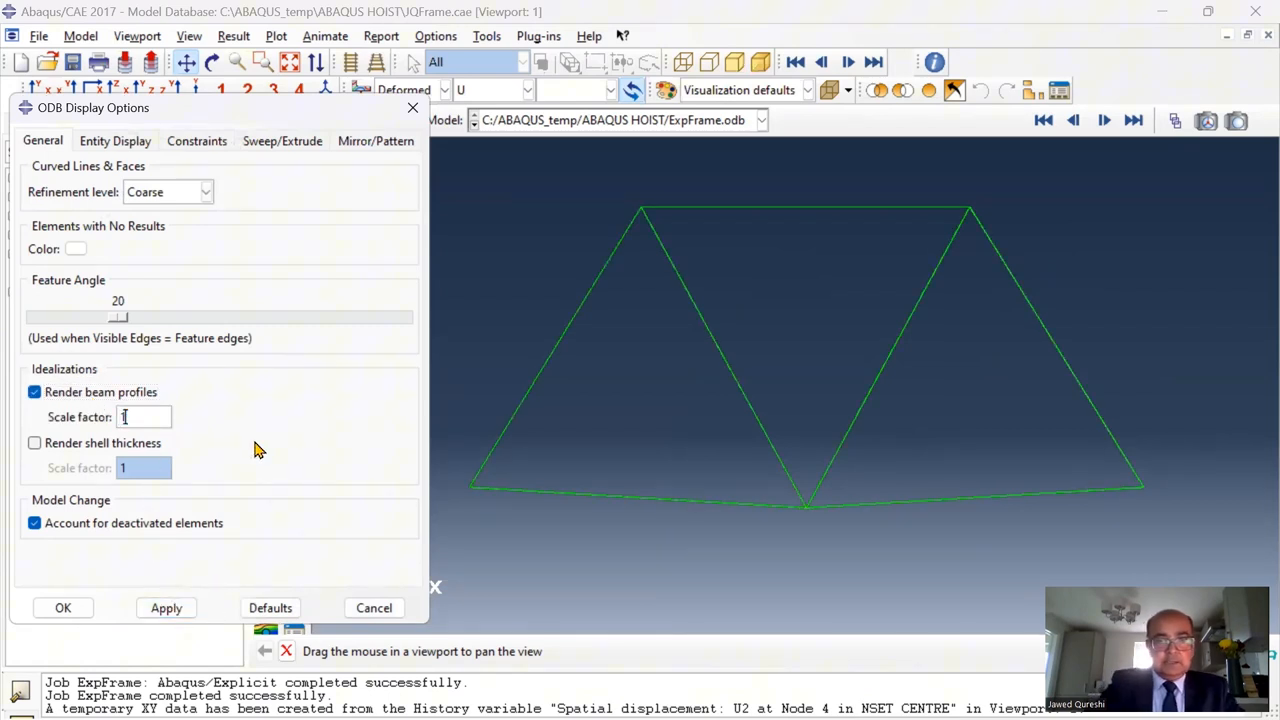
{"action": "left_click", "coordinate": [166, 608]}
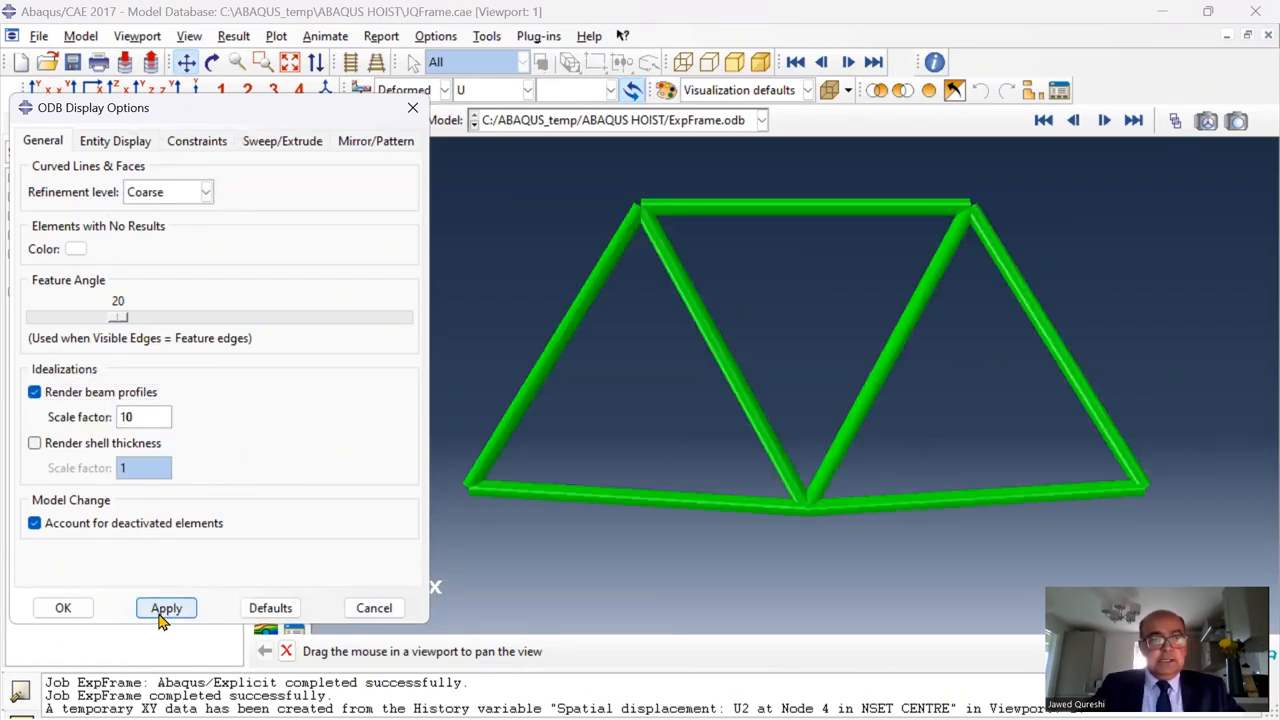
{"action": "left_click", "coordinate": [65, 608]}
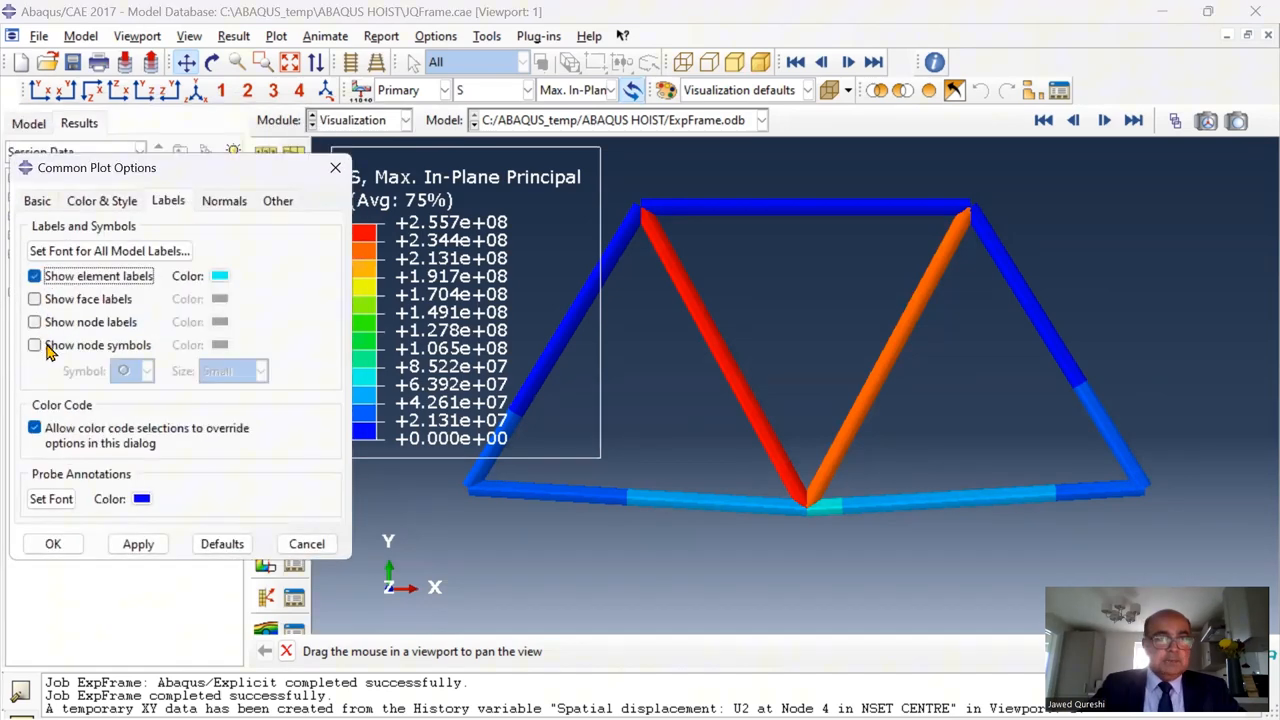
Show element and node labels, turn off beam profile rendering, and pan the truss
{"action": "left_click", "coordinate": [35, 321]}
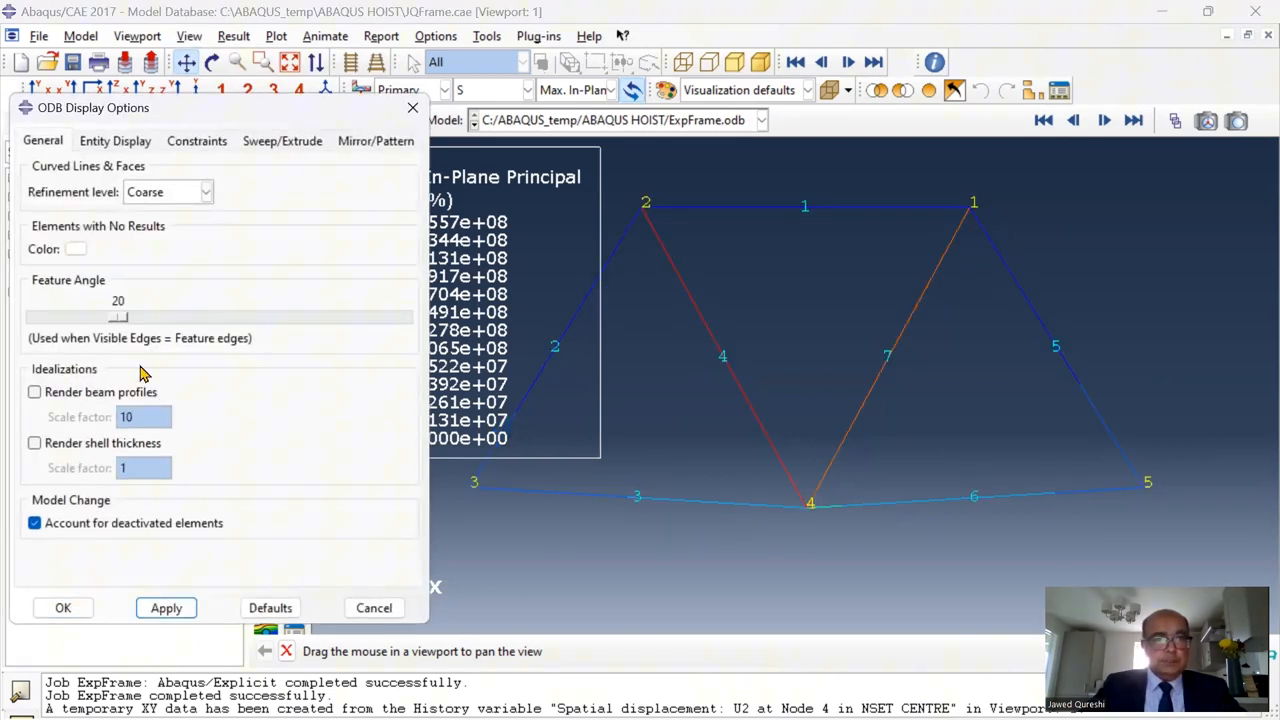
{"action": "left_click", "coordinate": [62, 607]}
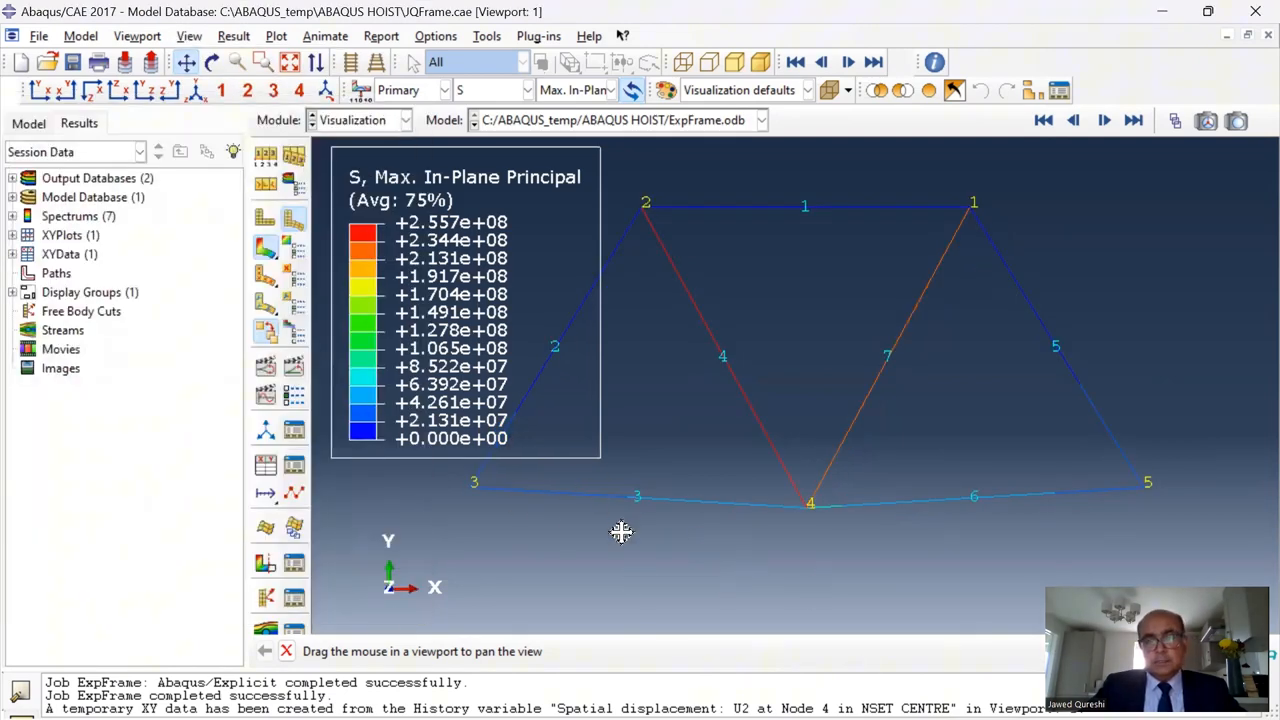
{"action": "mouse_move", "coordinate": [709, 584]}
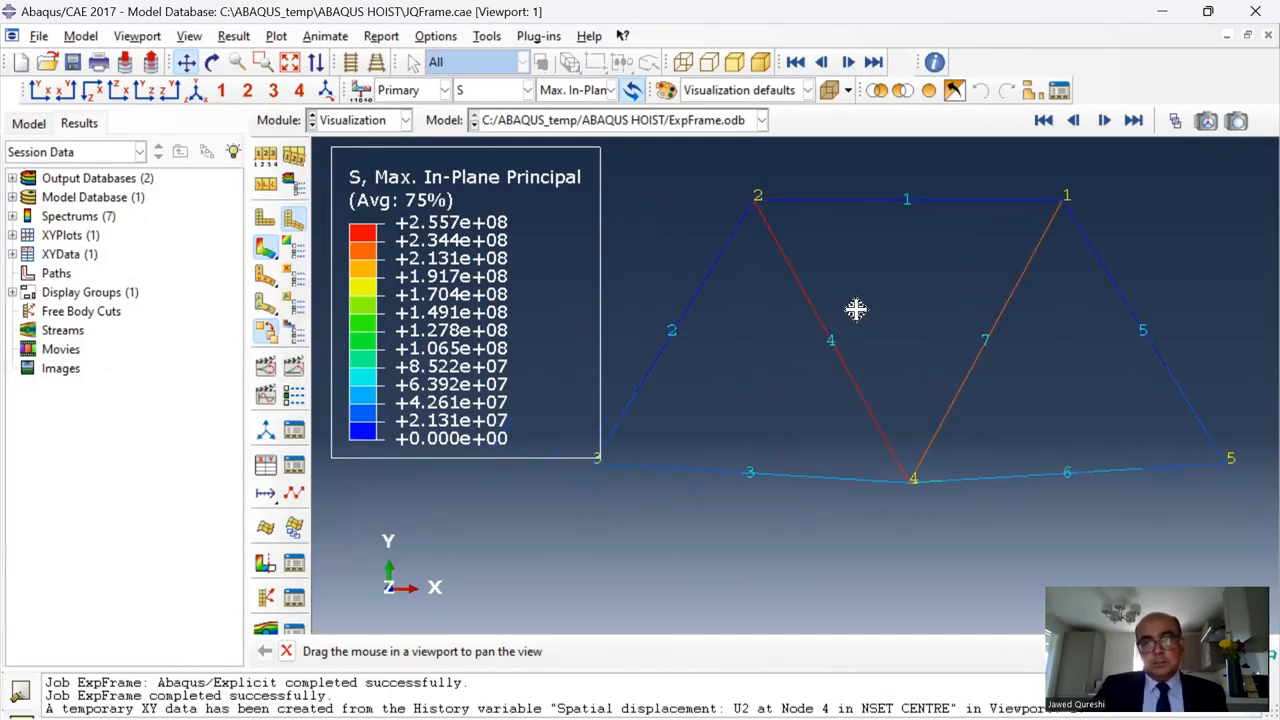
{"action": "left_click_drag", "start_coordinate": [855, 310], "coordinate": [865, 504]}
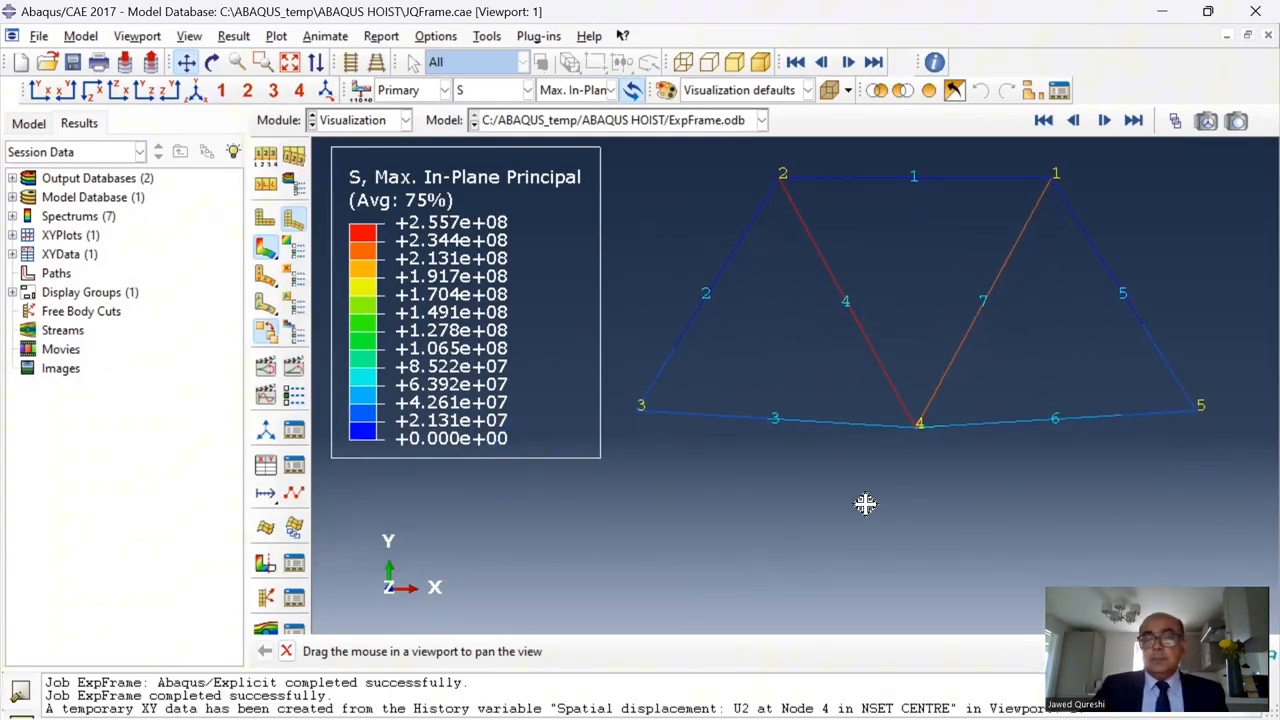
{"action": "mouse_move", "coordinate": [731, 535]}
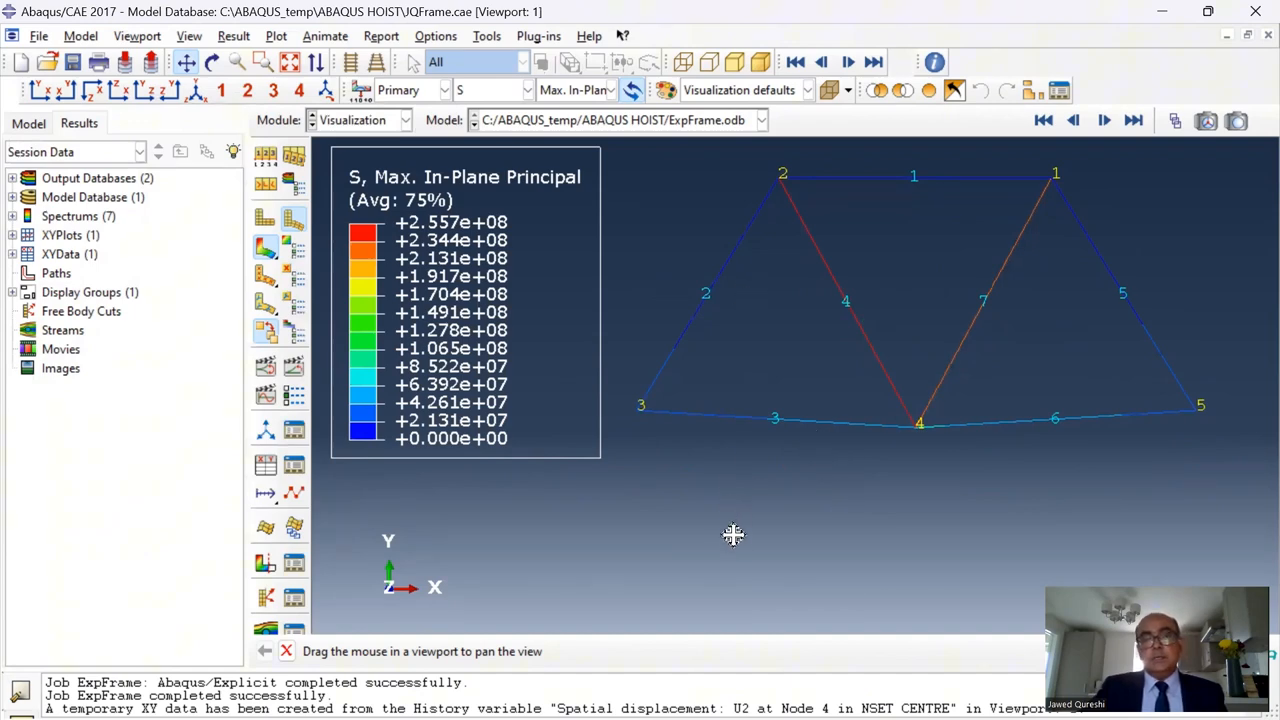
{"action": "mouse_move", "coordinate": [836, 519]}
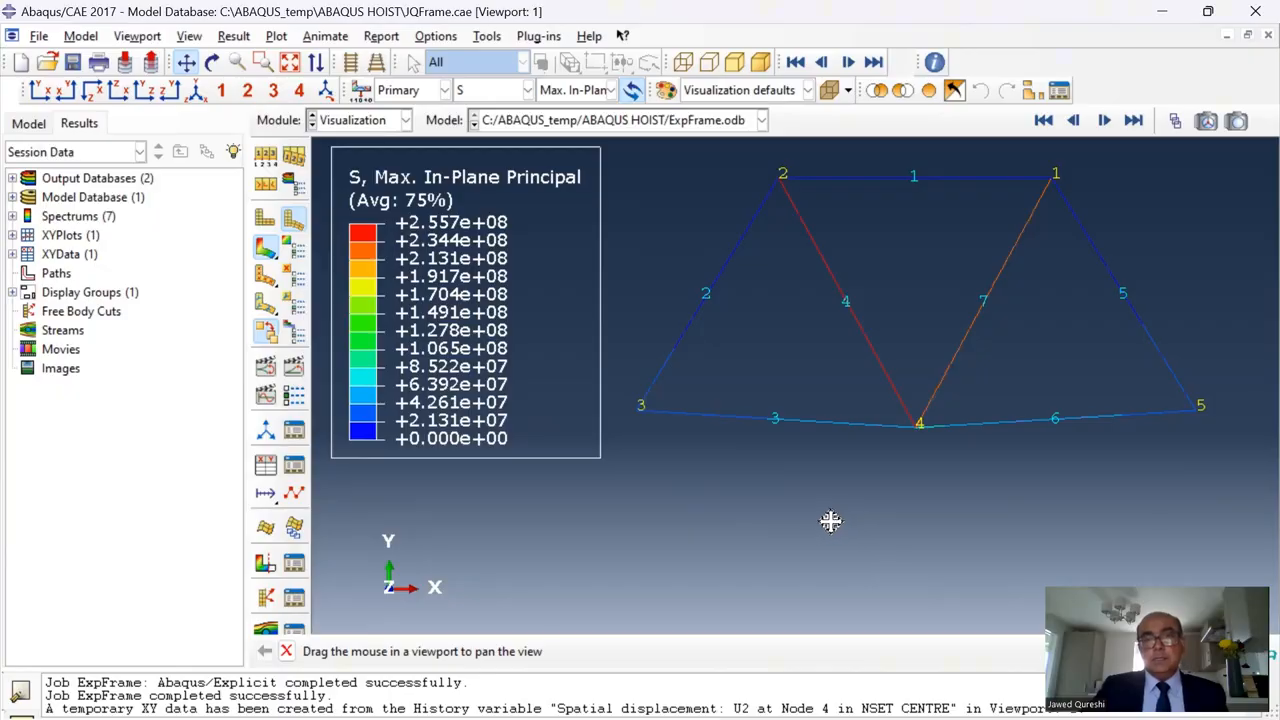
{"action": "mouse_move", "coordinate": [827, 519]}
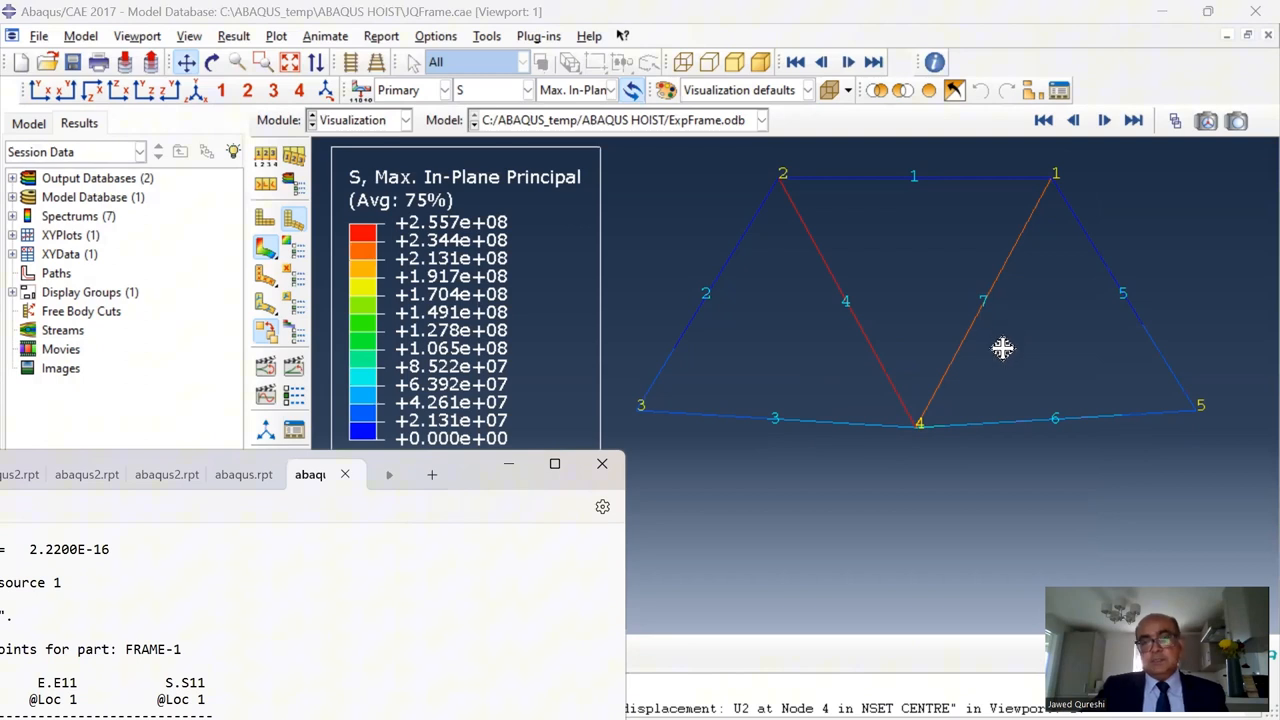
{"action": "mouse_move", "coordinate": [790, 183]}
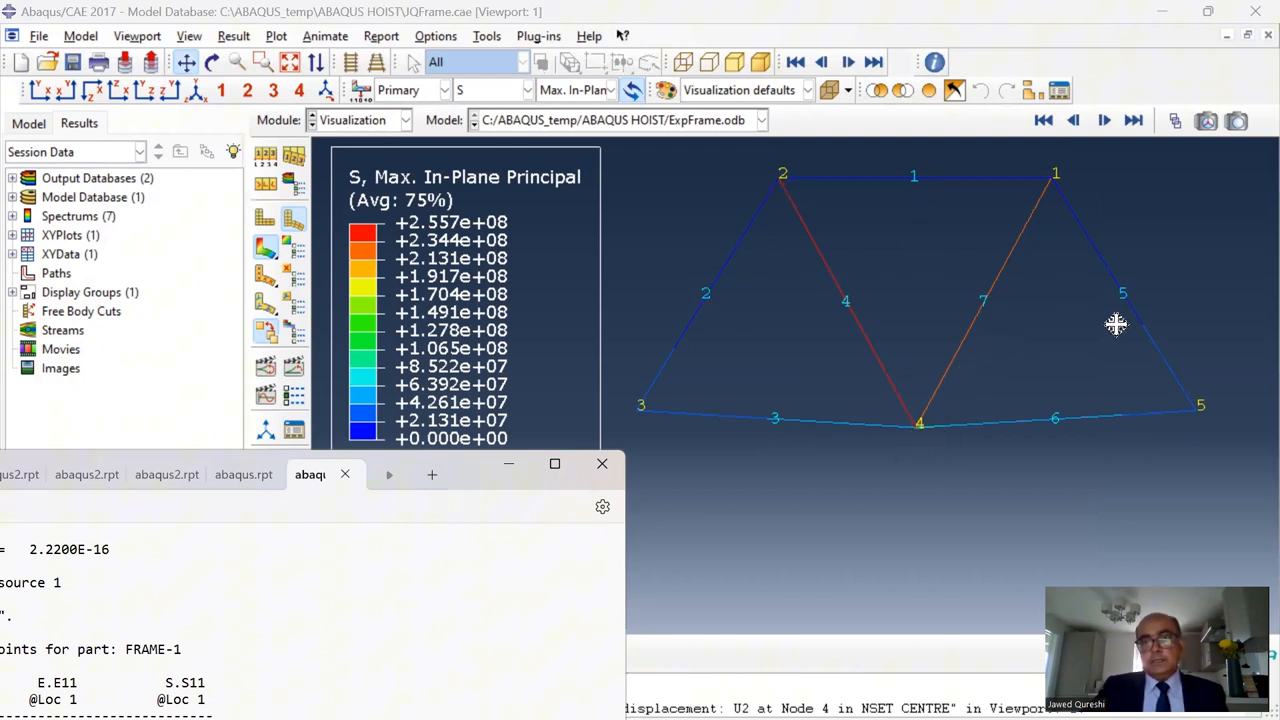
{"action": "mouse_move", "coordinate": [478, 497]}
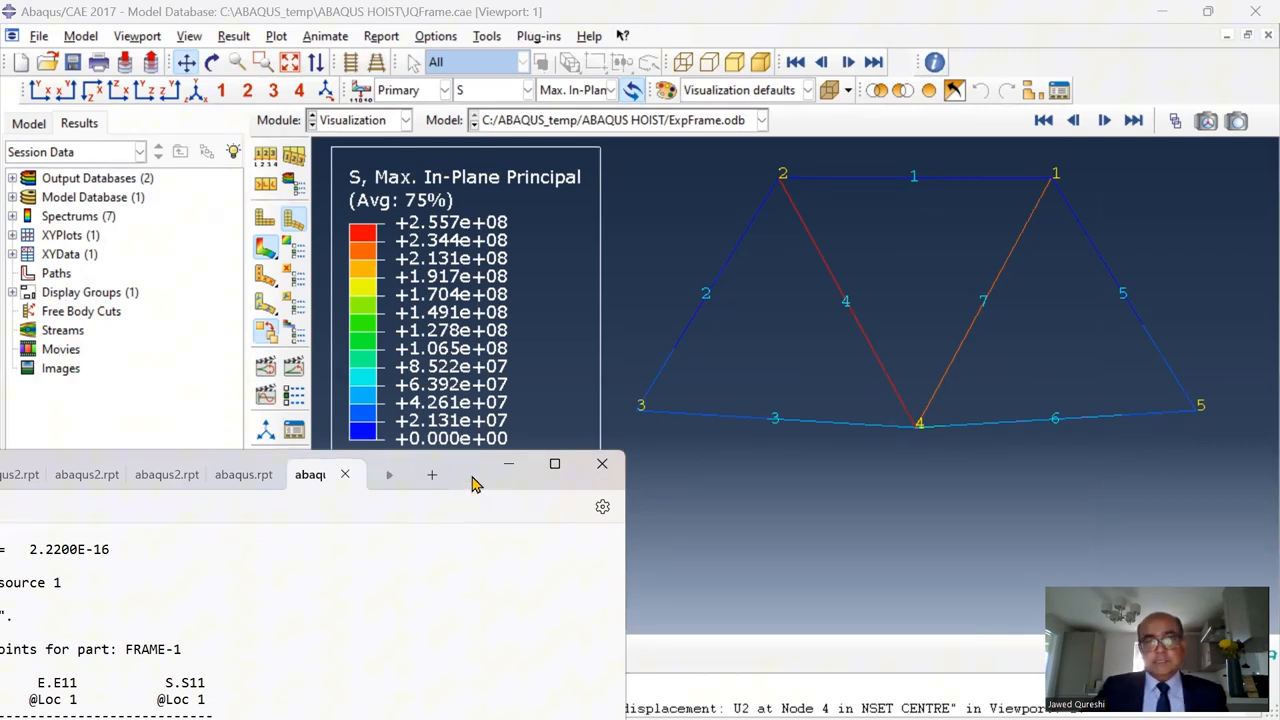
Maximize the abaqus.rpt report to read S11 for elements 1–7, then minimize Notepad
{"action": "left_click", "coordinate": [554, 463]}
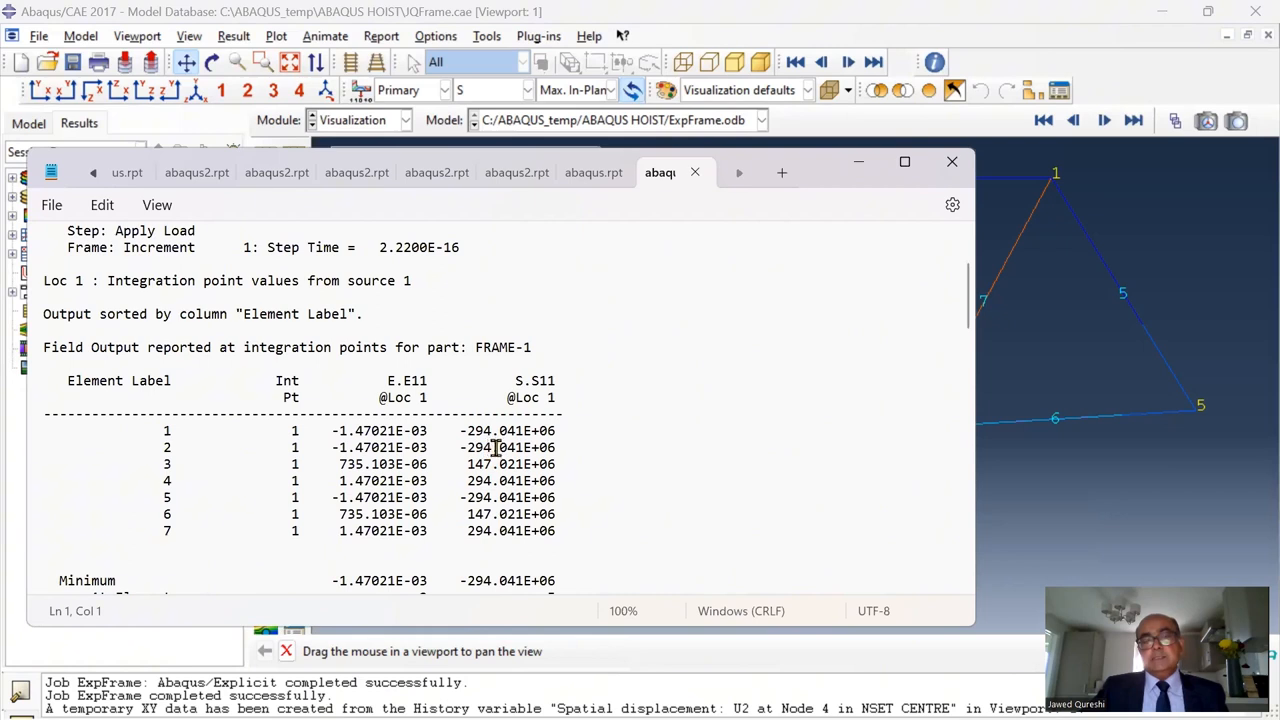
{"action": "mouse_move", "coordinate": [526, 514]}
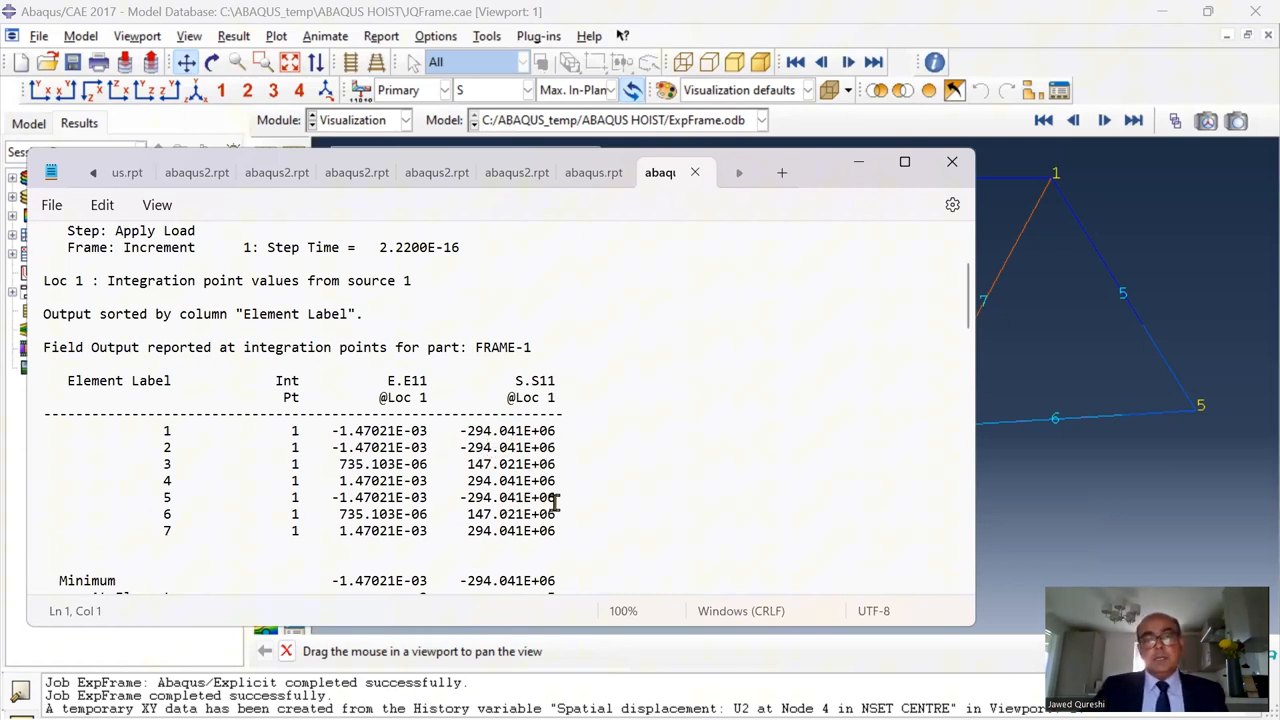
{"action": "left_click", "coordinate": [951, 161]}
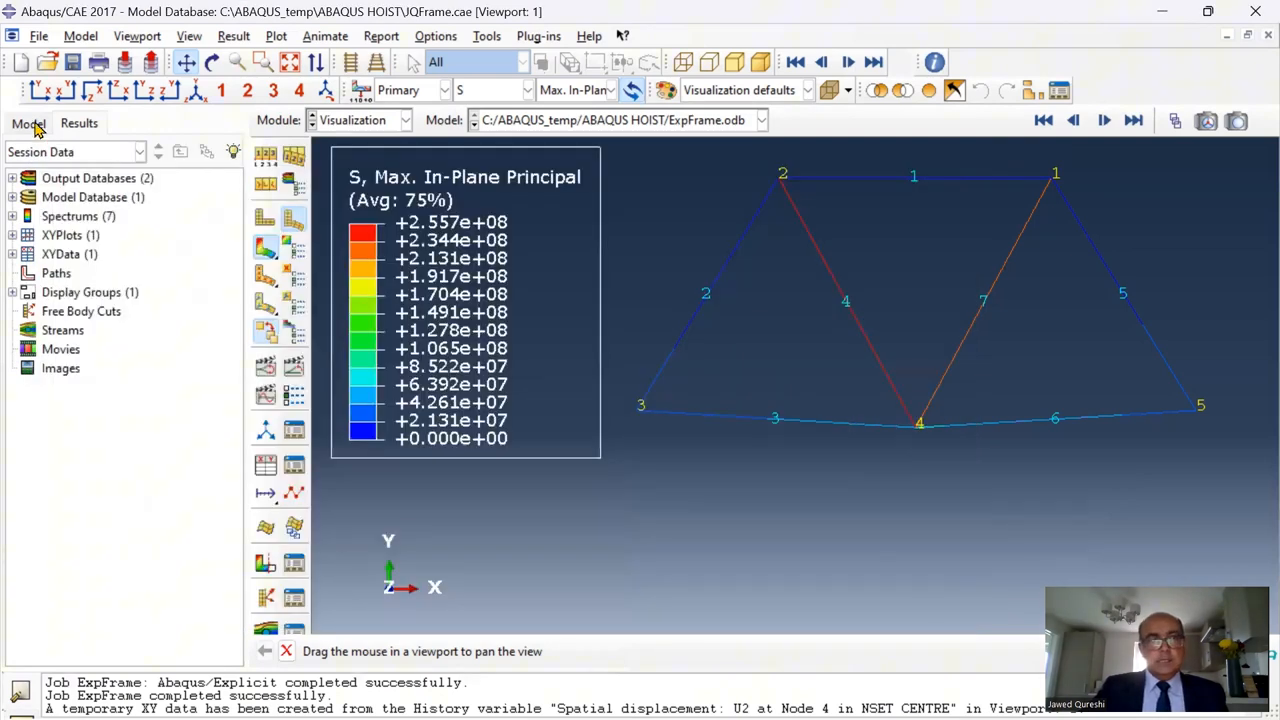
Review FrameSection in the model tree: truss section of STEEL with area 1.9635E-005
{"action": "left_click", "coordinate": [28, 123]}
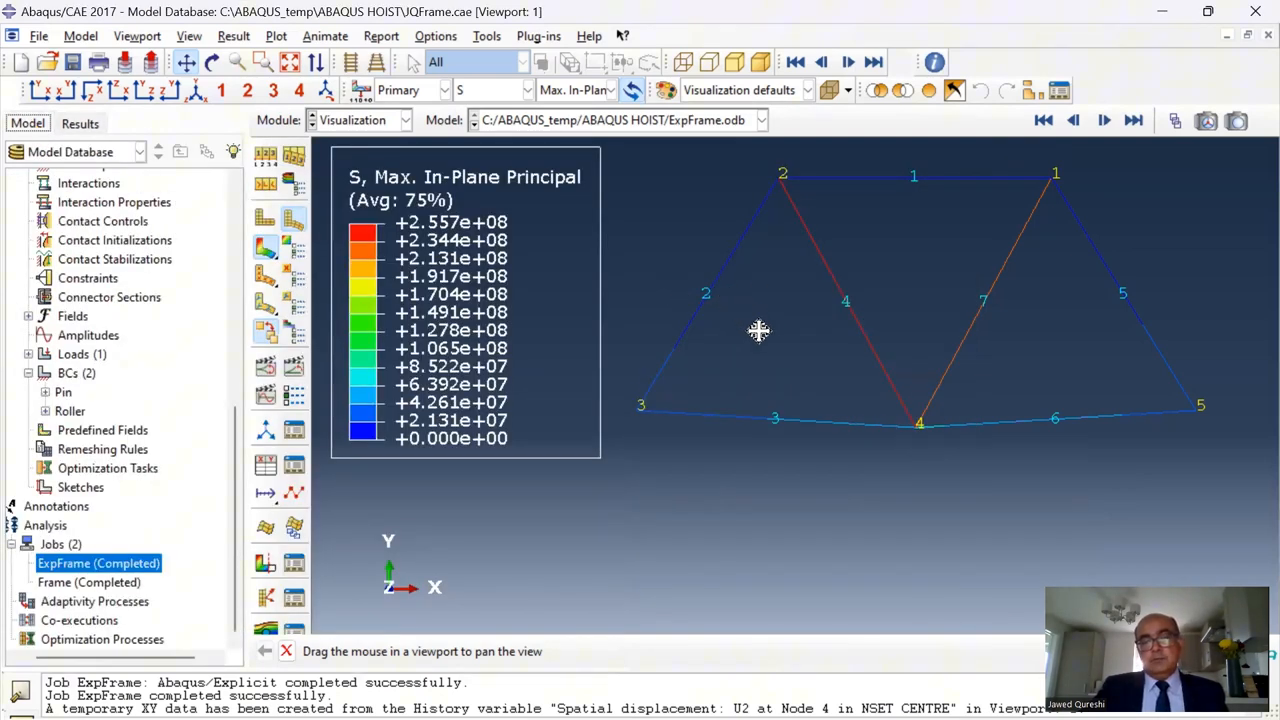
{"action": "mouse_move", "coordinate": [761, 326]}
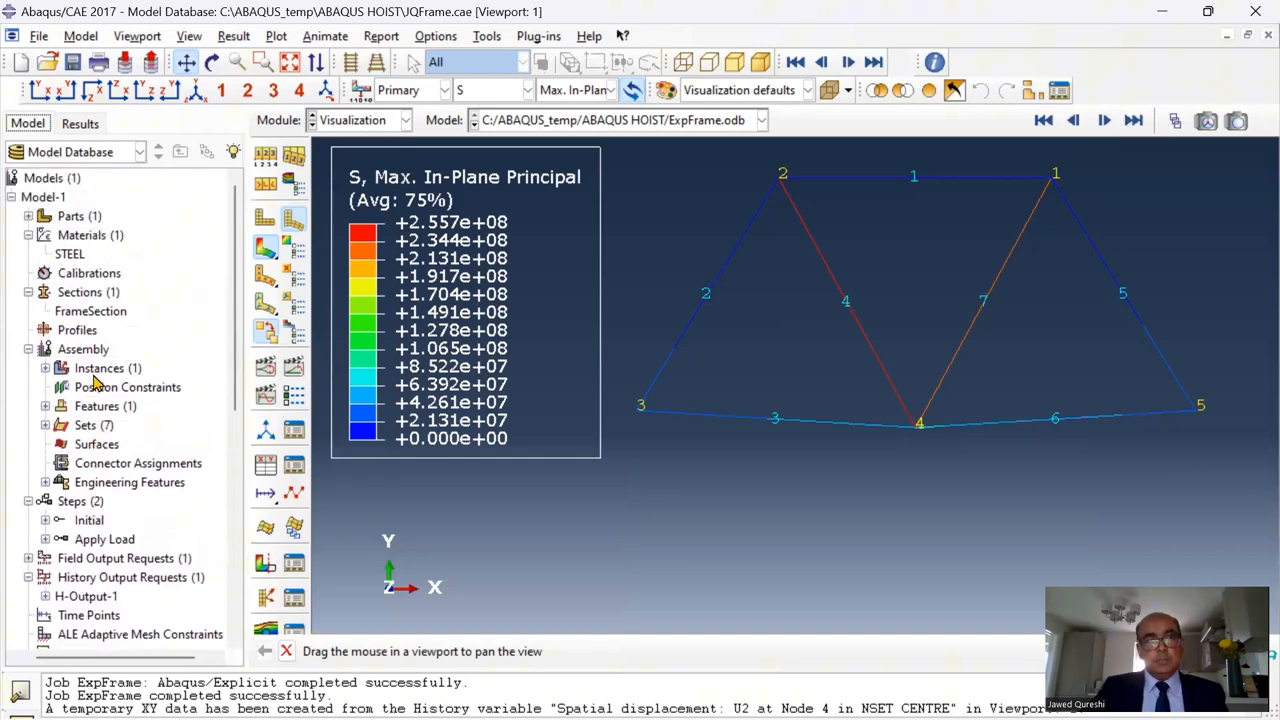
{"action": "scroll", "scroll_direction": "down", "scroll_amount": 3}
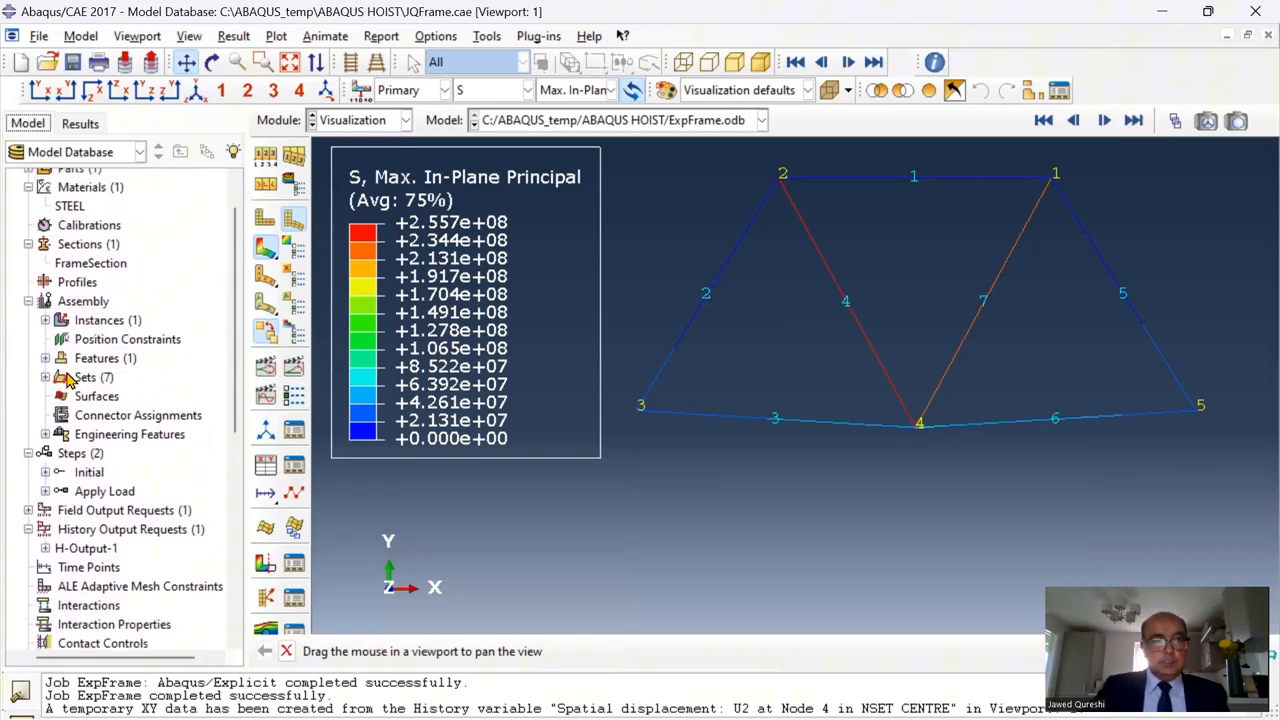
{"action": "left_click", "coordinate": [91, 311]}
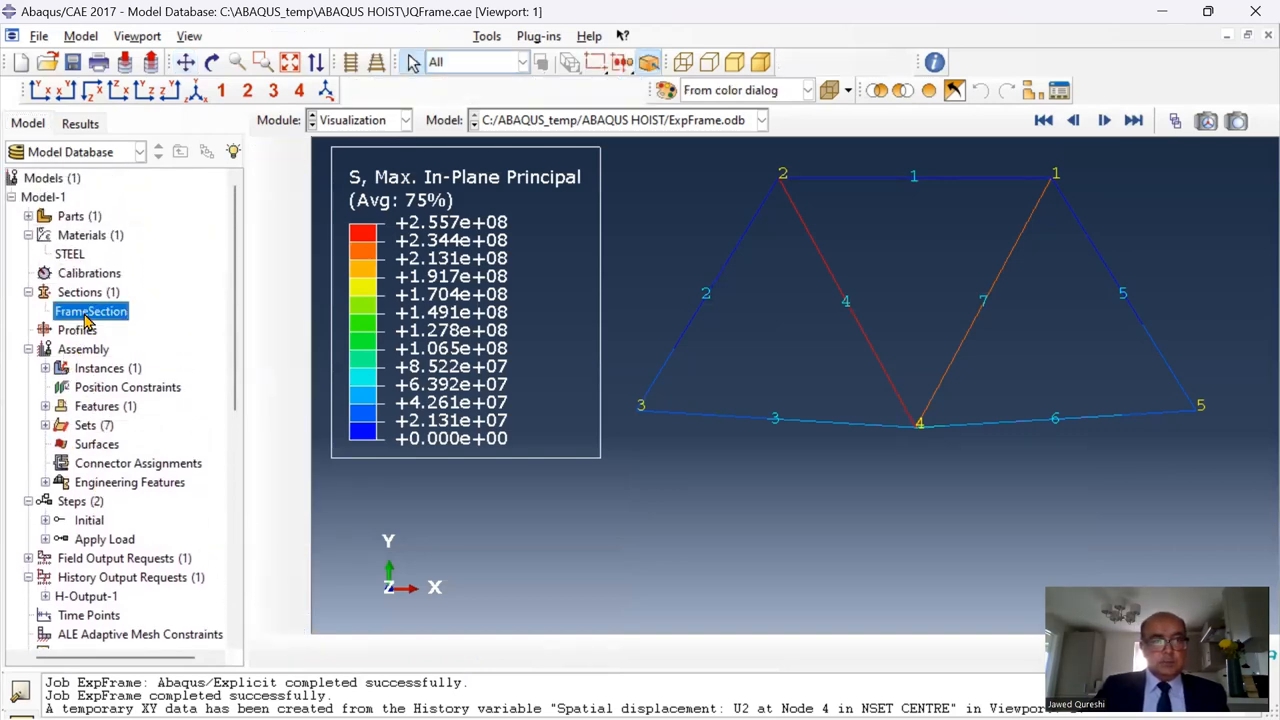
{"action": "double_click", "coordinate": [90, 311]}
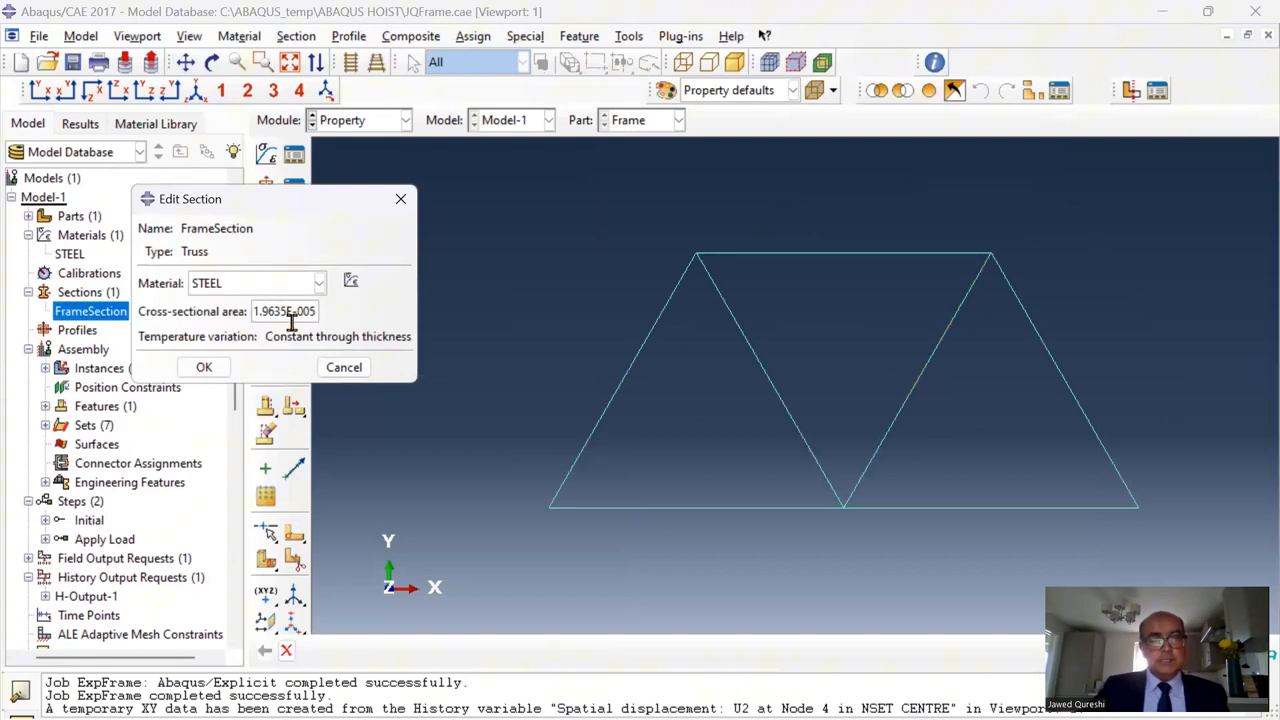
{"action": "left_click", "coordinate": [203, 367]}
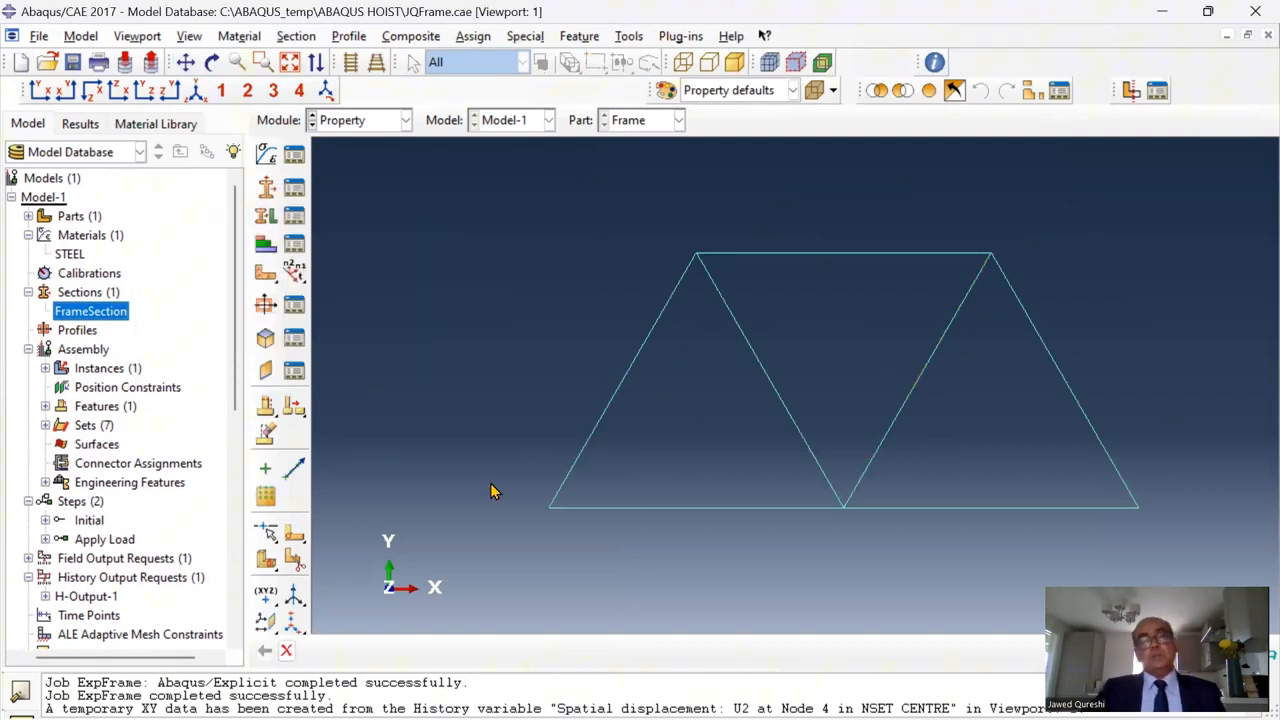